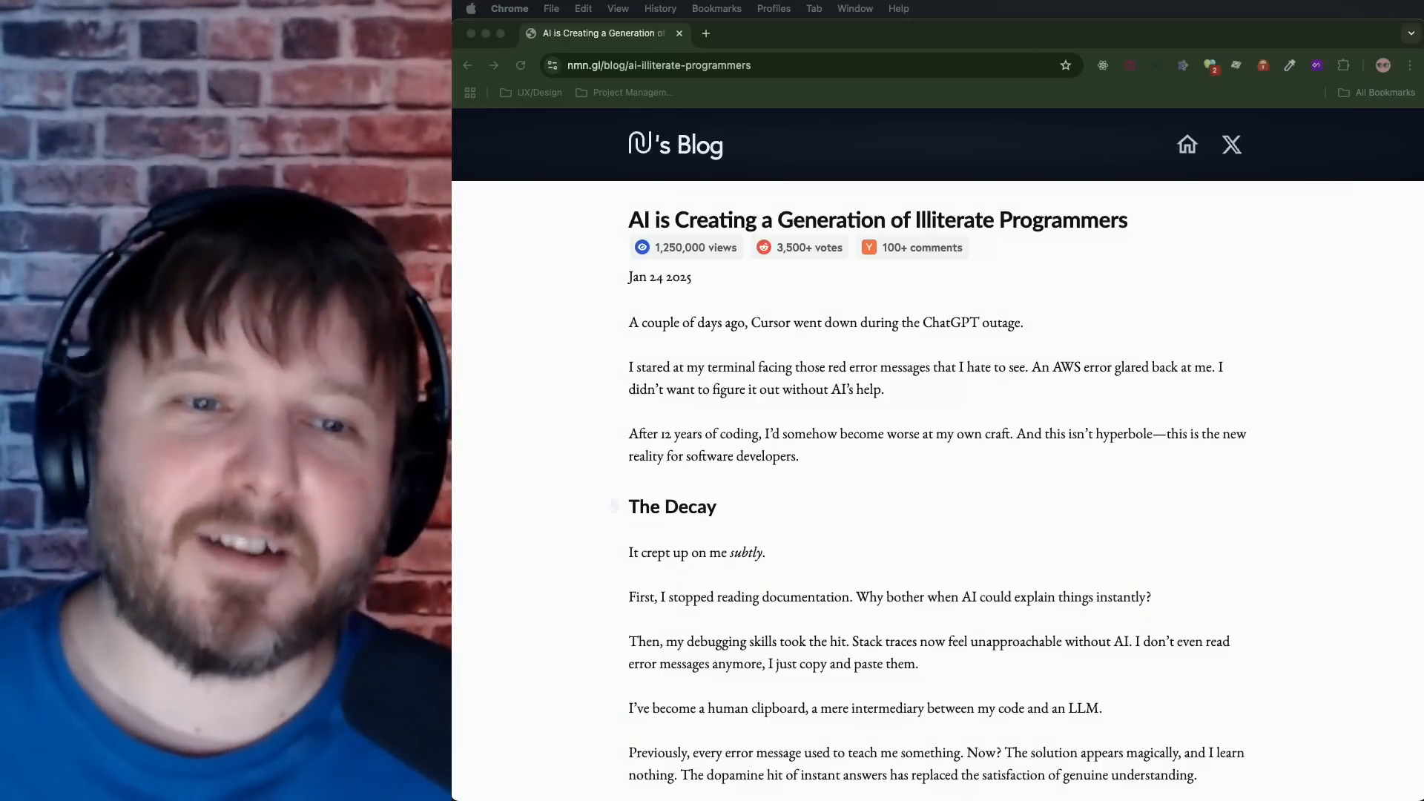
Step: Read past the introduction, scrolling until The Decay section's points are visible
{"action": "scroll", "scroll_direction": "down", "scroll_amount": 3}
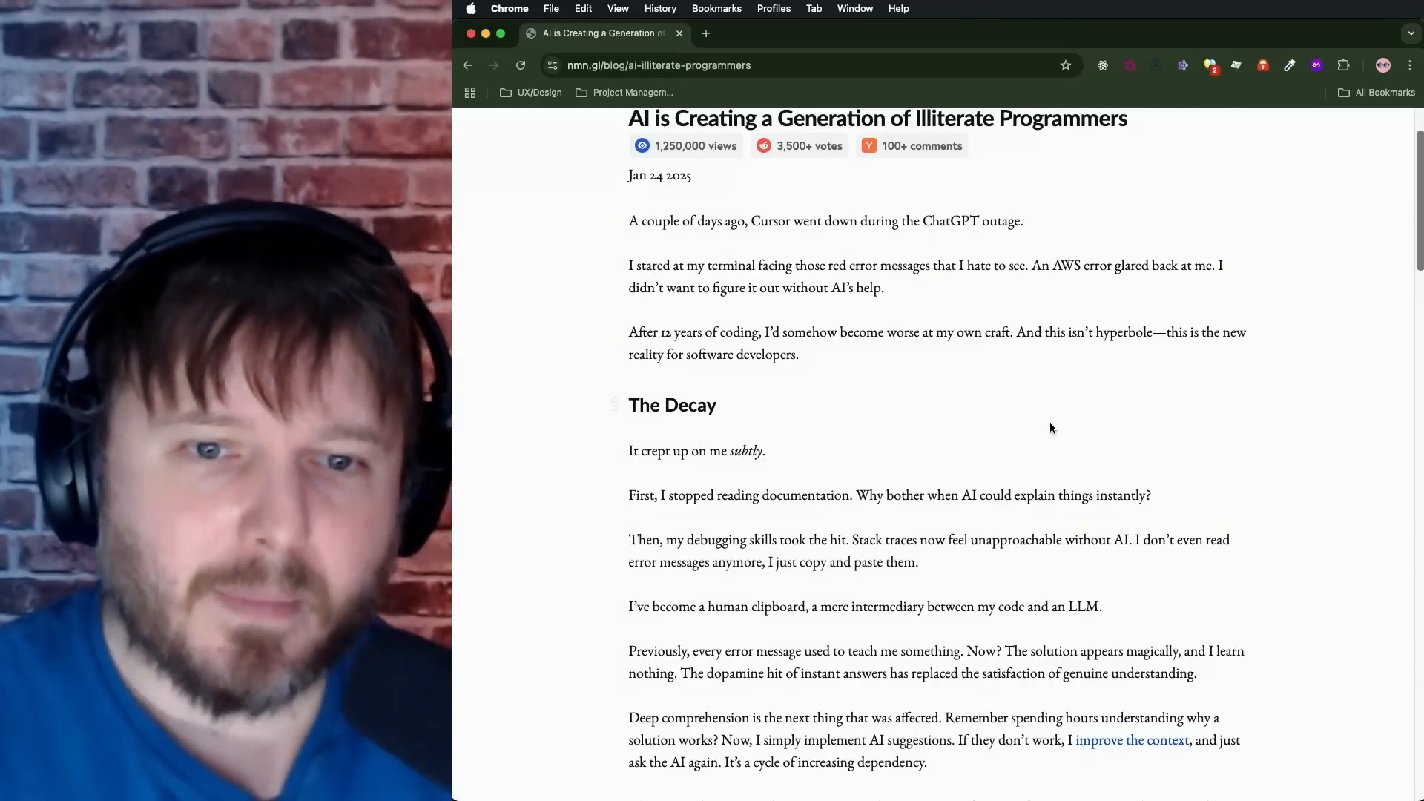
{"action": "scroll", "scroll_direction": "down", "scroll_amount": 3}
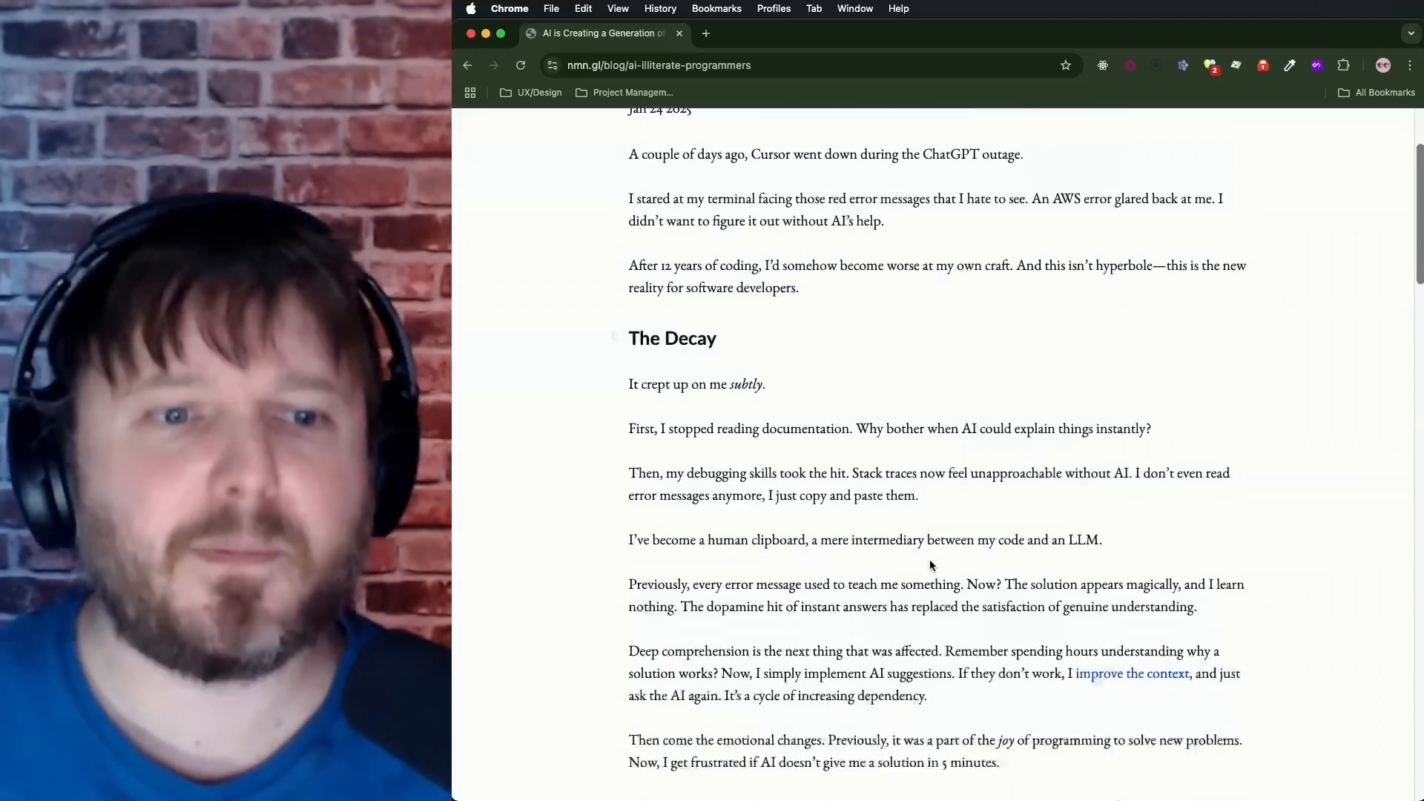
{"action": "scroll", "scroll_direction": "down", "scroll_amount": 3}
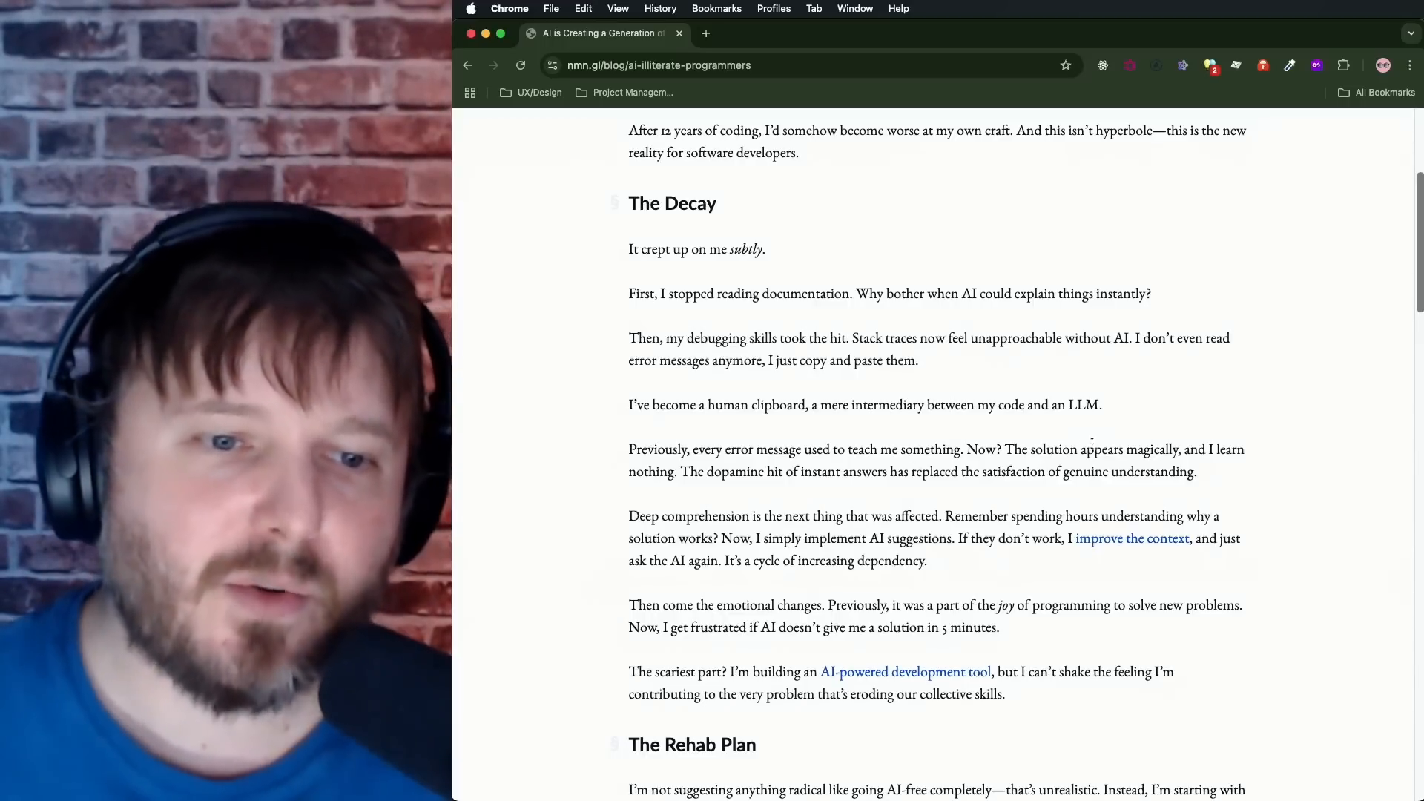
Step: Scroll ahead to The Rehab Plan and subscribe box, then back to The Decay paragraphs
{"action": "scroll", "scroll_direction": "down", "scroll_amount": 3}
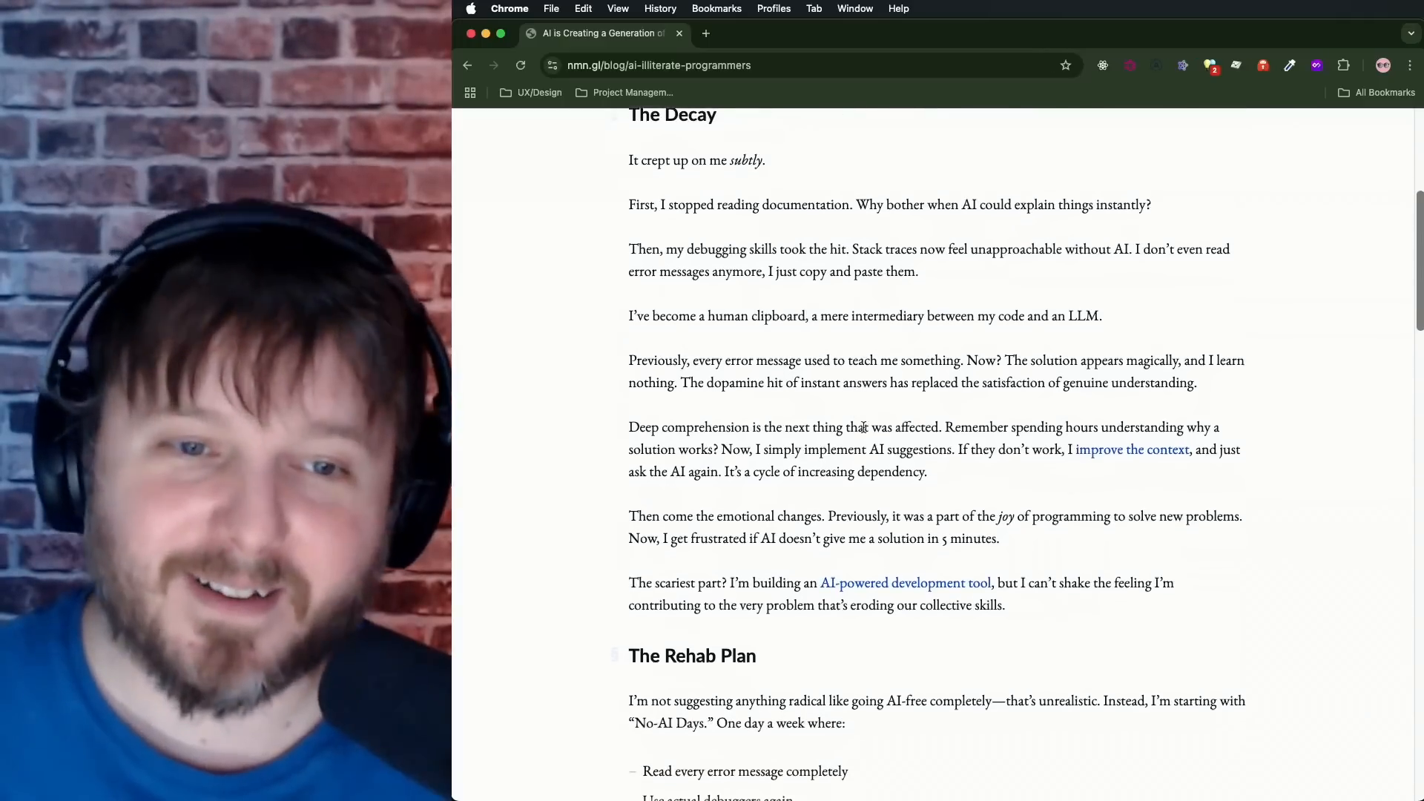
{"action": "scroll", "scroll_direction": "down", "scroll_amount": 3}
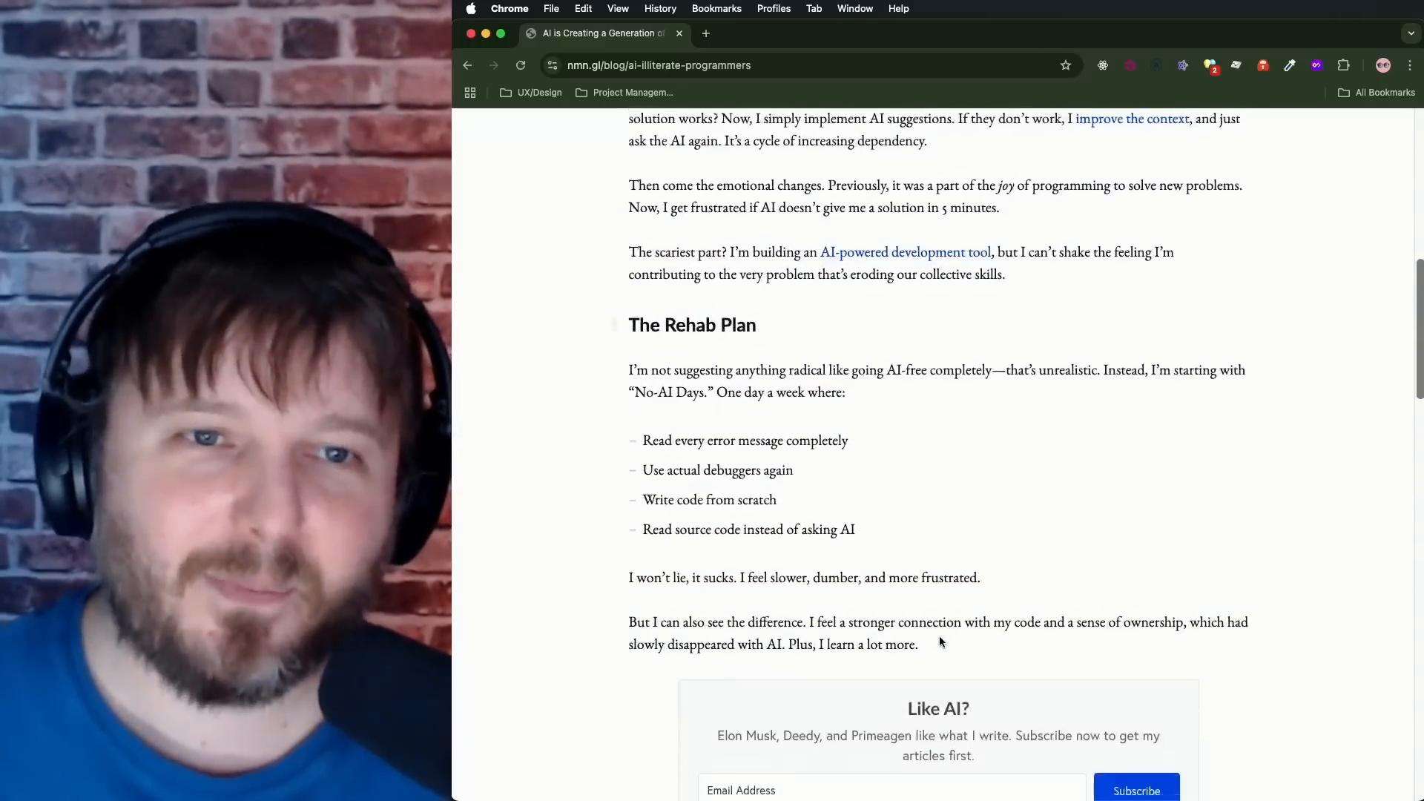
{"action": "scroll", "scroll_direction": "up", "scroll_amount": 3}
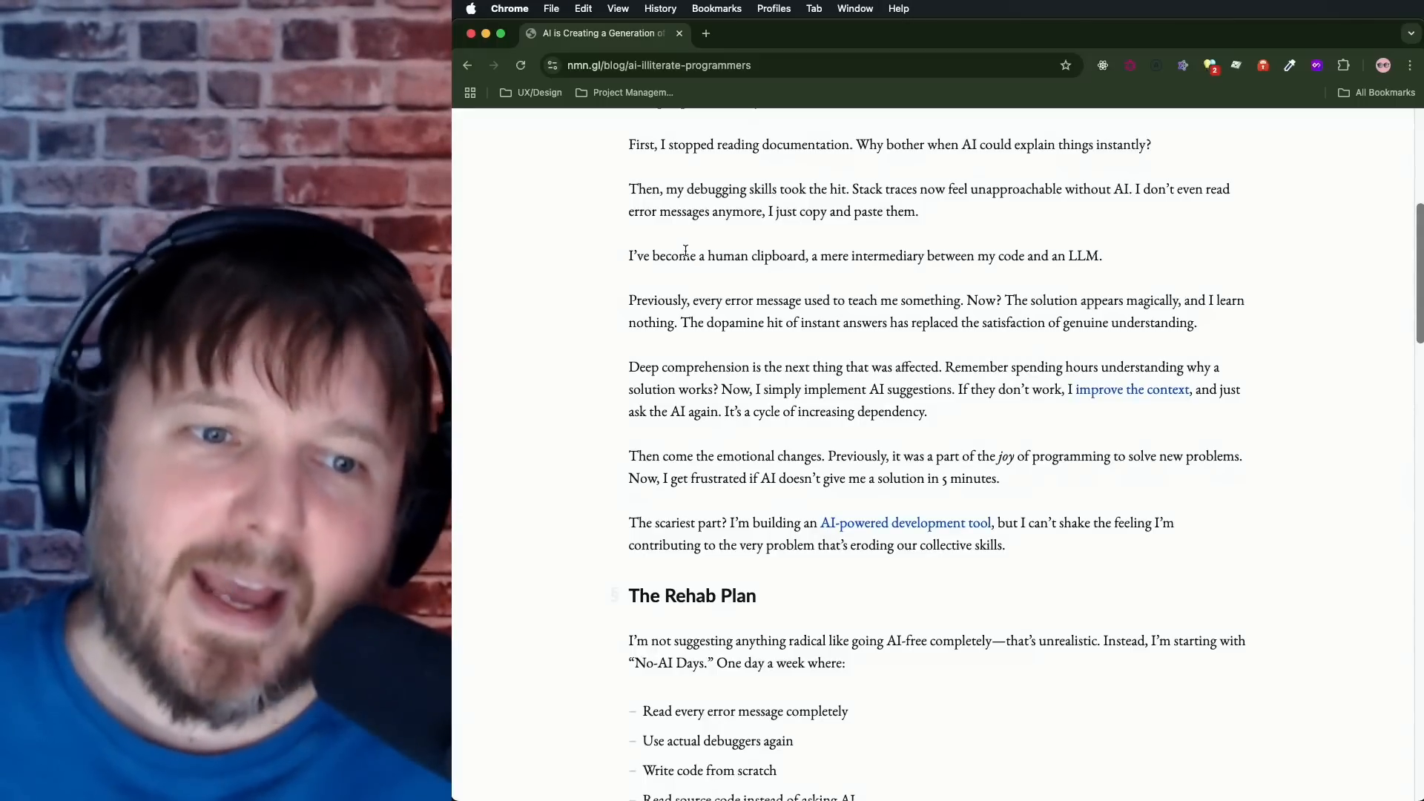
Step: Scroll past the subscribe box until The (Uncomfortable) Truth heading appears
{"action": "scroll", "scroll_direction": "down", "scroll_amount": 3}
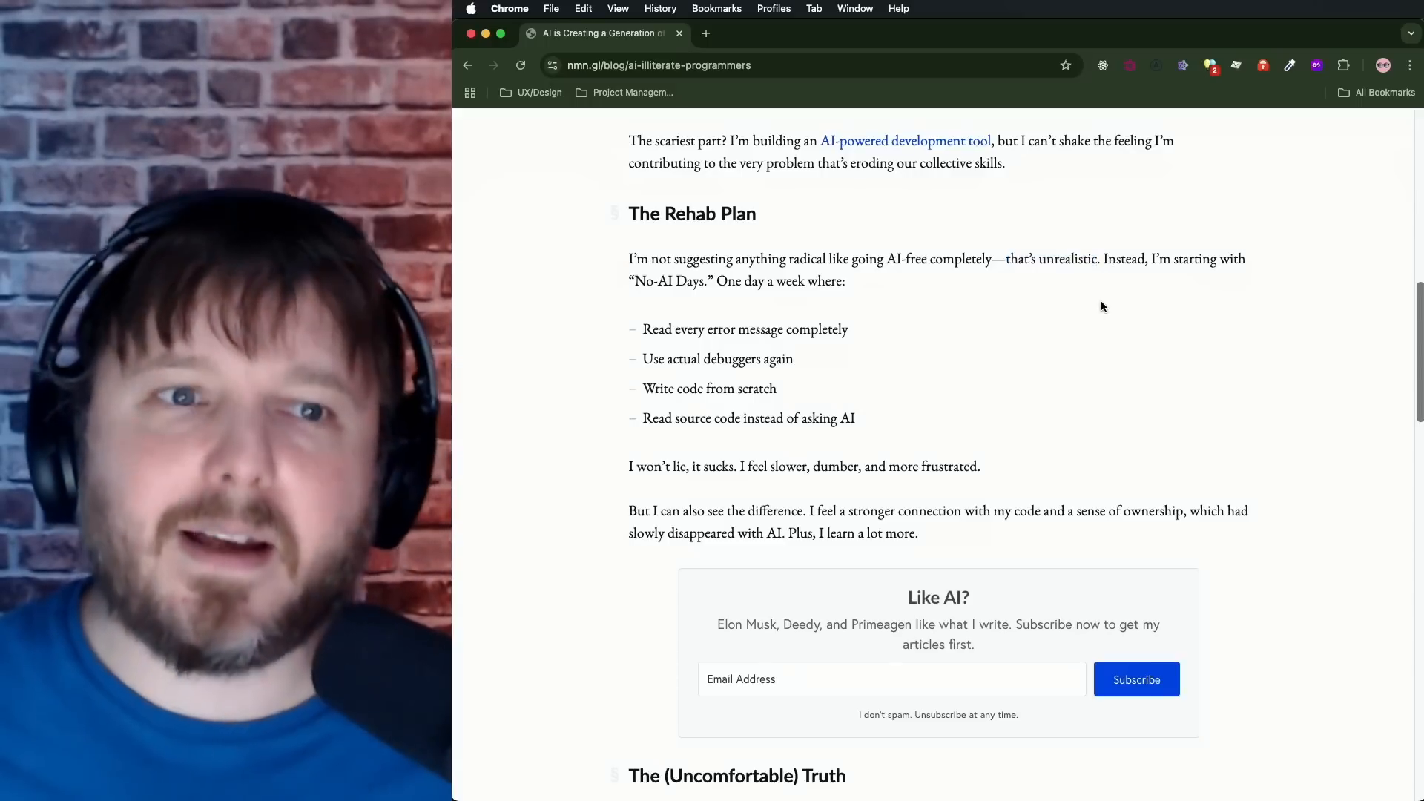
Step: Highlight the No-AI Days paragraph, list and phrase, then scroll back to The Decay's end
{"action": "double_click", "coordinate": [792, 280]}
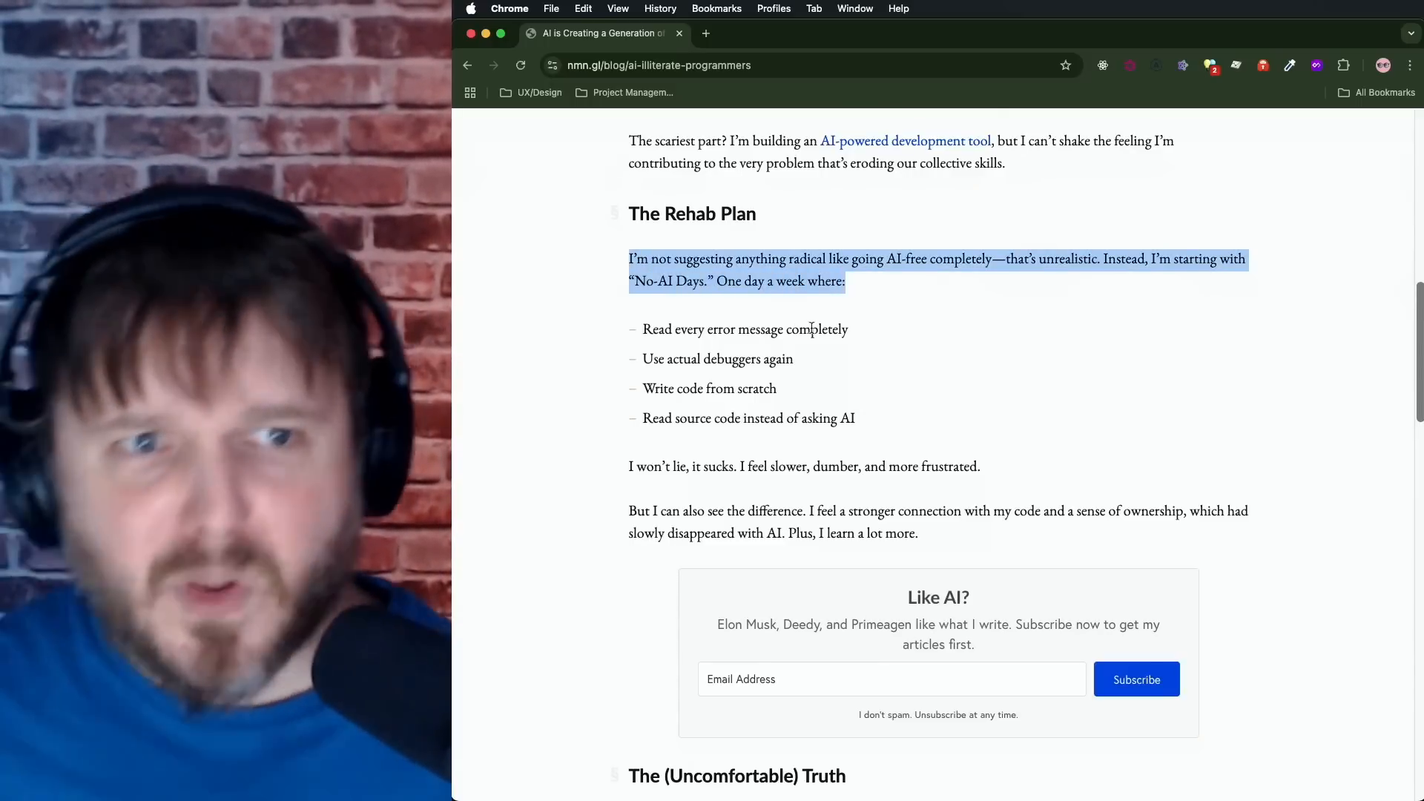
{"action": "mouse_move", "coordinate": [815, 355]}
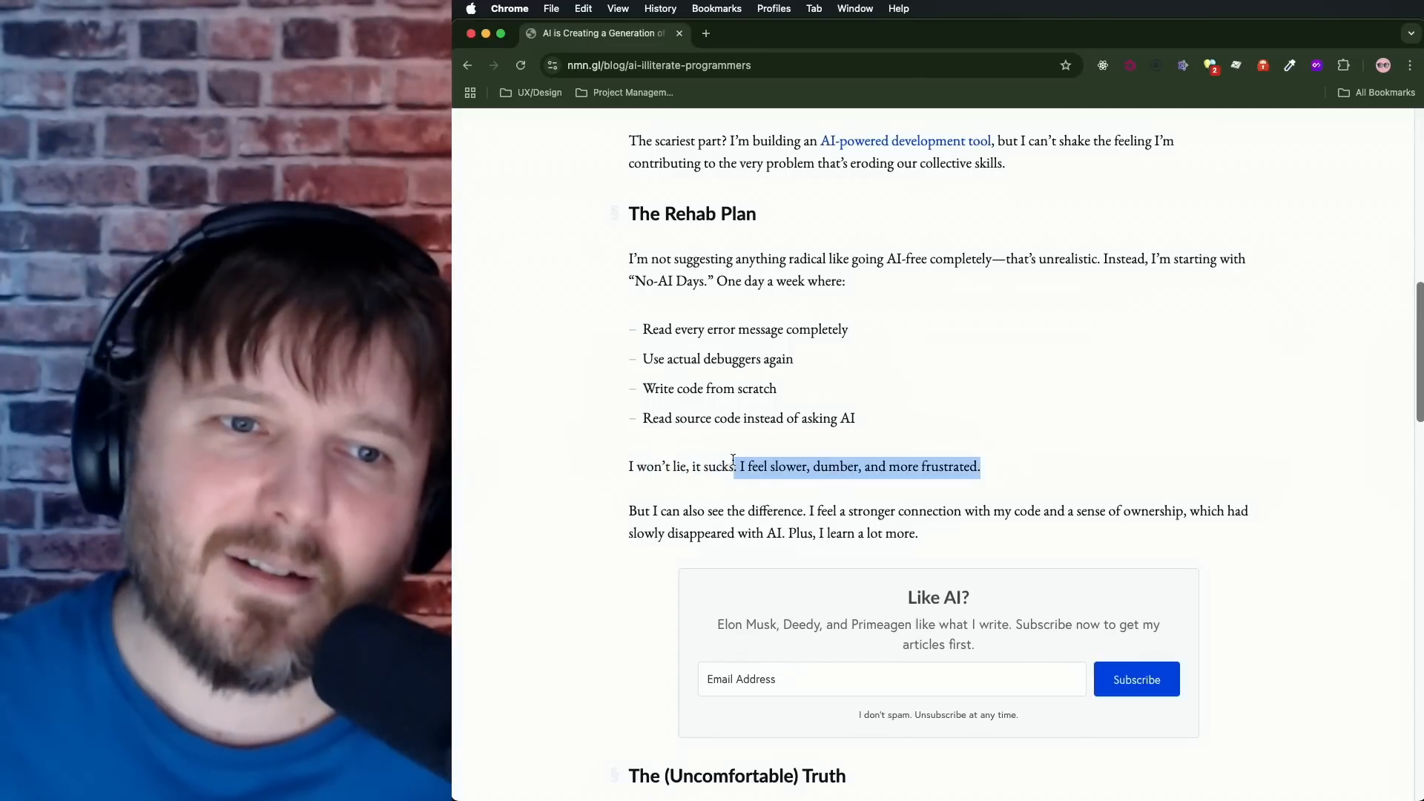
{"action": "left_click", "coordinate": [988, 476]}
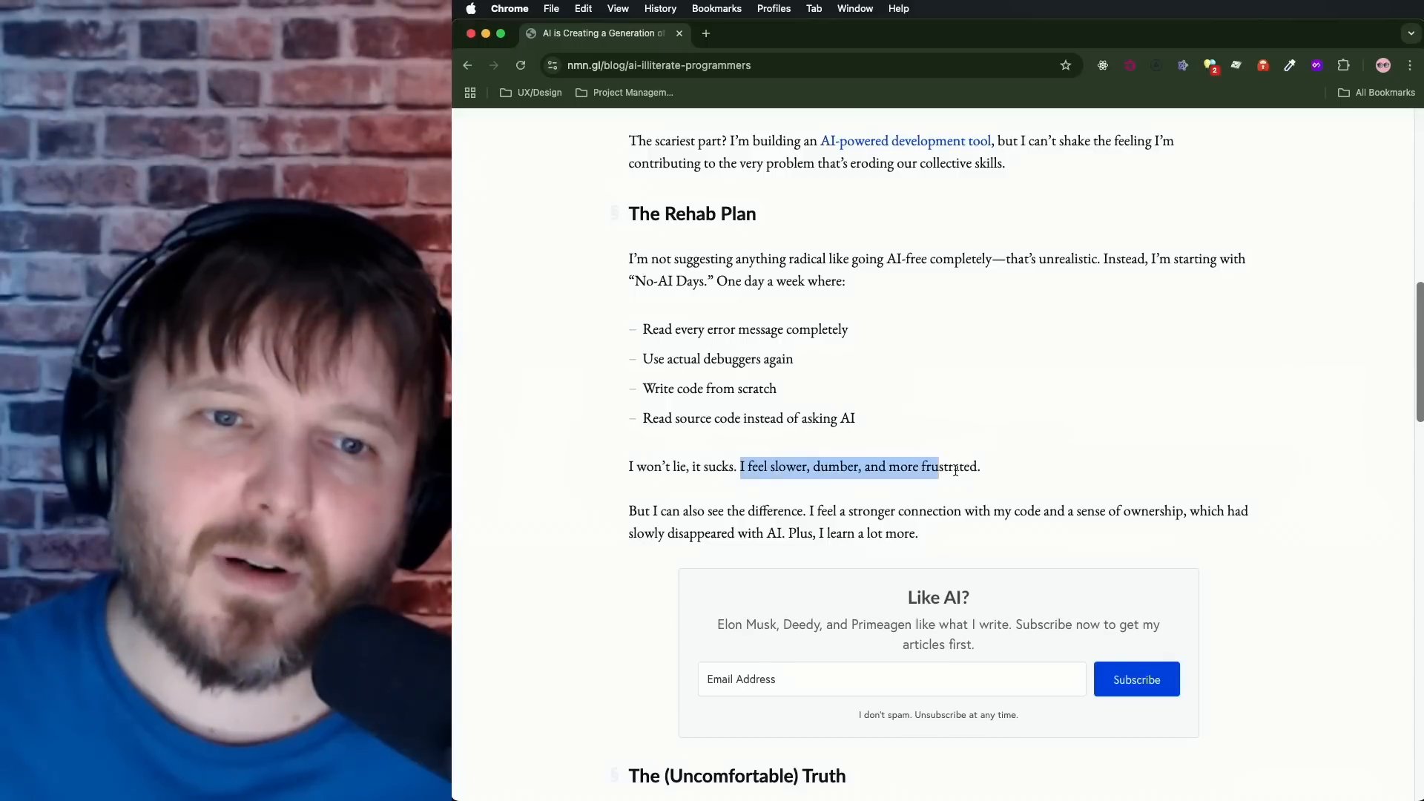
{"action": "left_click", "coordinate": [627, 259]}
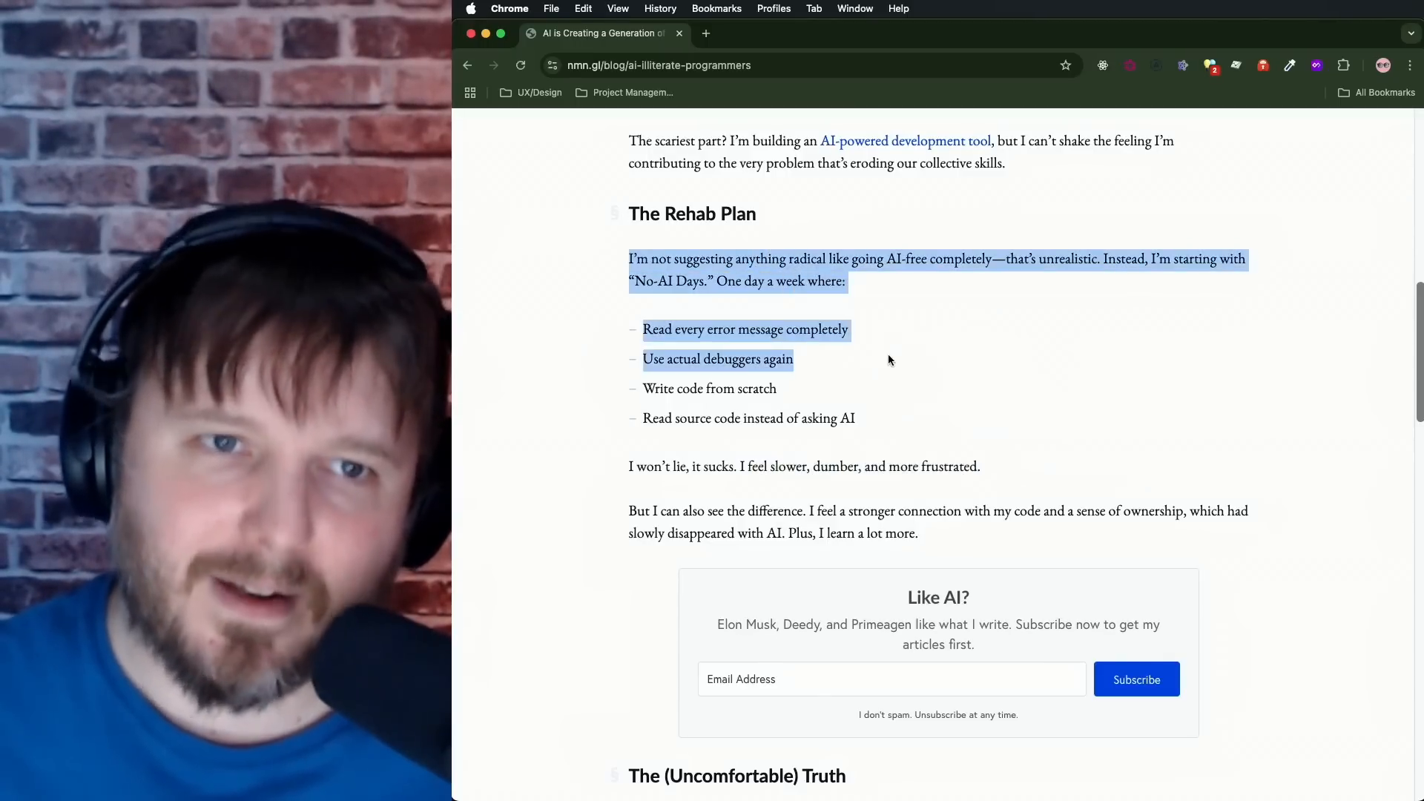
{"action": "left_click", "coordinate": [897, 350]}
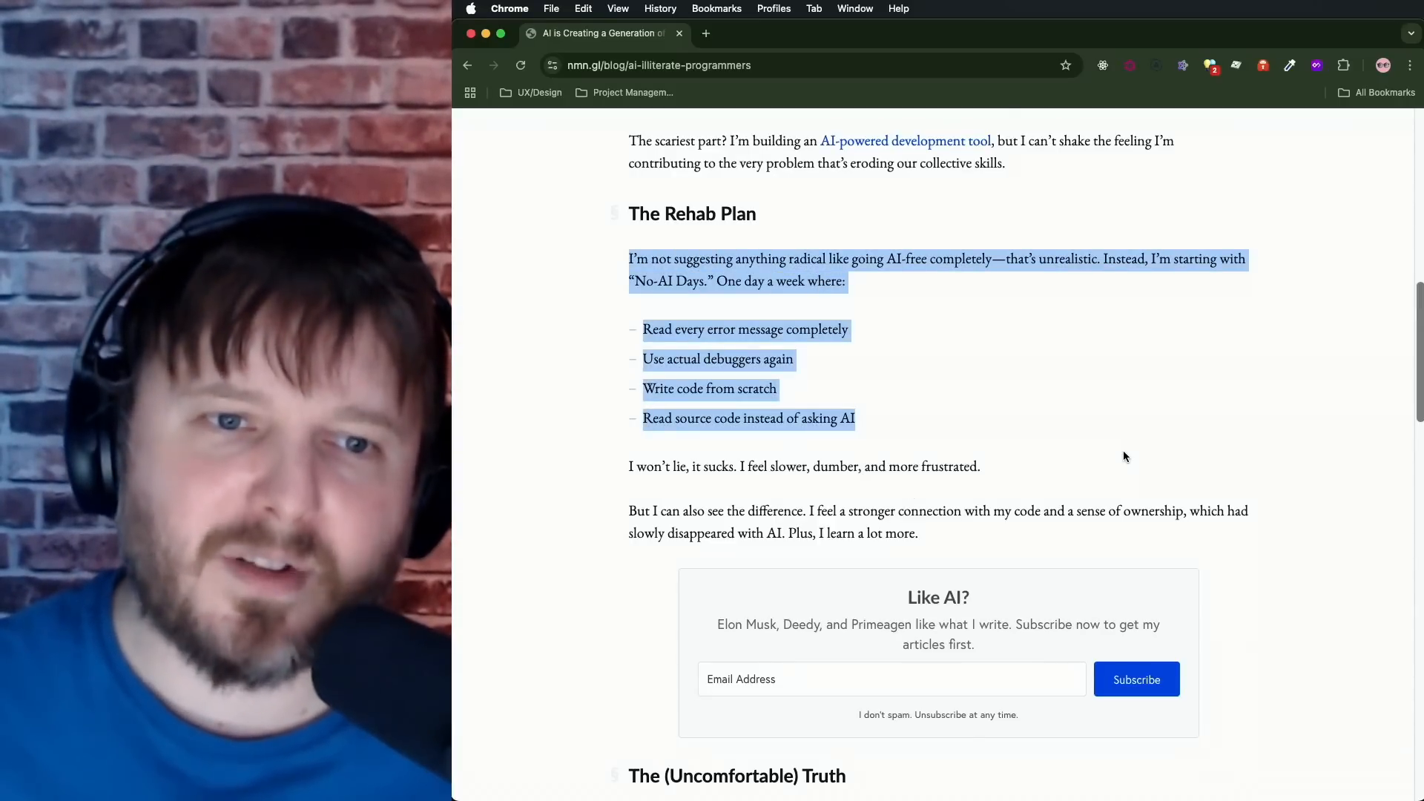
{"action": "mouse_move", "coordinate": [1118, 430]}
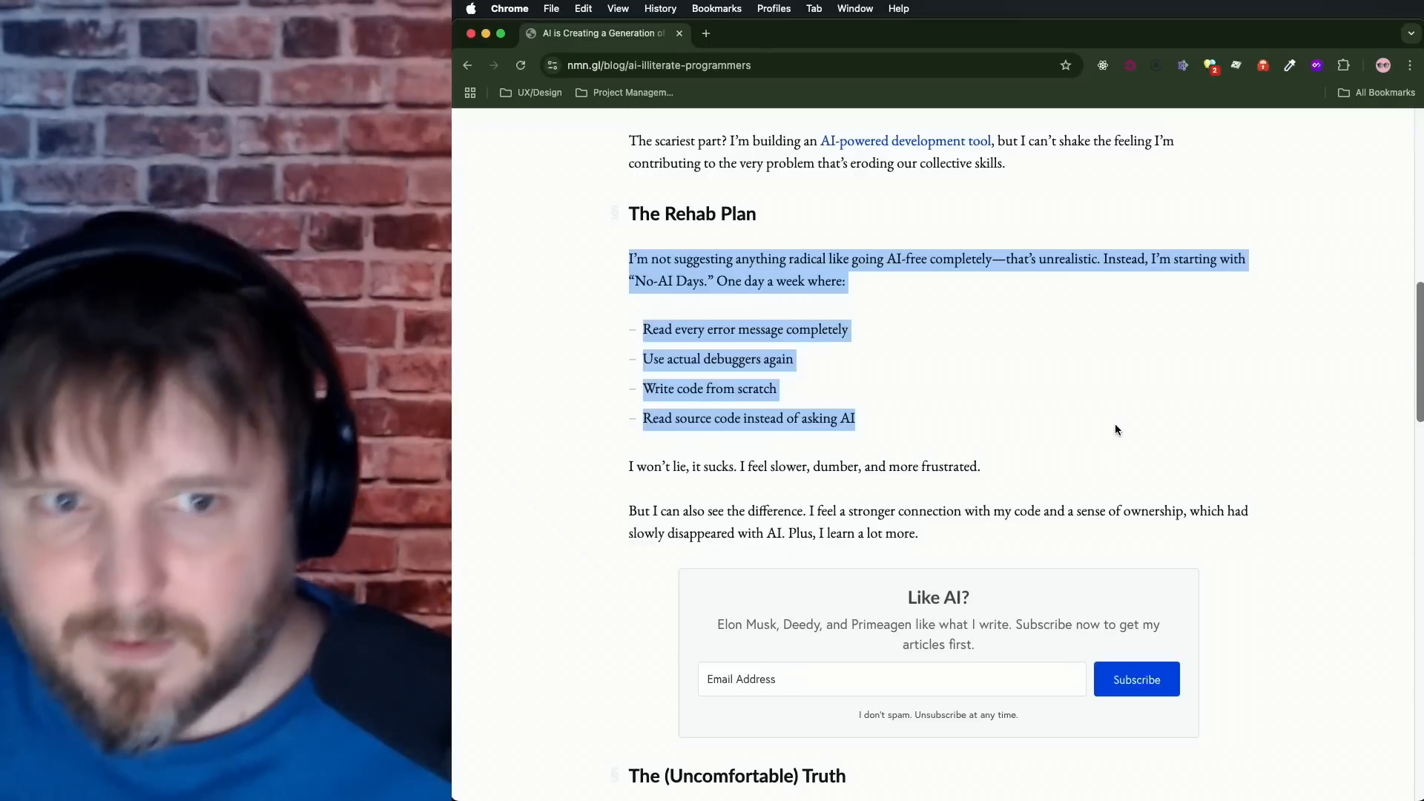
{"action": "mouse_move", "coordinate": [1053, 379]}
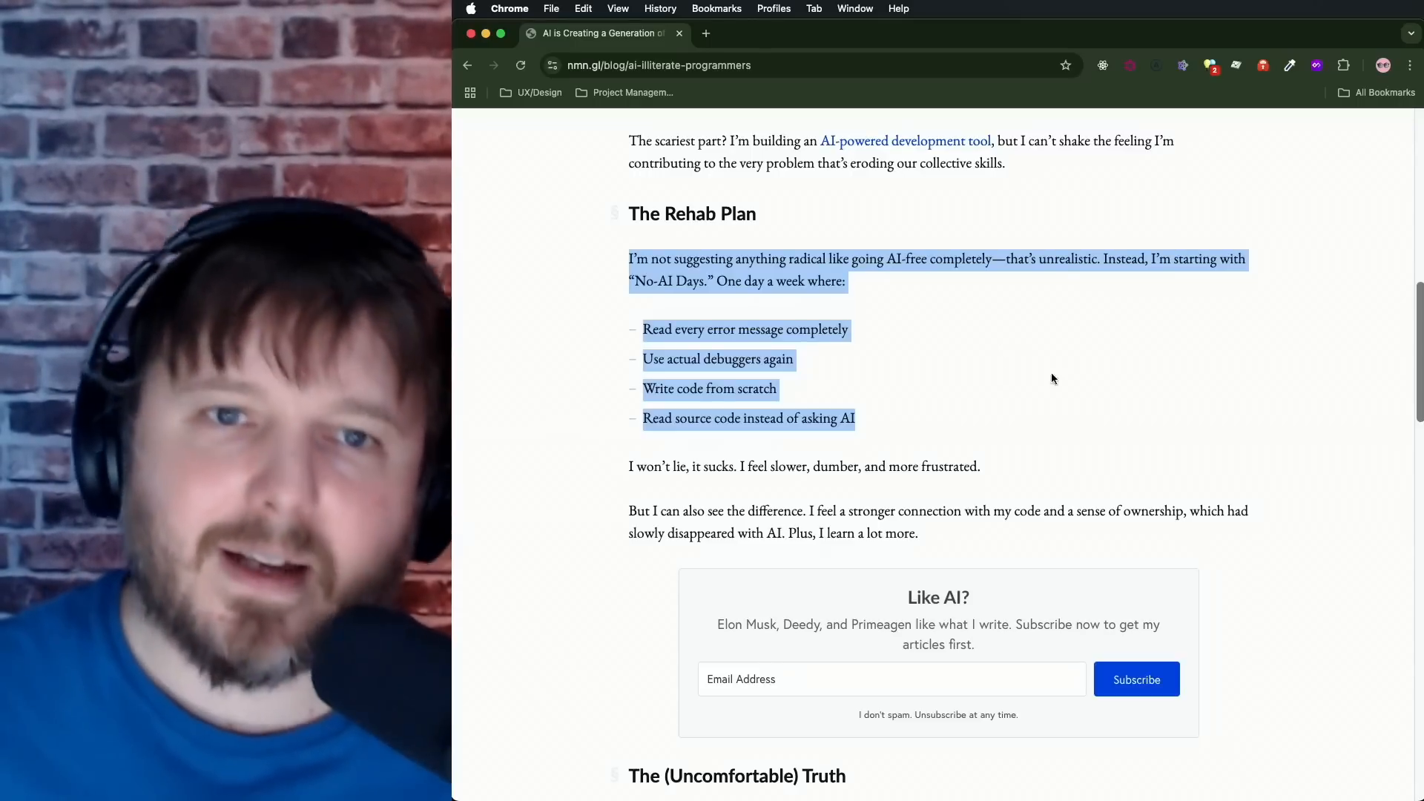
{"action": "mouse_move", "coordinate": [952, 442]}
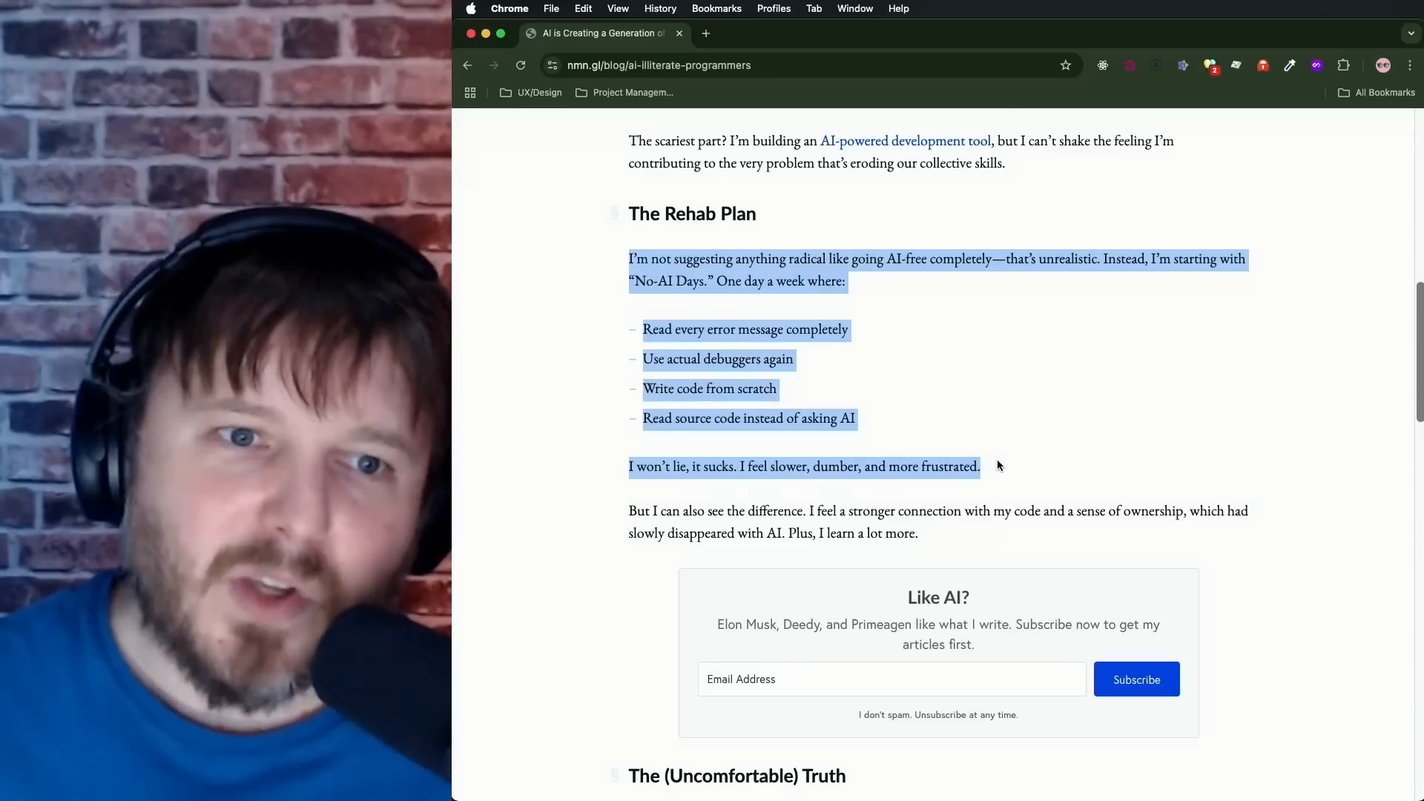
{"action": "mouse_move", "coordinate": [931, 405]}
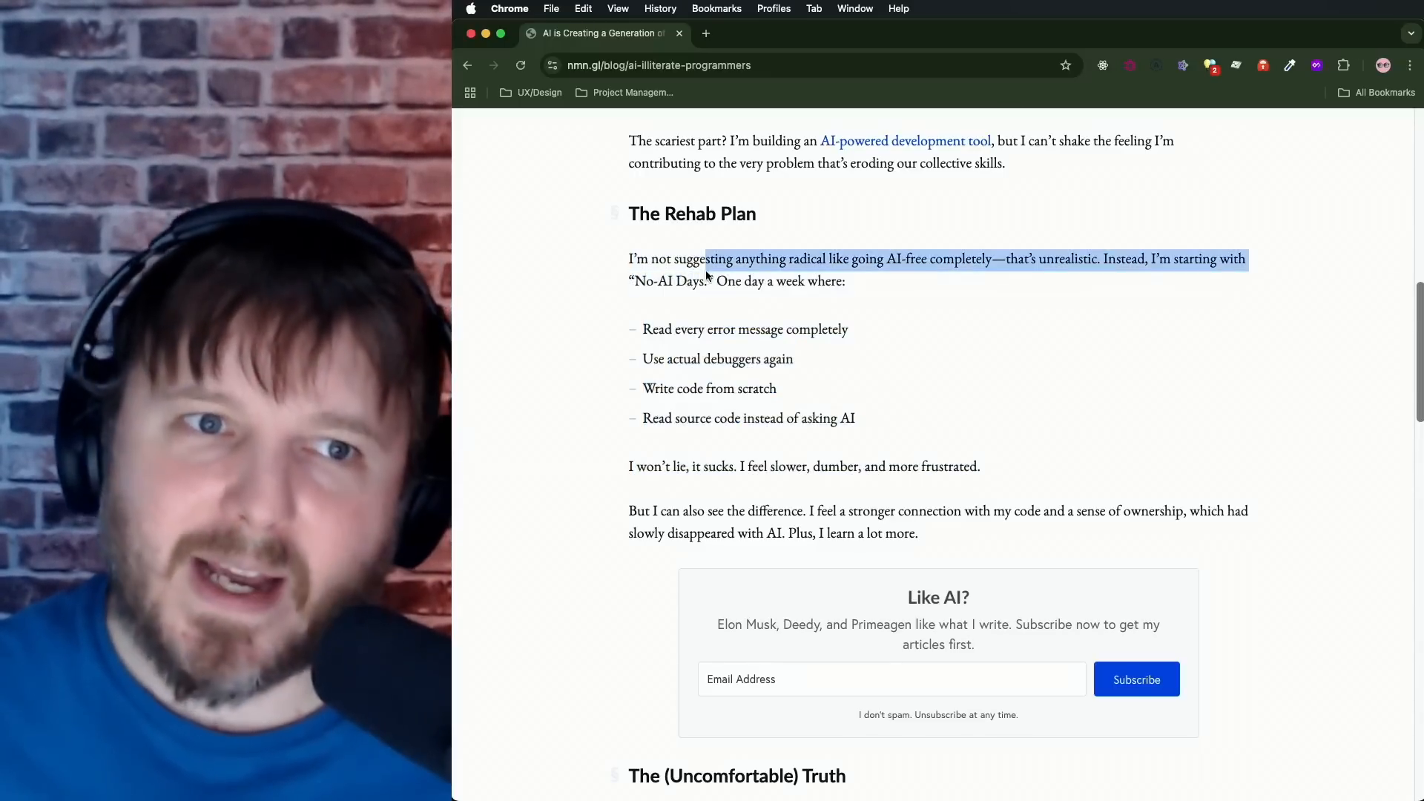
{"action": "double_click", "coordinate": [669, 281]}
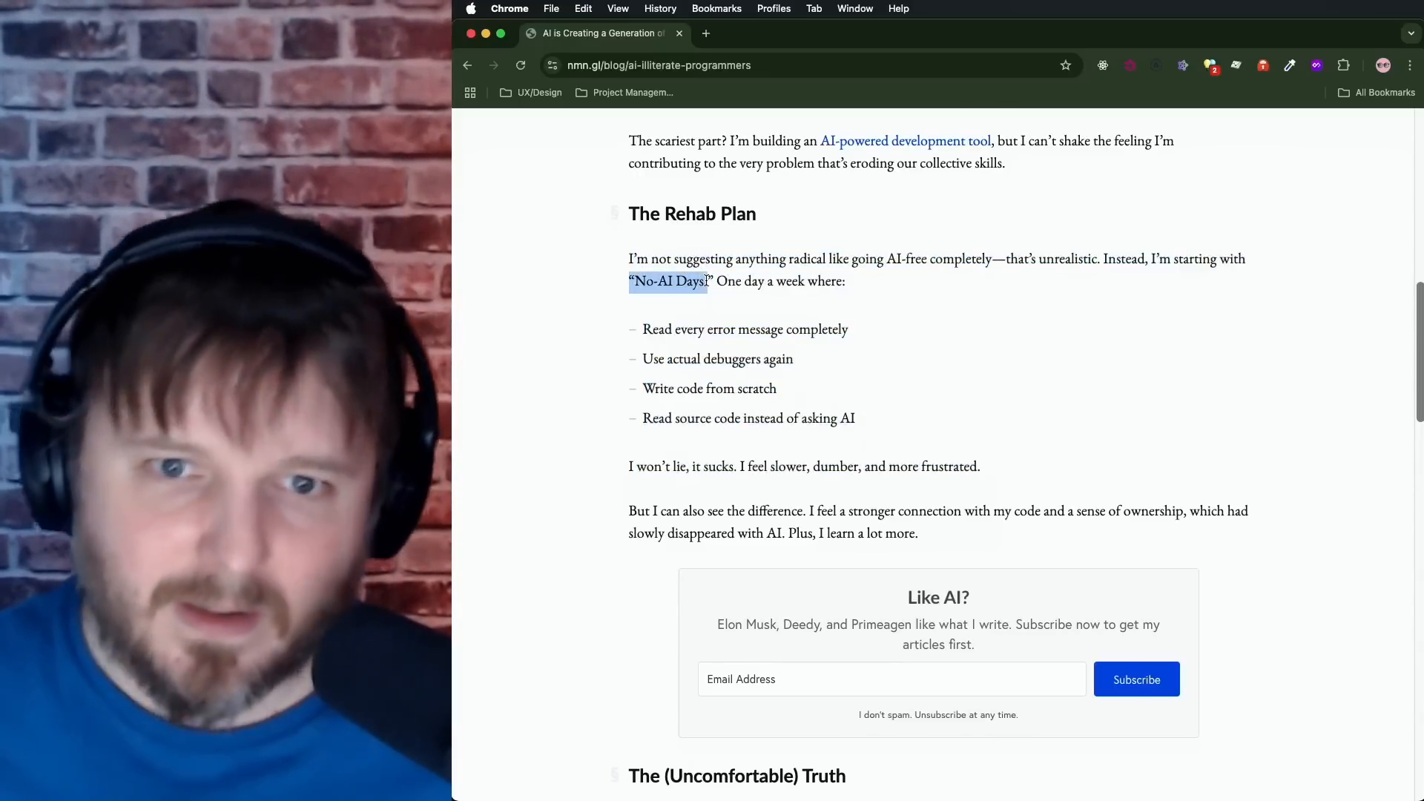
{"action": "scroll", "scroll_direction": "up", "scroll_amount": 3}
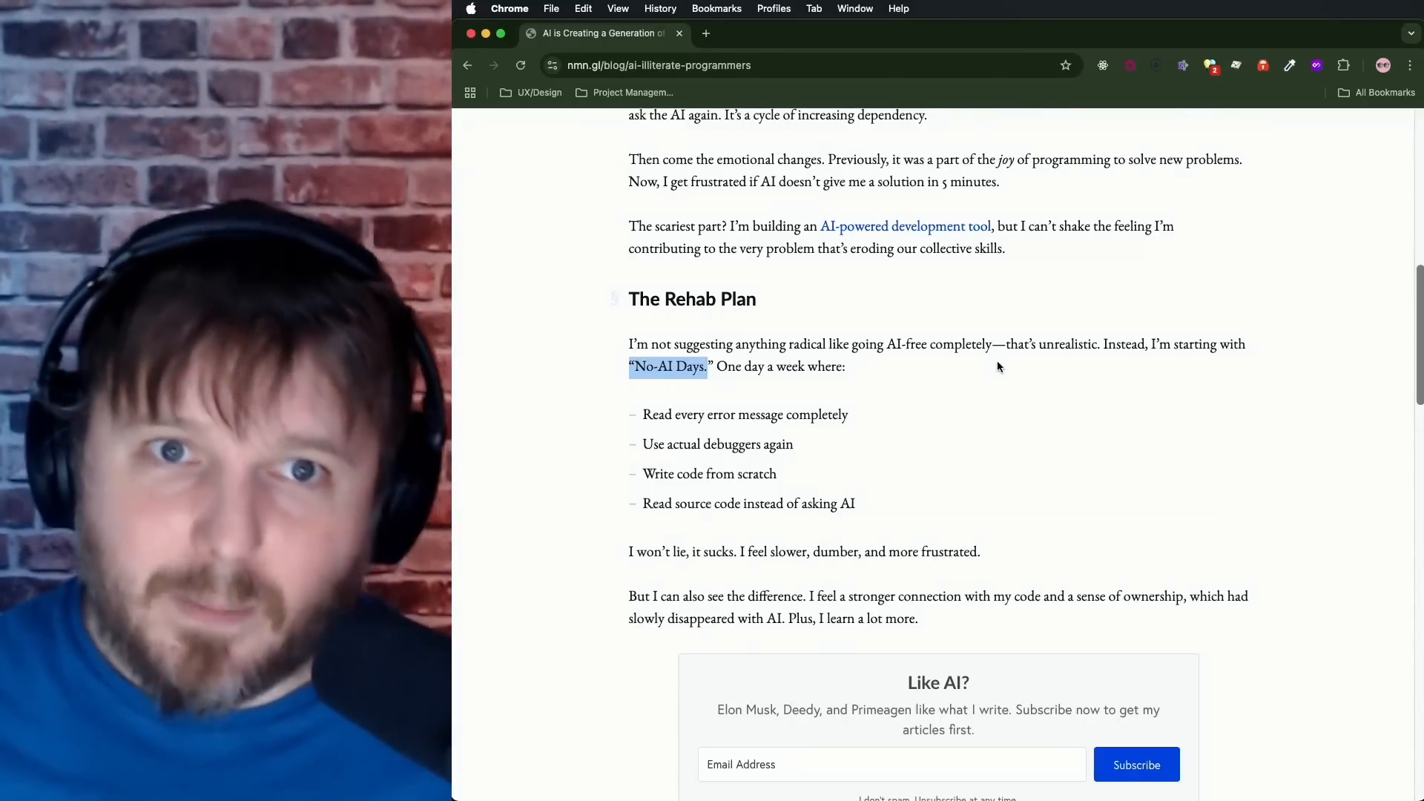
{"action": "scroll", "scroll_direction": "up", "scroll_amount": 3}
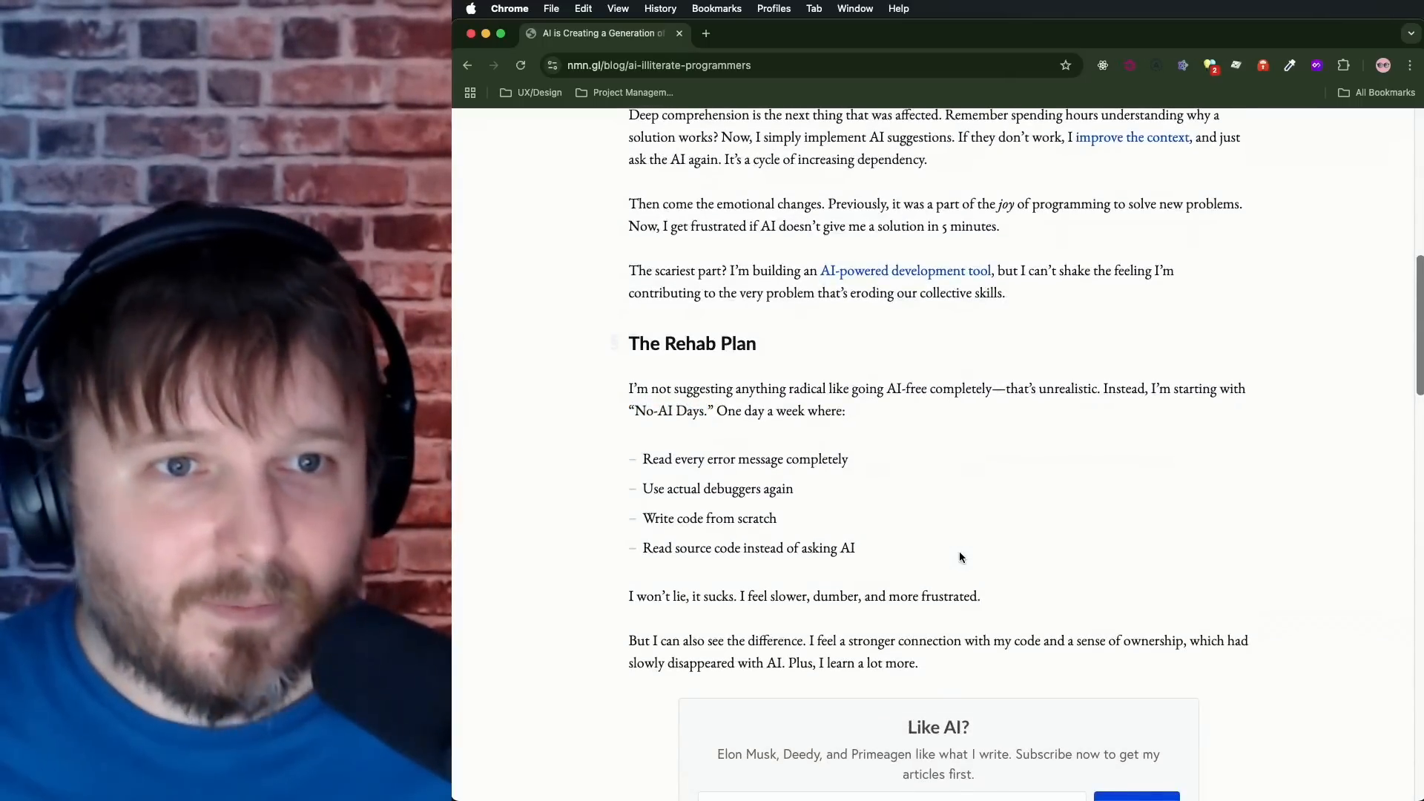
Step: Scroll down to The (Uncomfortable) Truth section and its four rules of engagement
{"action": "scroll", "scroll_direction": "down", "scroll_amount": 3}
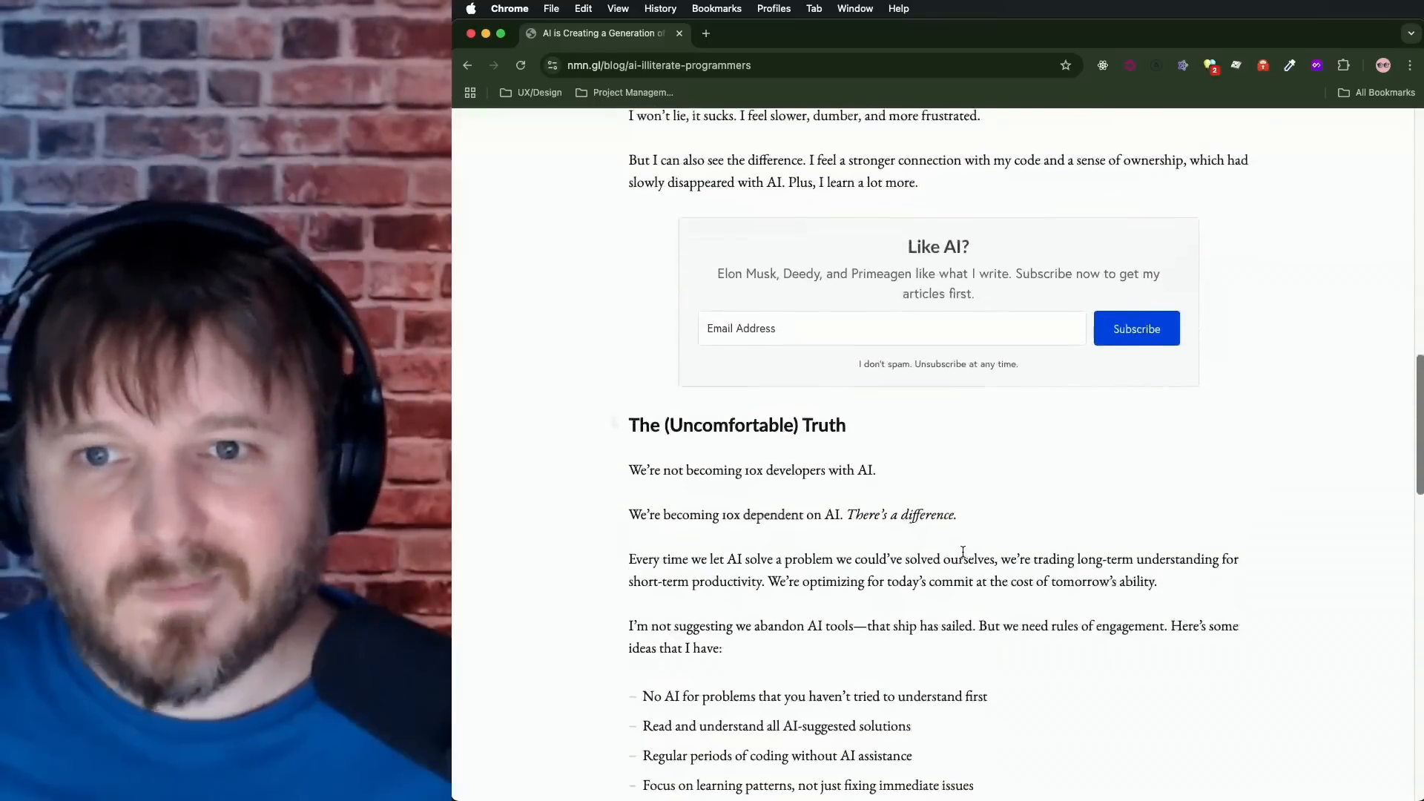
{"action": "scroll", "scroll_direction": "down", "scroll_amount": 3}
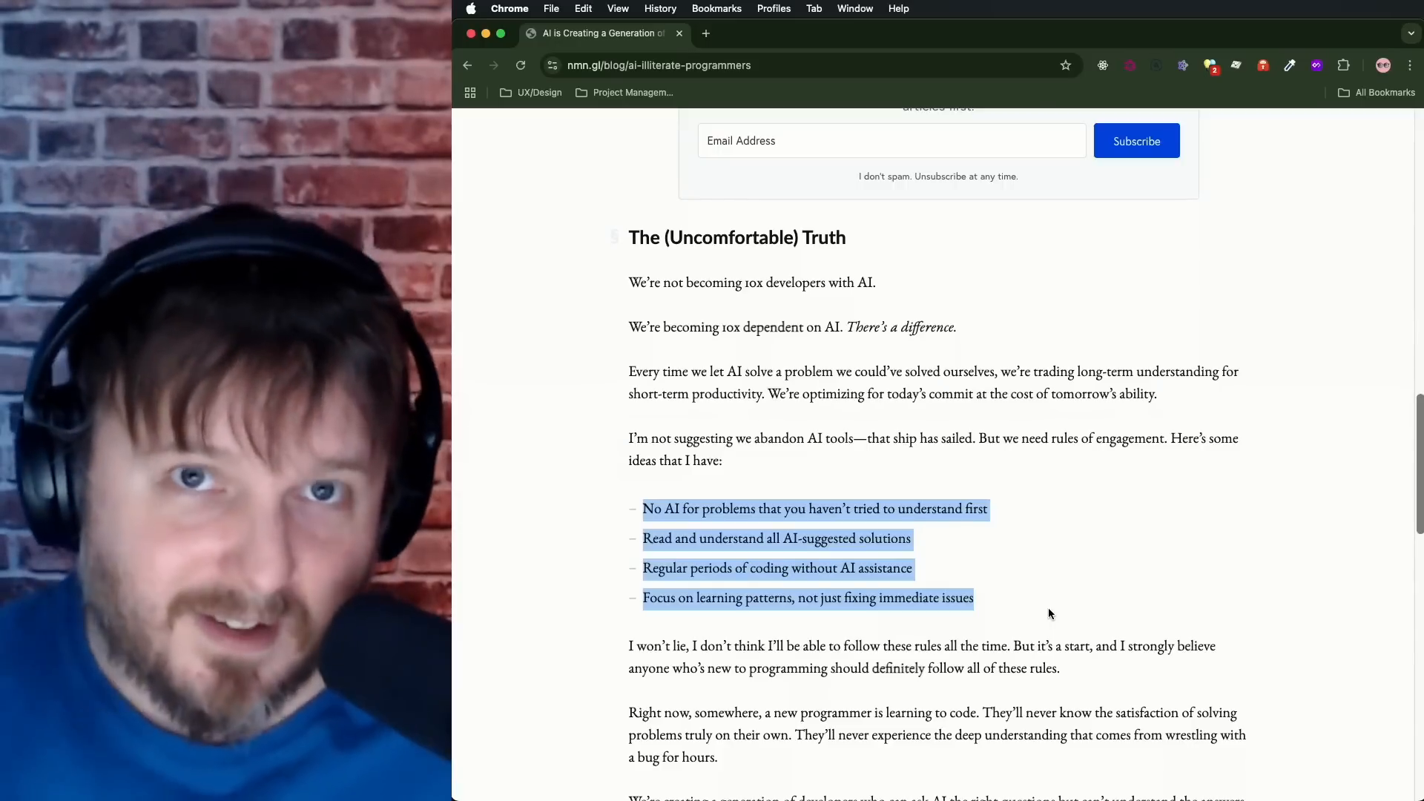
{"action": "mouse_move", "coordinate": [1019, 560]}
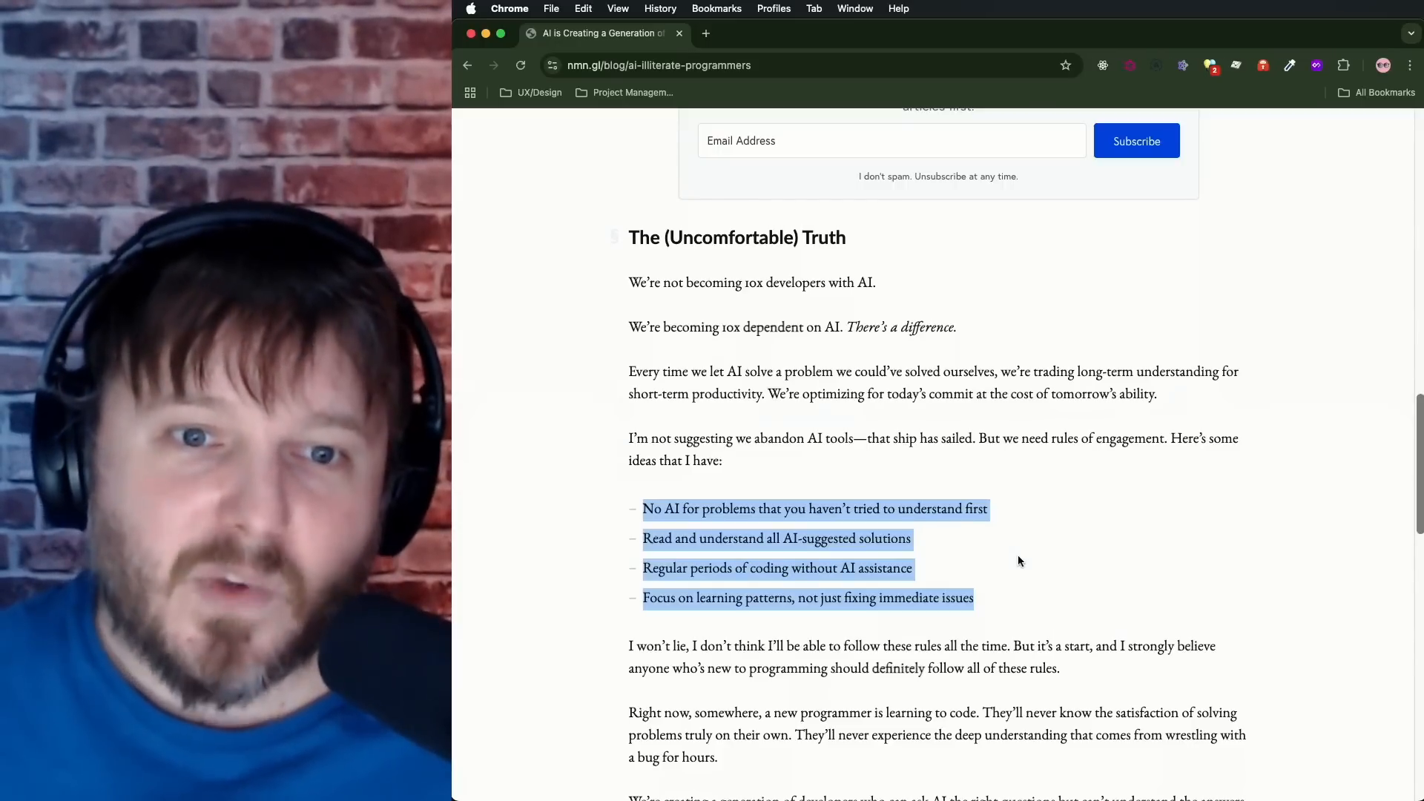
{"action": "mouse_move", "coordinate": [865, 538]}
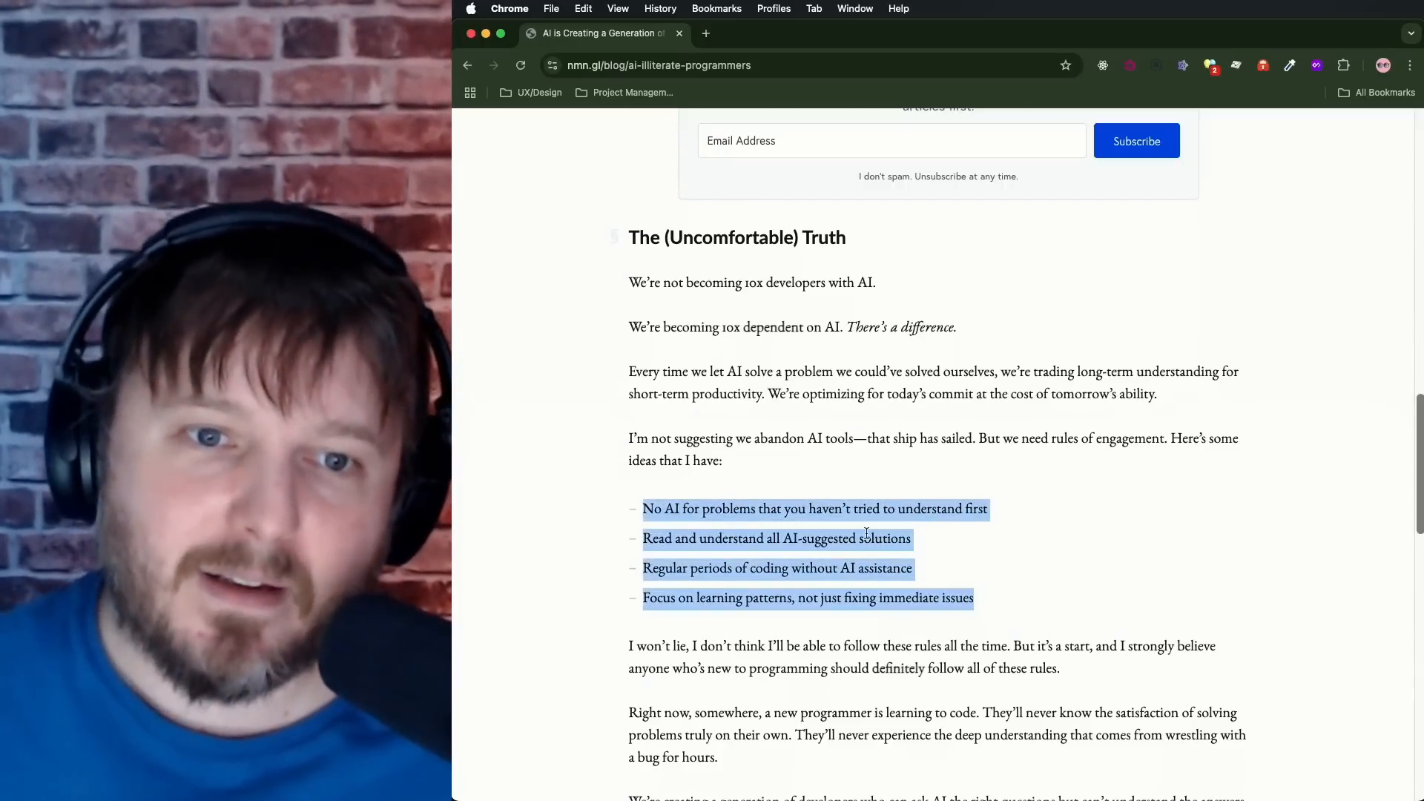
{"action": "mouse_move", "coordinate": [1094, 598]}
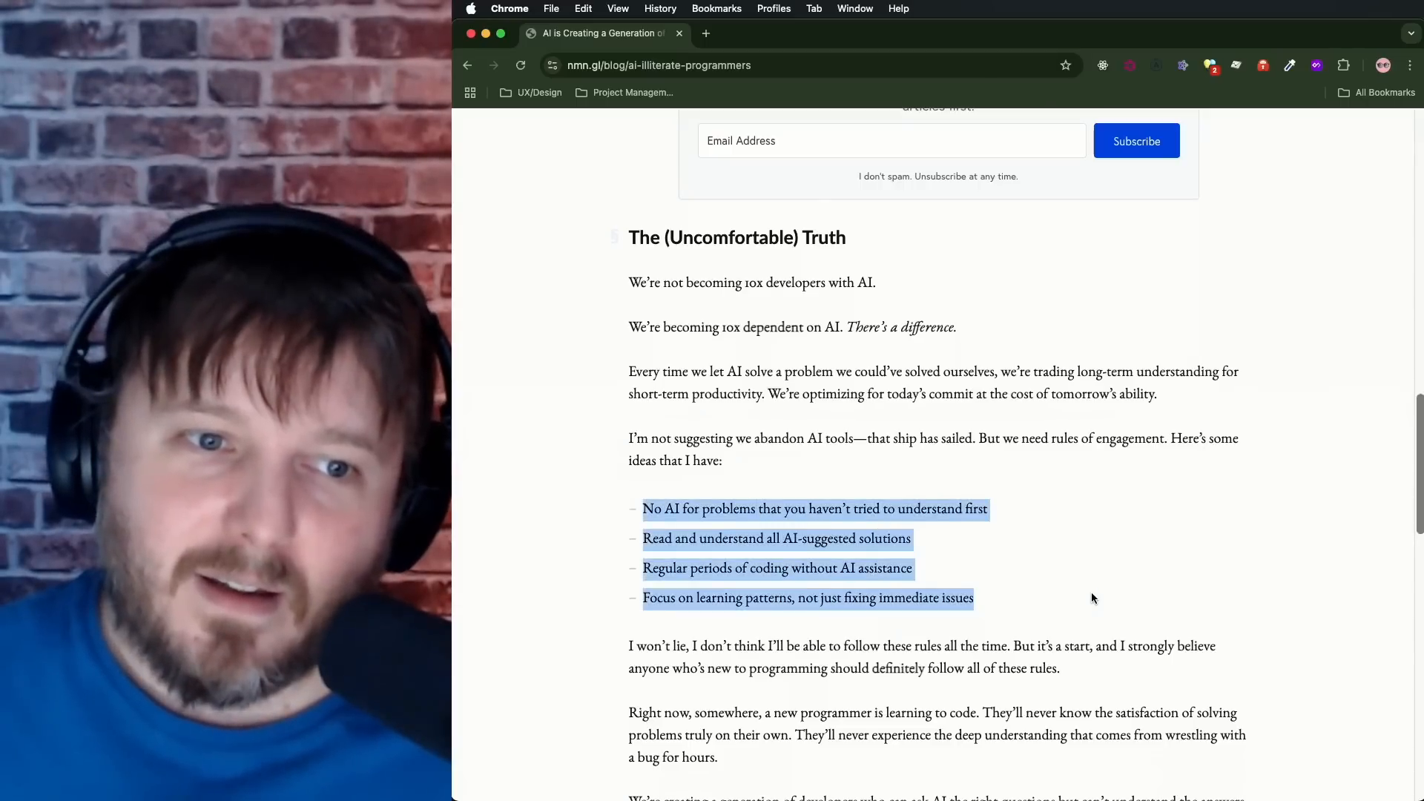
Step: Clear the rules highlight and scroll to the closing paragraphs and Update (01 Feb) heading
{"action": "left_click", "coordinate": [963, 563]}
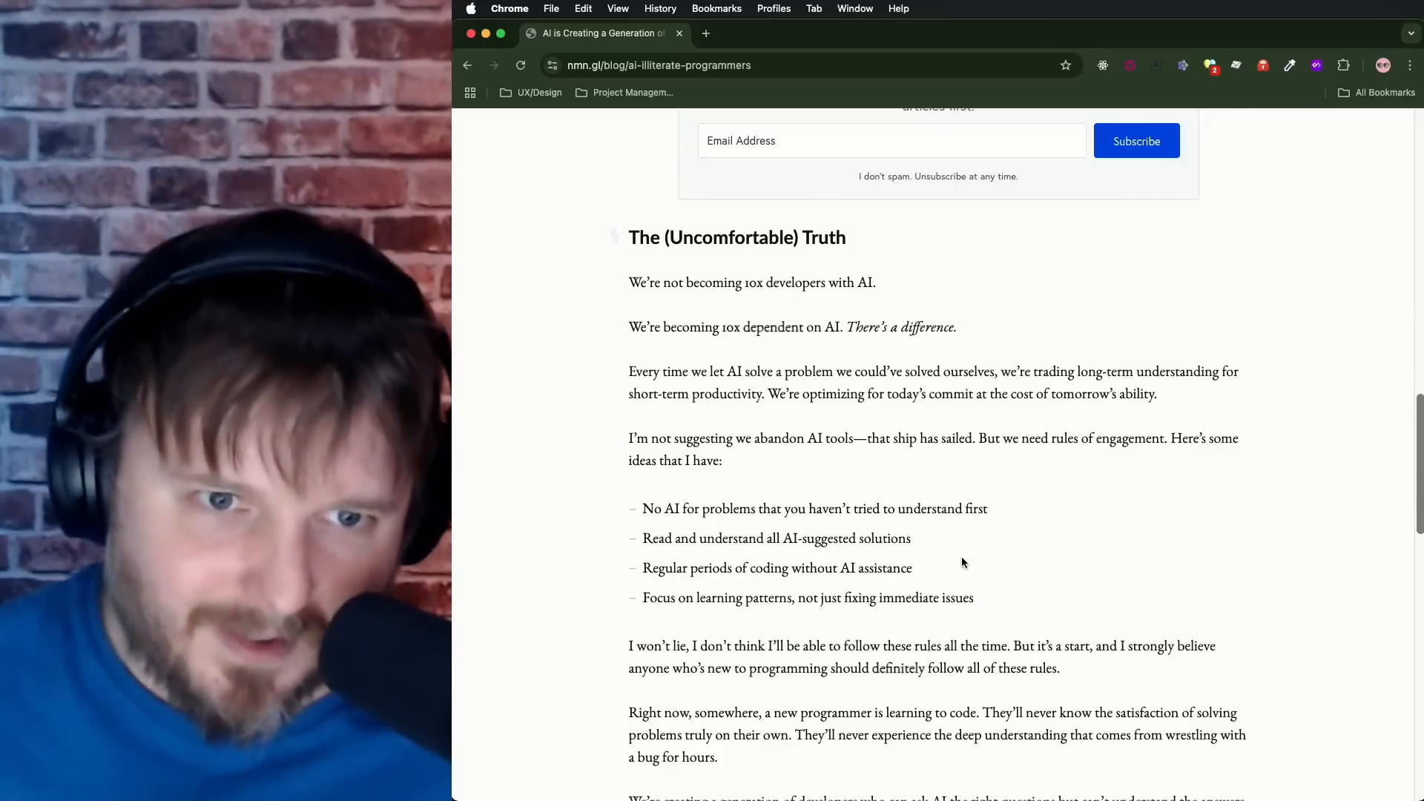
{"action": "mouse_move", "coordinate": [1068, 618]}
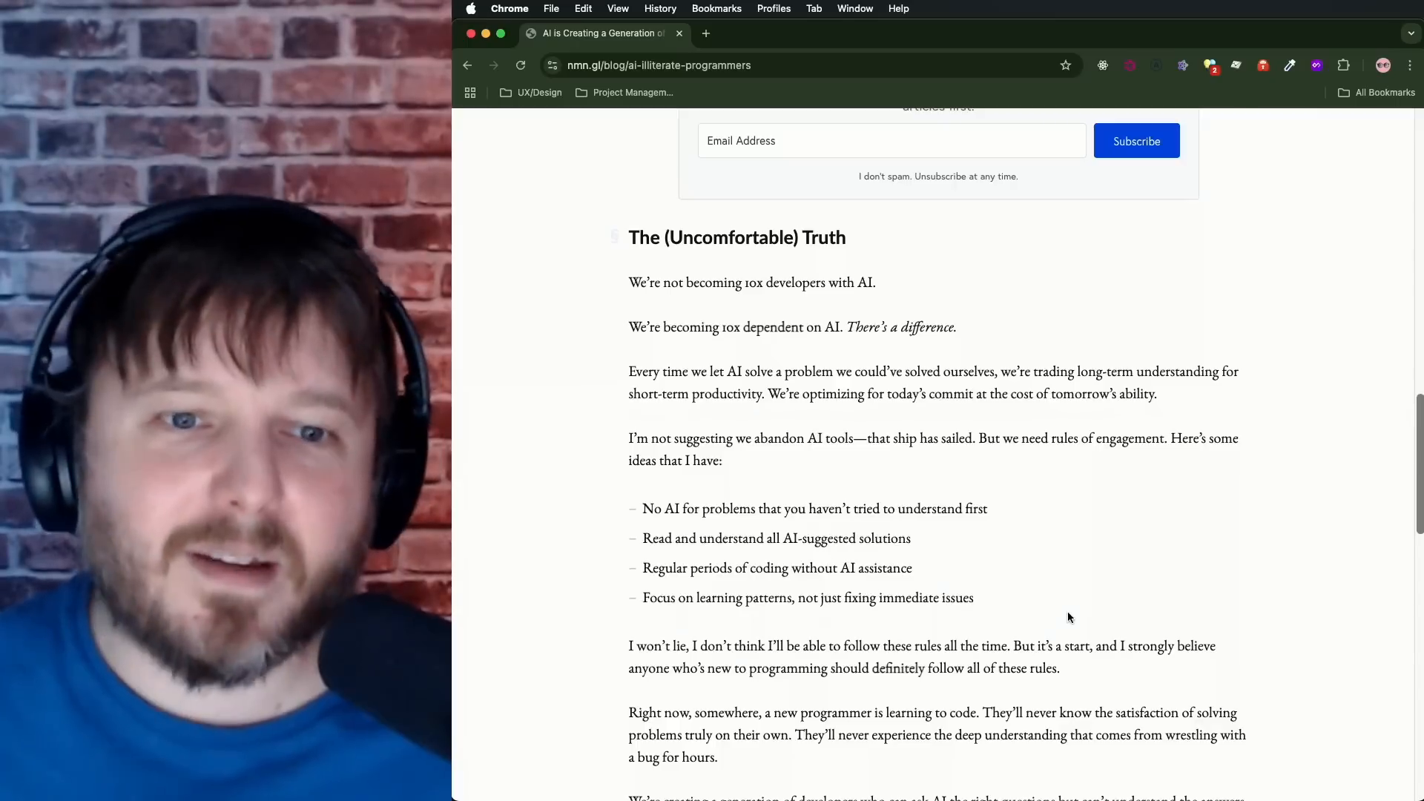
{"action": "mouse_move", "coordinate": [1032, 594]}
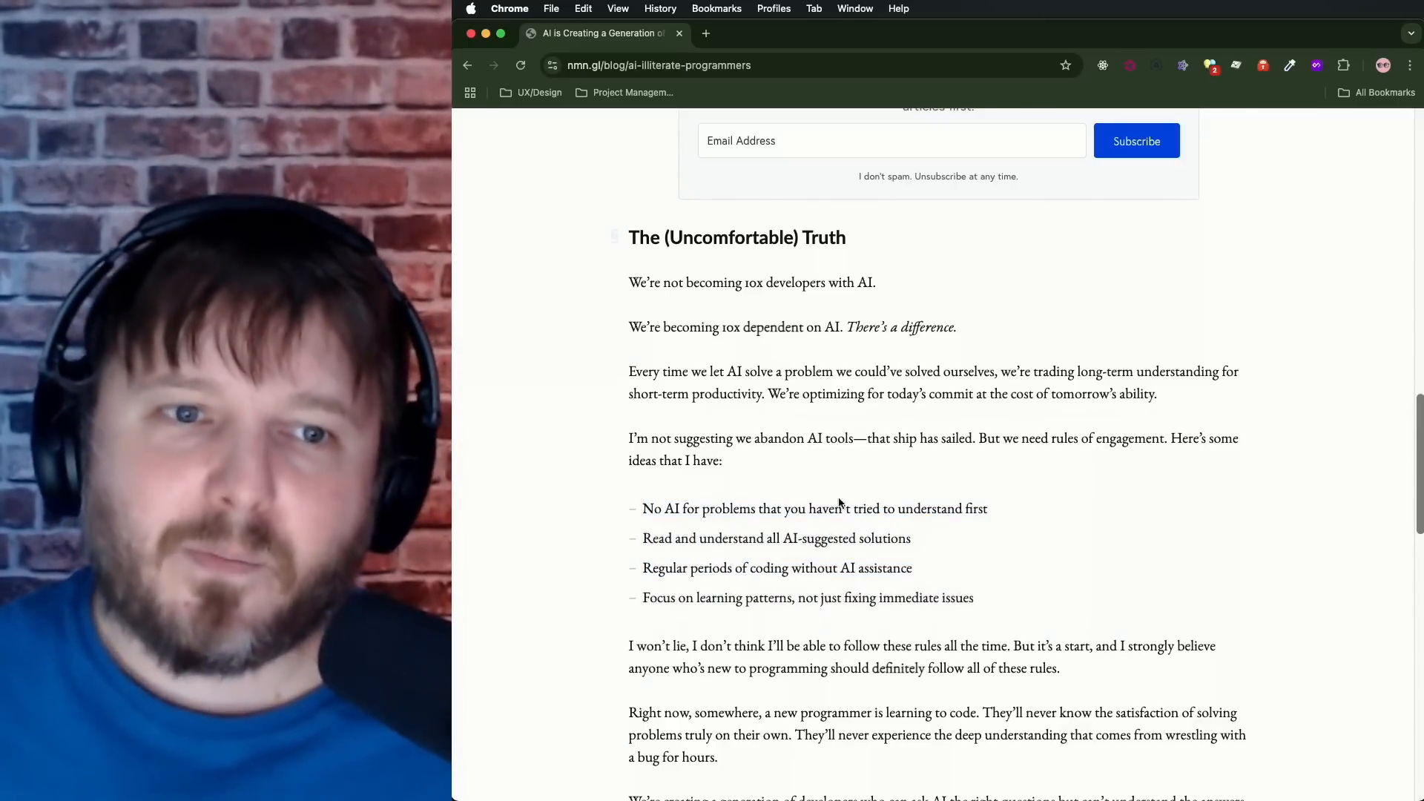
{"action": "mouse_move", "coordinate": [1068, 596]}
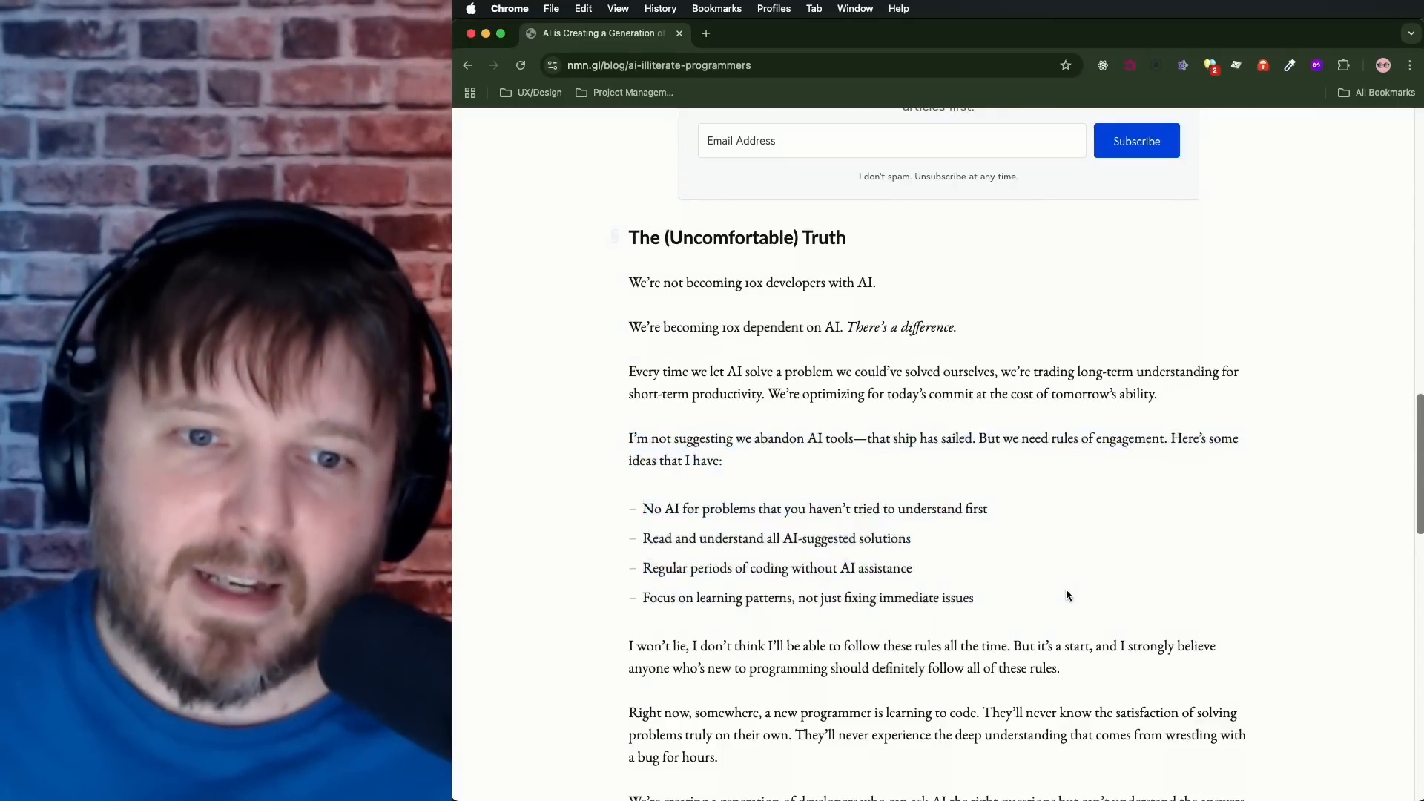
{"action": "mouse_move", "coordinate": [1044, 596]}
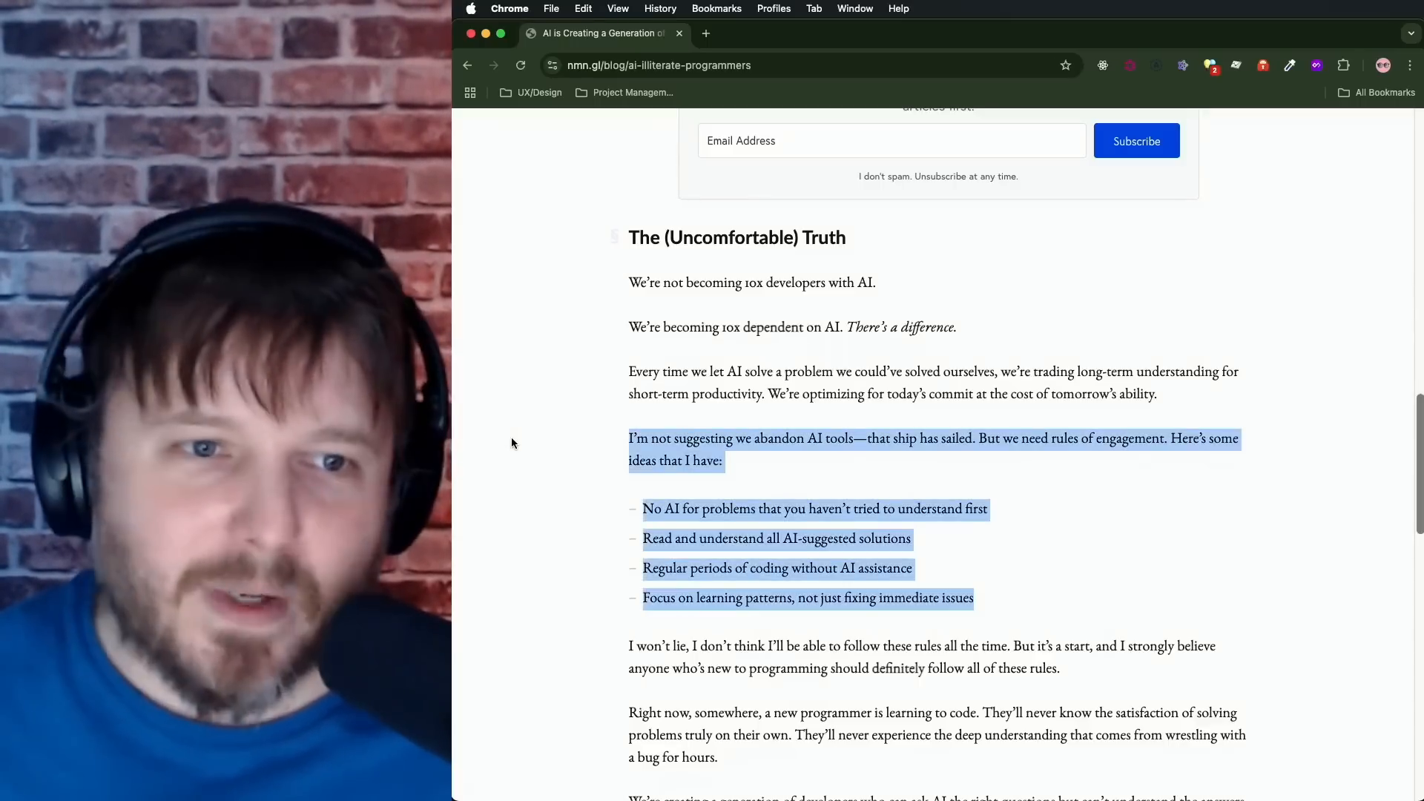
{"action": "left_click", "coordinate": [747, 478]}
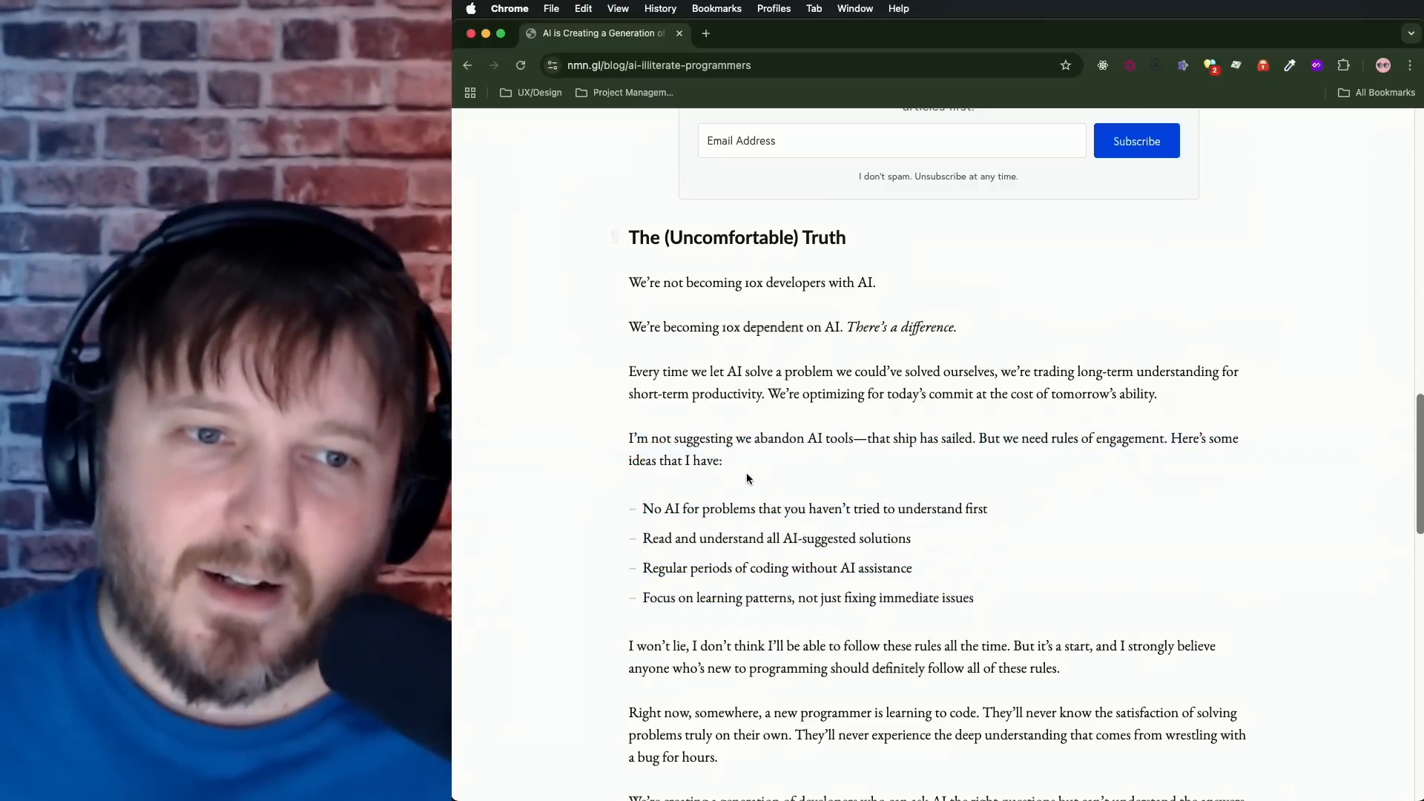
{"action": "mouse_move", "coordinate": [794, 460]}
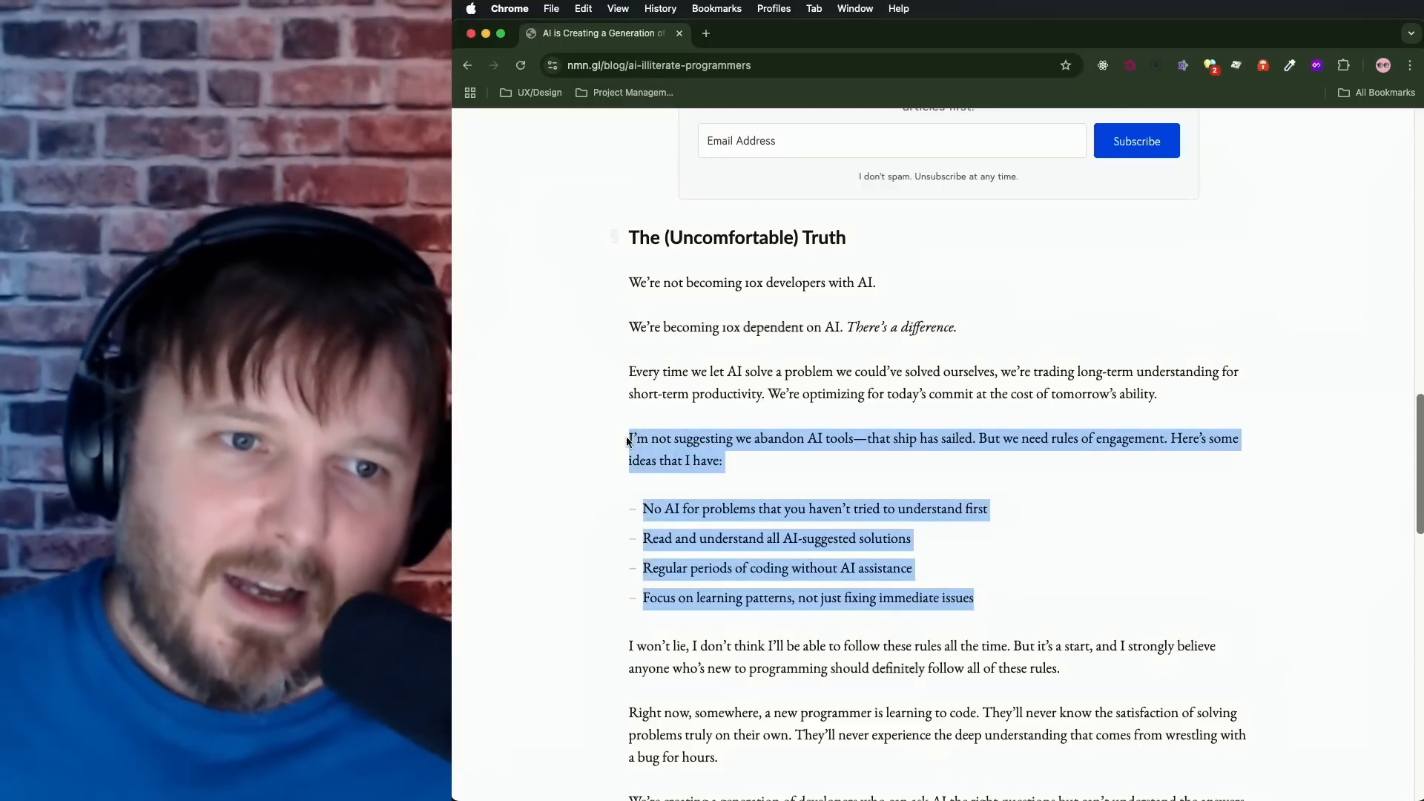
{"action": "scroll", "scroll_direction": "down", "scroll_amount": 3}
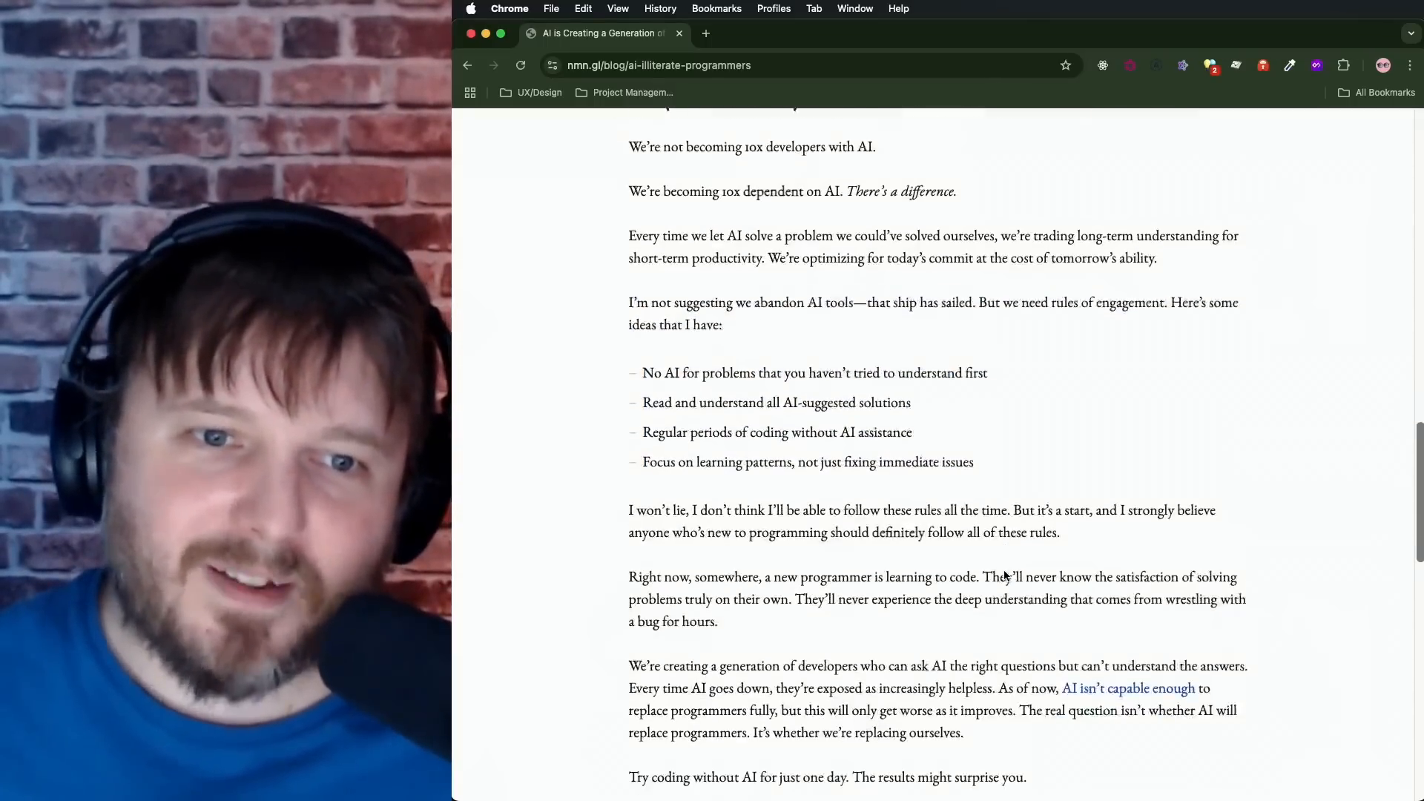
{"action": "scroll", "scroll_direction": "down", "scroll_amount": 3}
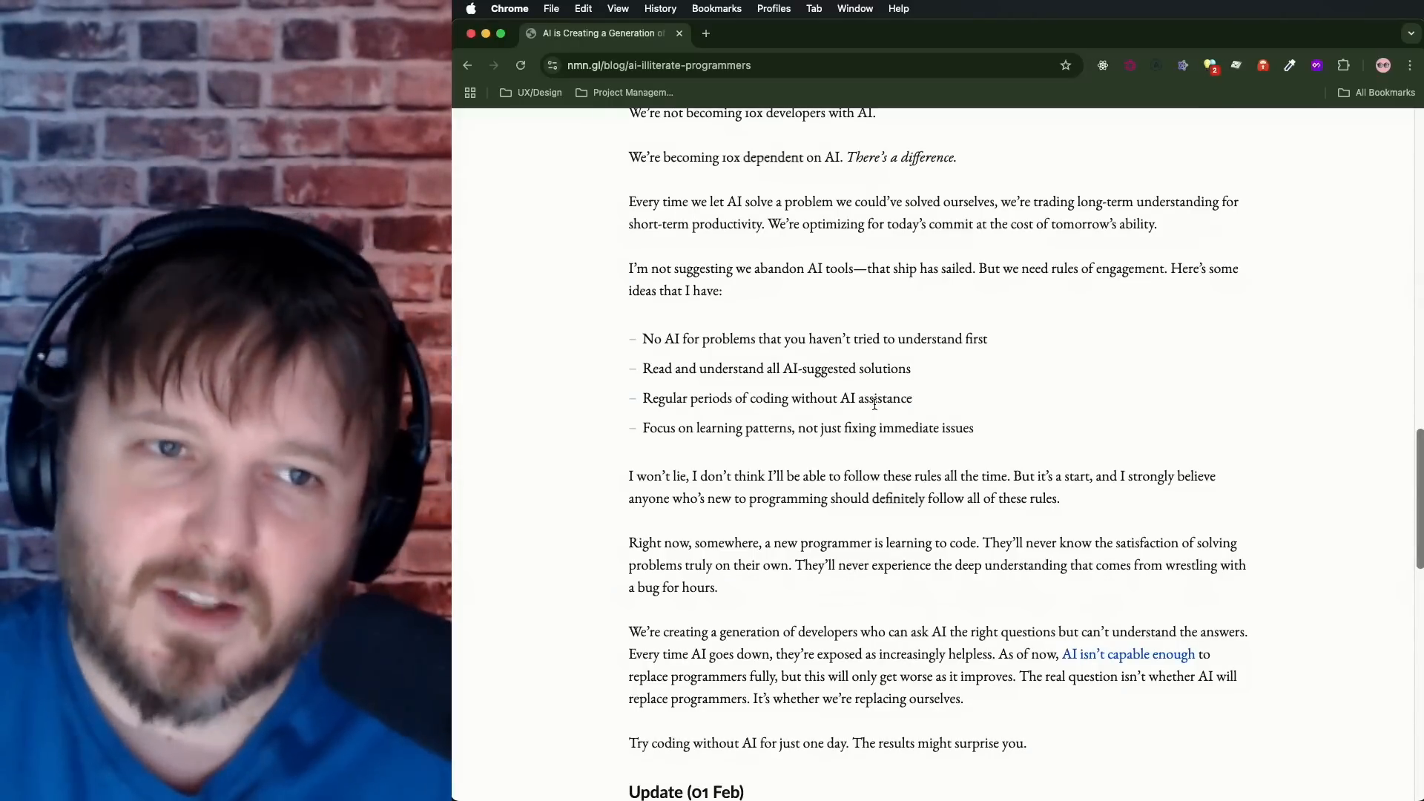
{"action": "mouse_move", "coordinate": [930, 391]}
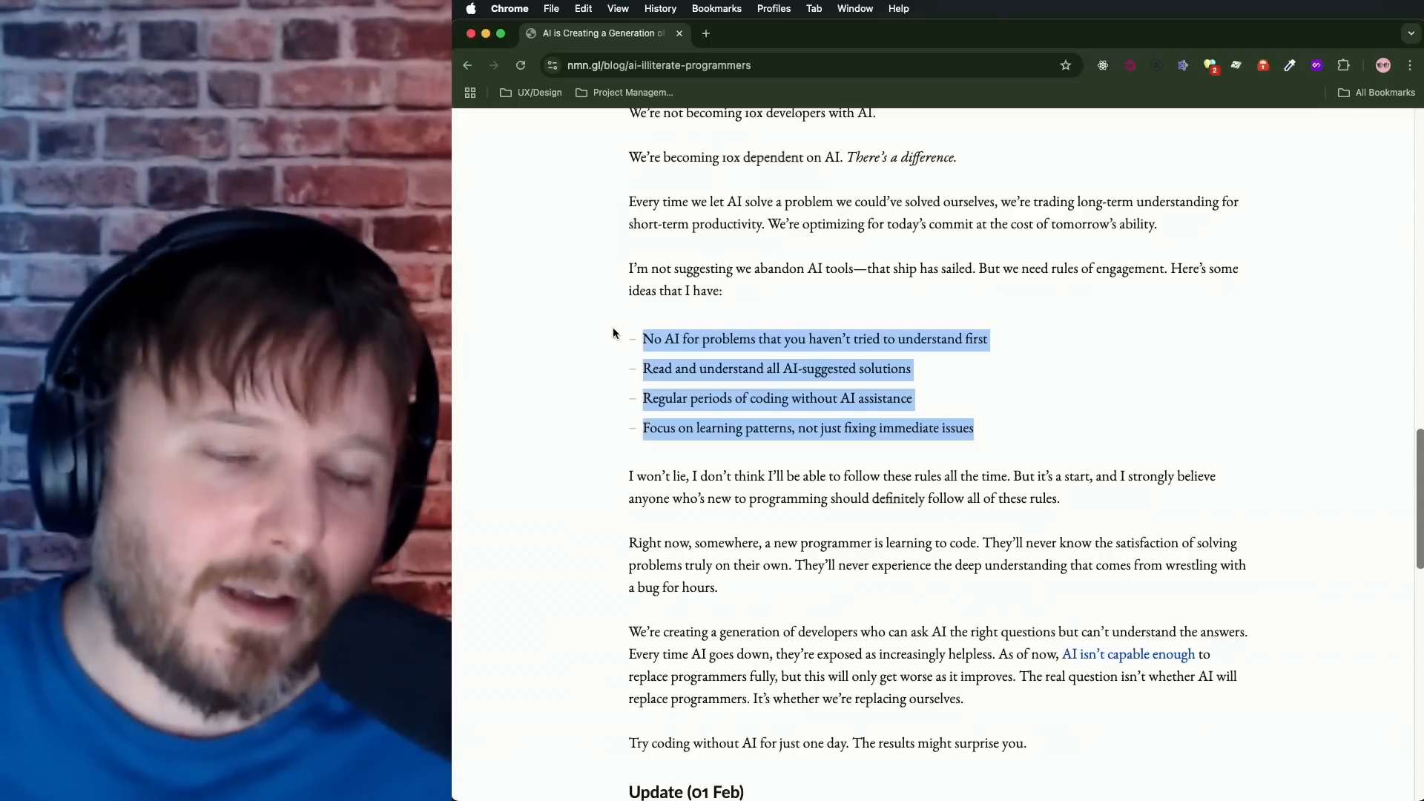
{"action": "mouse_move", "coordinate": [804, 581]}
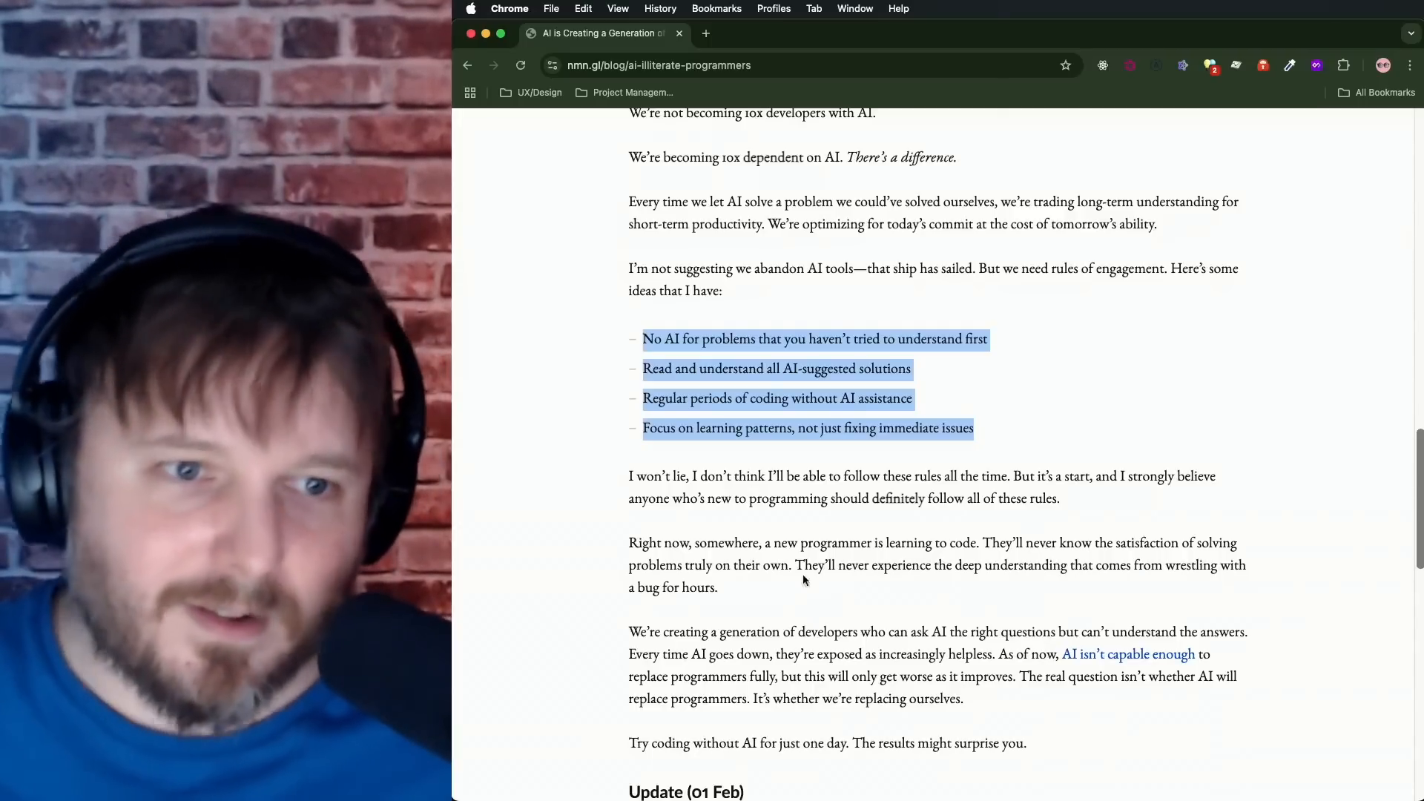
Step: Scroll to the Update (01 Feb) statistics on views, coverage and Reddit upvotes
{"action": "scroll", "scroll_direction": "down", "scroll_amount": 3}
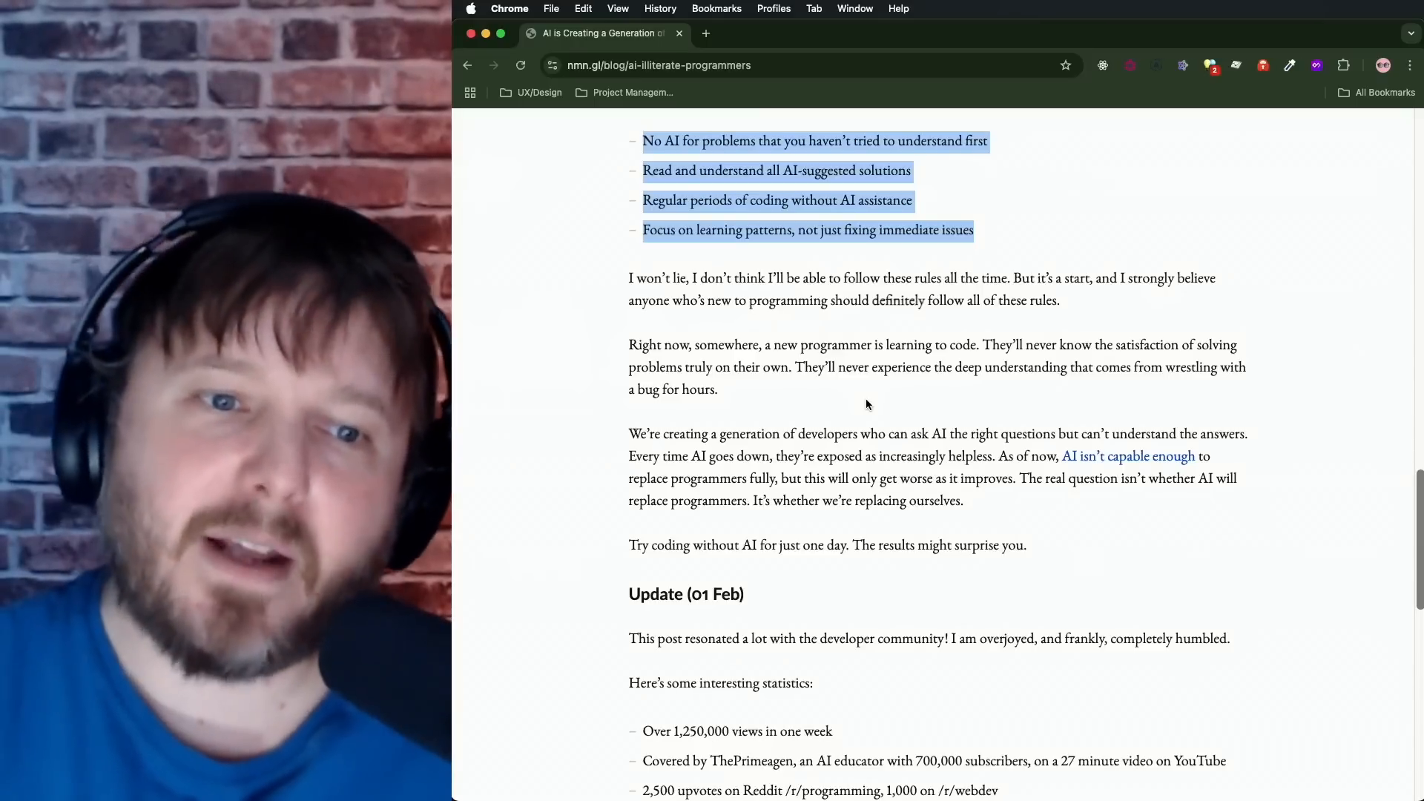
{"action": "mouse_move", "coordinate": [1091, 385]}
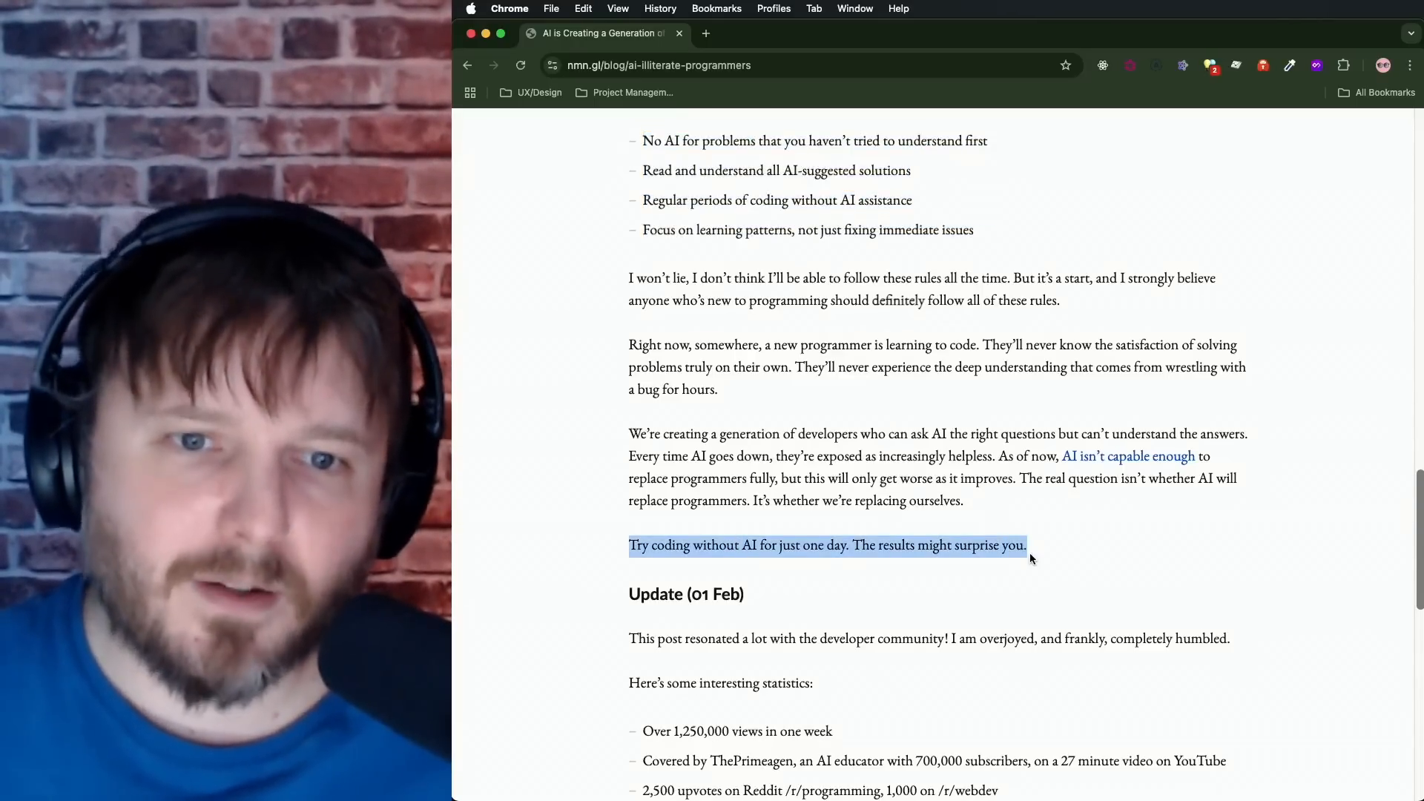
Step: Scroll to the post's end, with the 'Try coding without AI for just one day' line highlighted
{"action": "scroll", "scroll_direction": "down", "scroll_amount": 3}
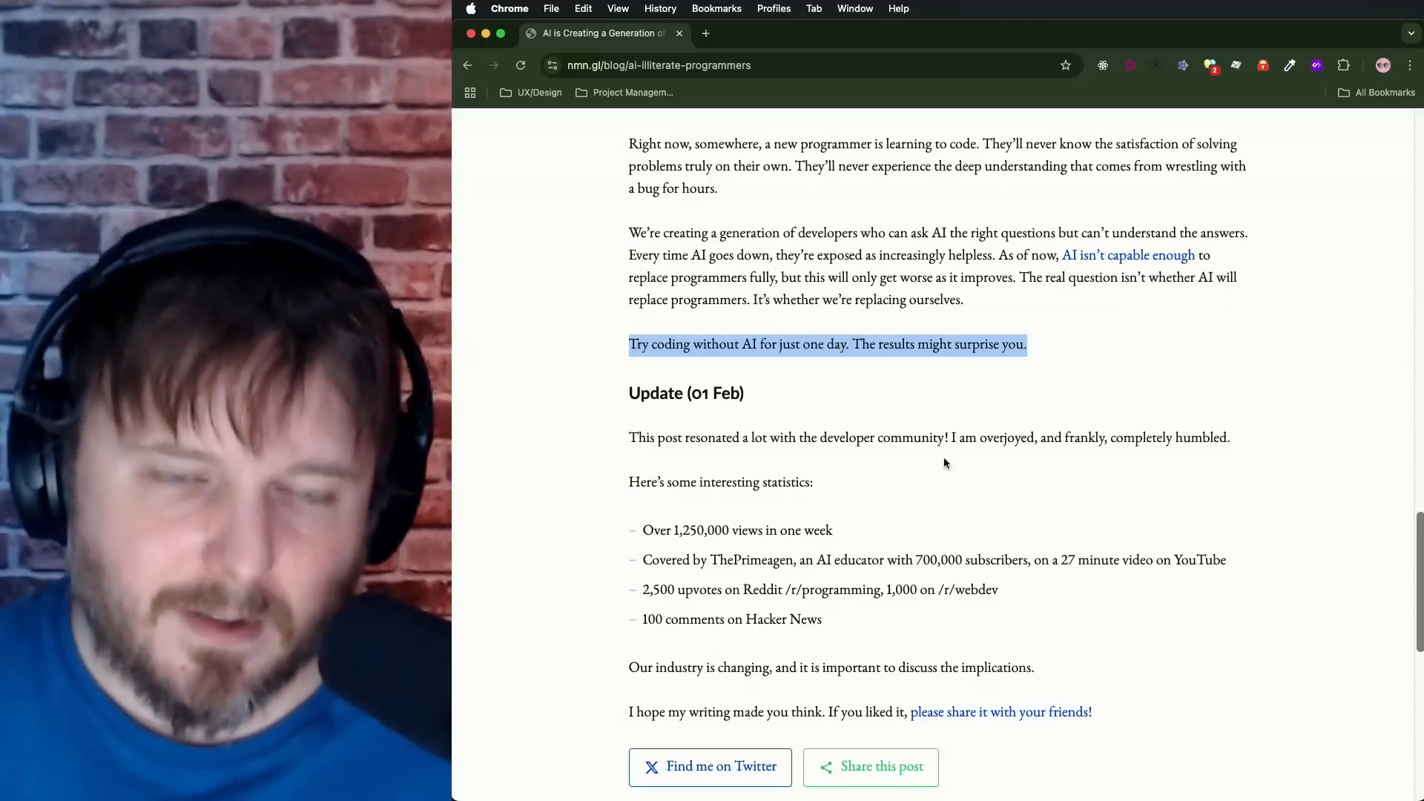
{"action": "mouse_move", "coordinate": [600, 335]}
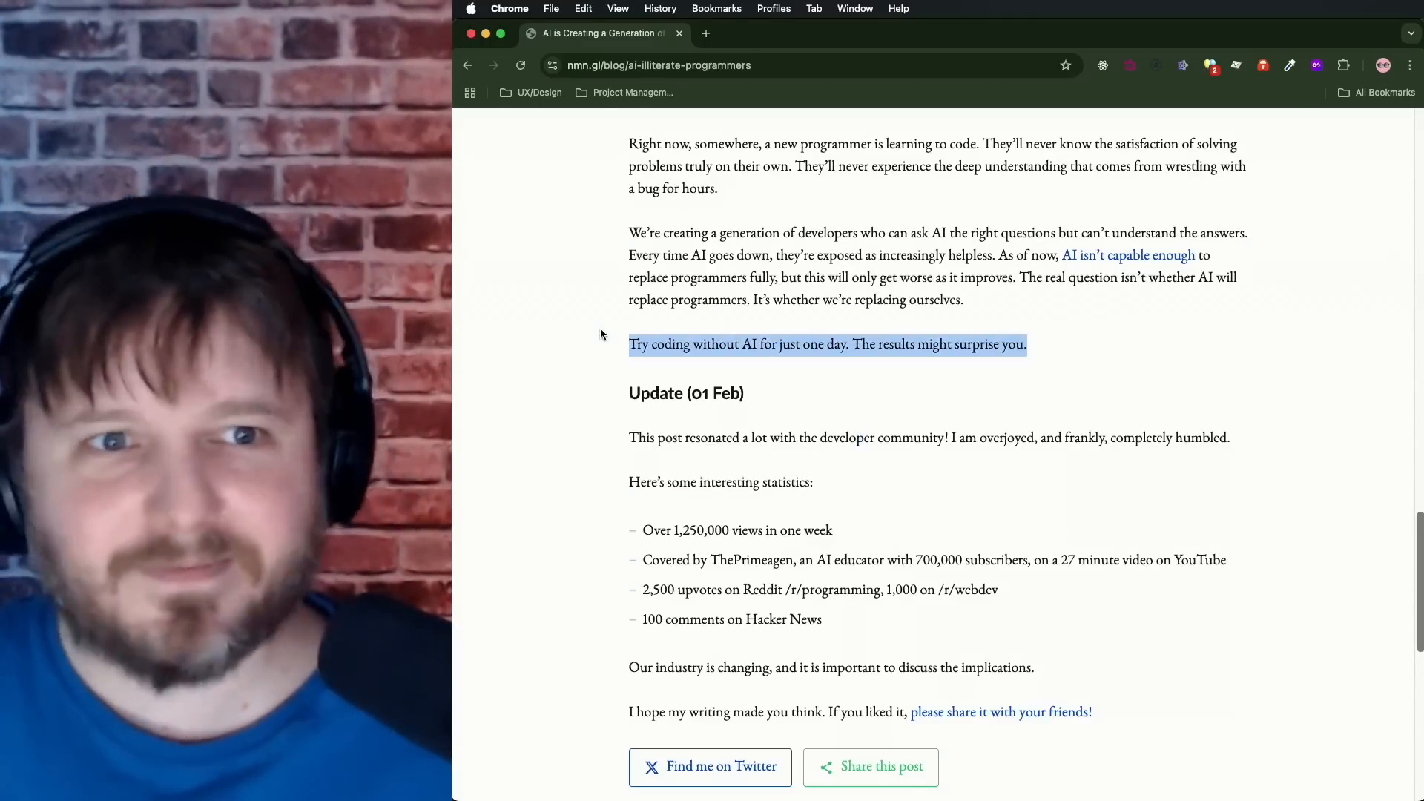
{"action": "mouse_move", "coordinate": [1074, 352]}
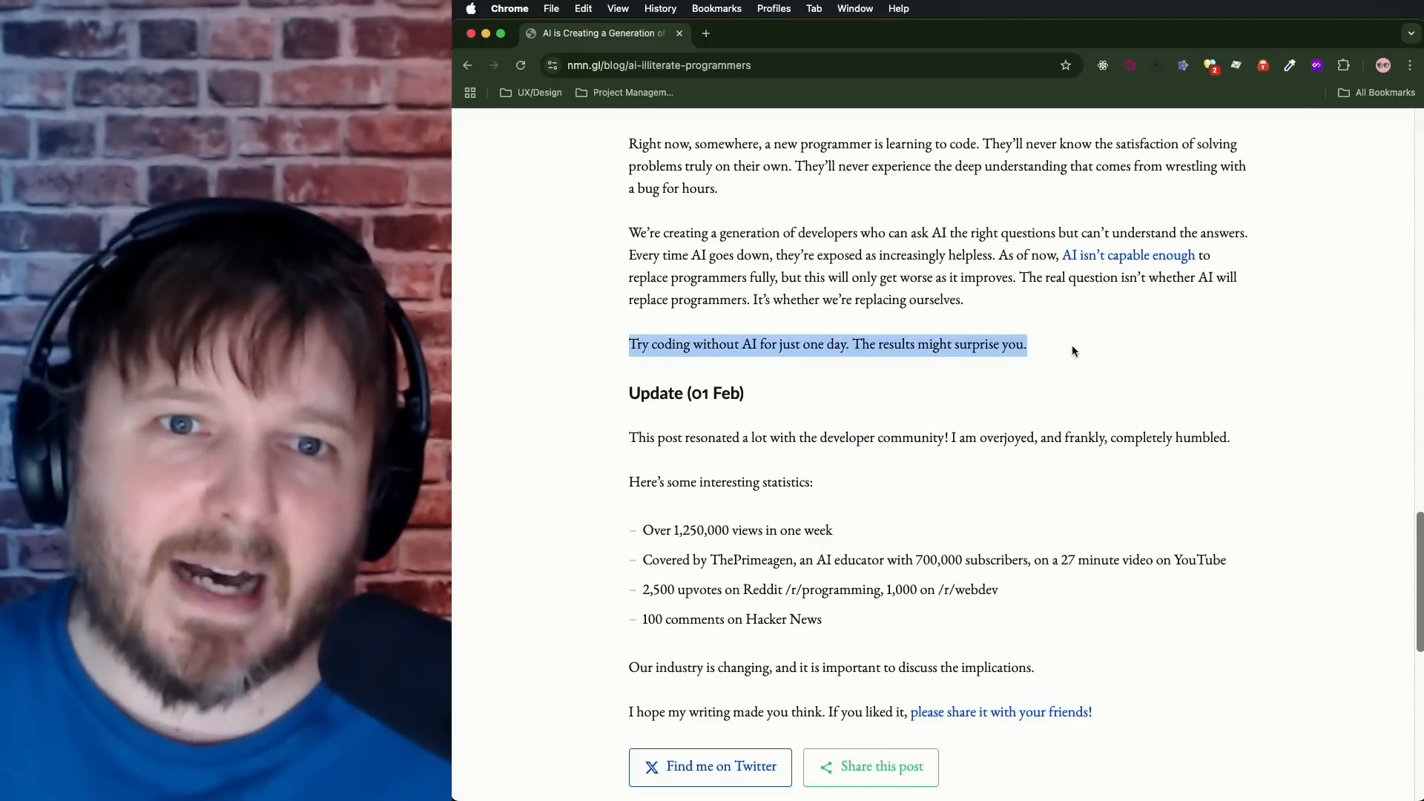
{"action": "mouse_move", "coordinate": [1088, 344]}
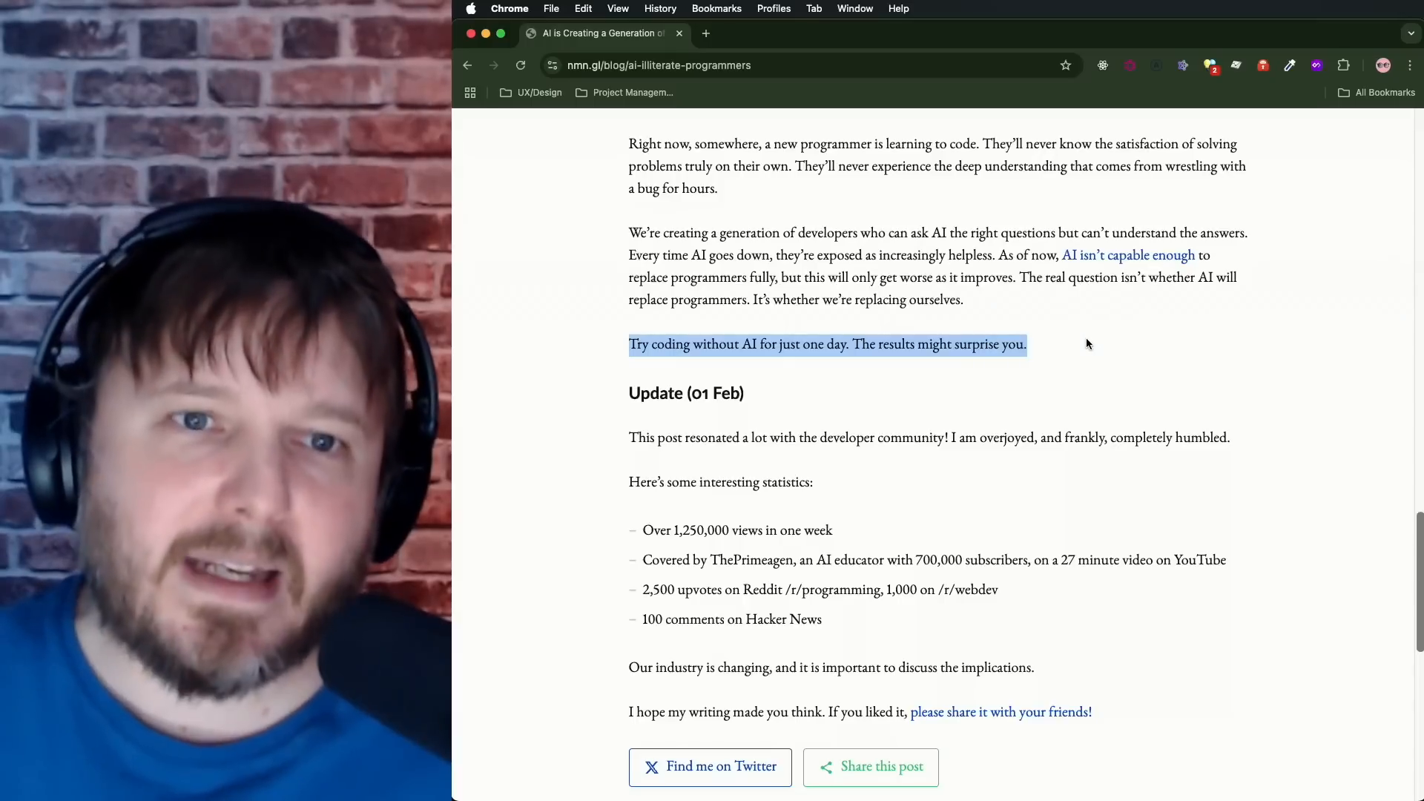
{"action": "left_click", "coordinate": [1105, 355]}
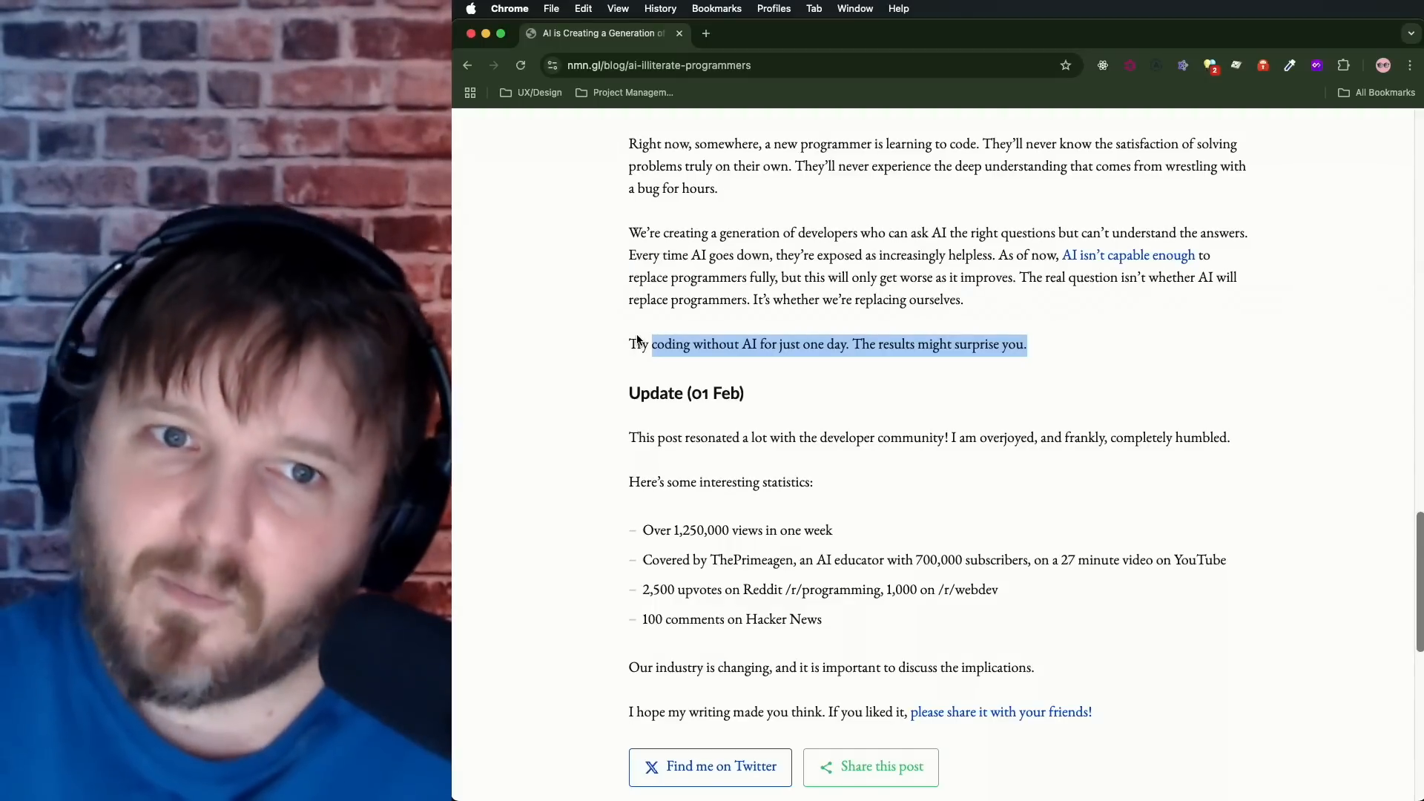
Step: Highlight 'one day', scroll to the Update statistics, and clear the Reddit upvotes highlight
{"action": "left_click", "coordinate": [1136, 377]}
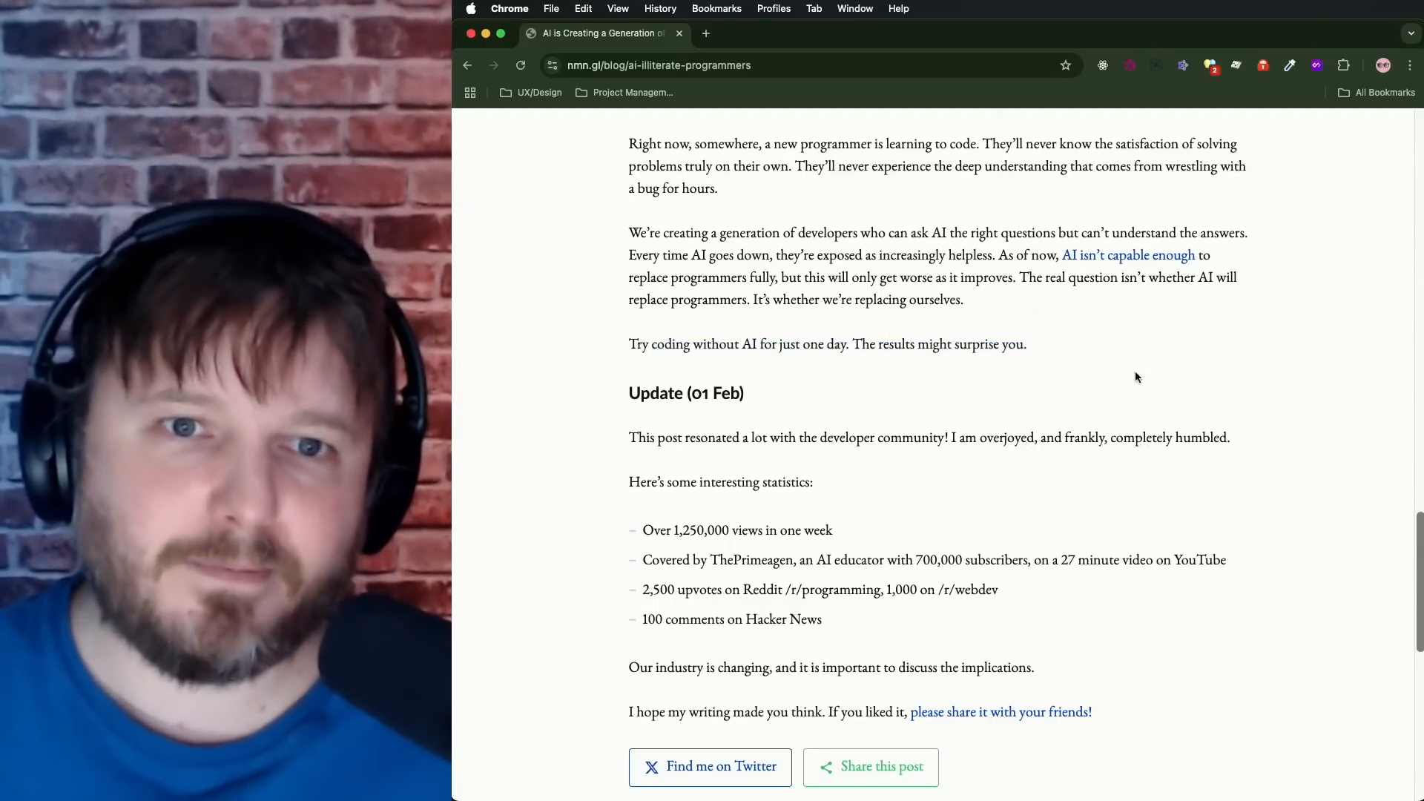
{"action": "double_click", "coordinate": [825, 344]}
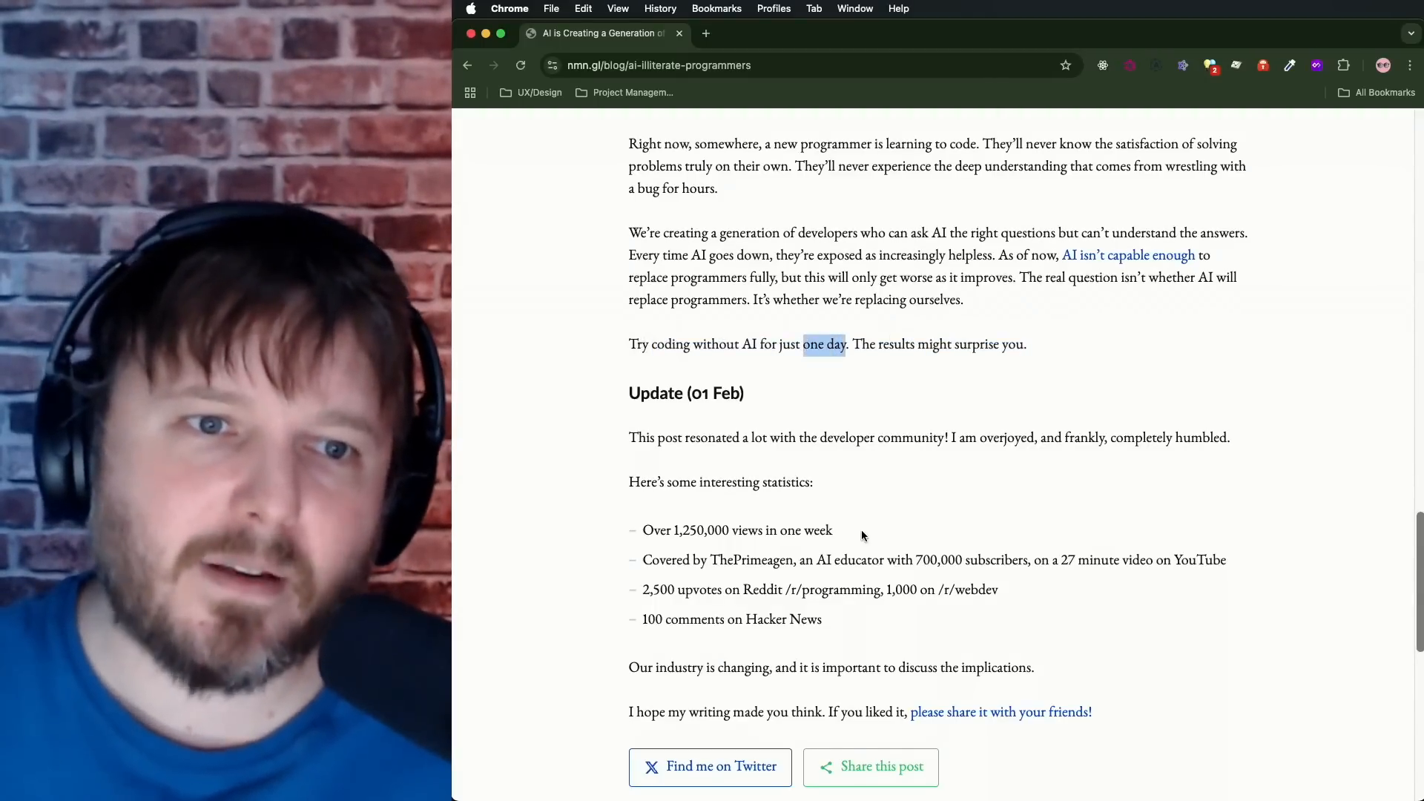
{"action": "scroll", "scroll_direction": "down", "scroll_amount": 3}
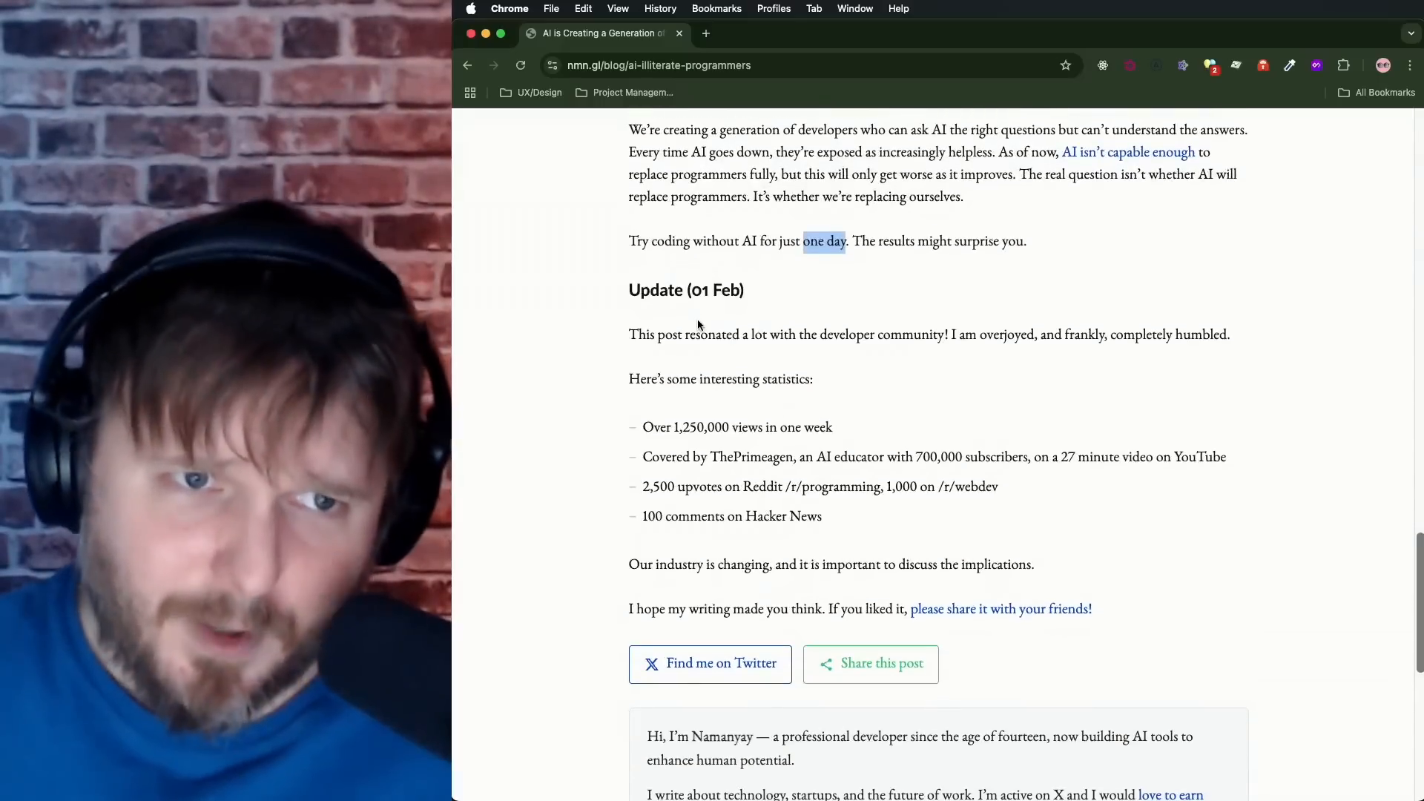
{"action": "mouse_move", "coordinate": [989, 292]}
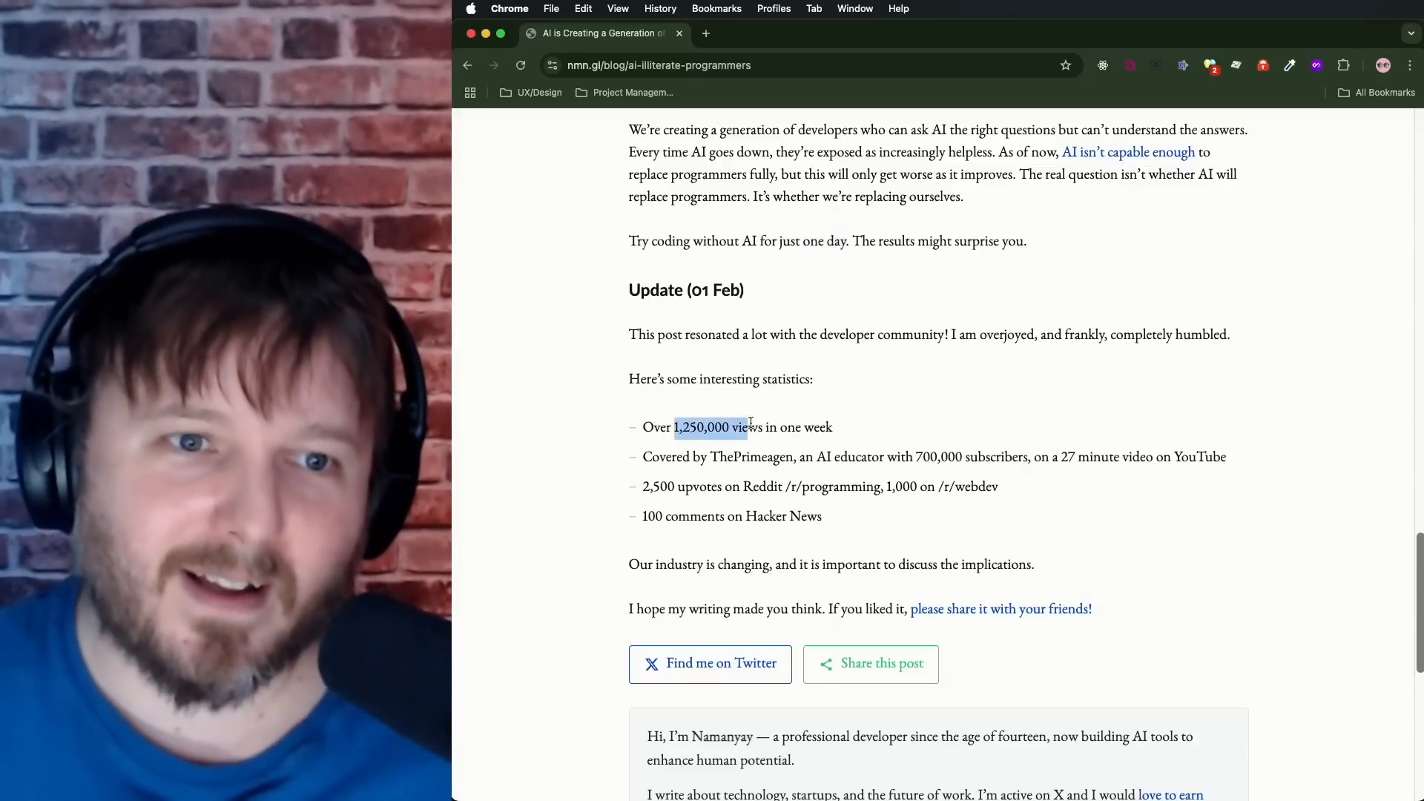
{"action": "mouse_move", "coordinate": [920, 473]}
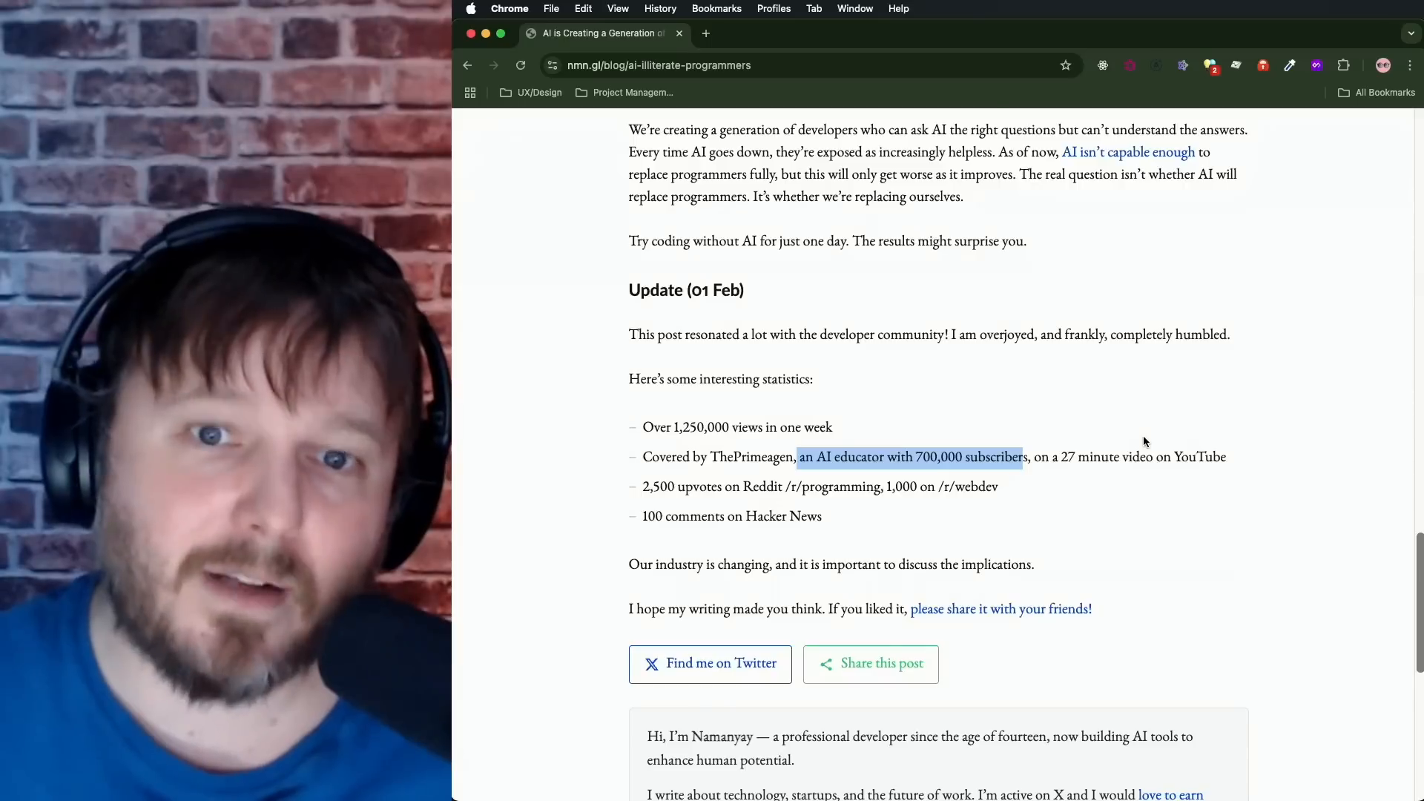
{"action": "mouse_move", "coordinate": [638, 490]}
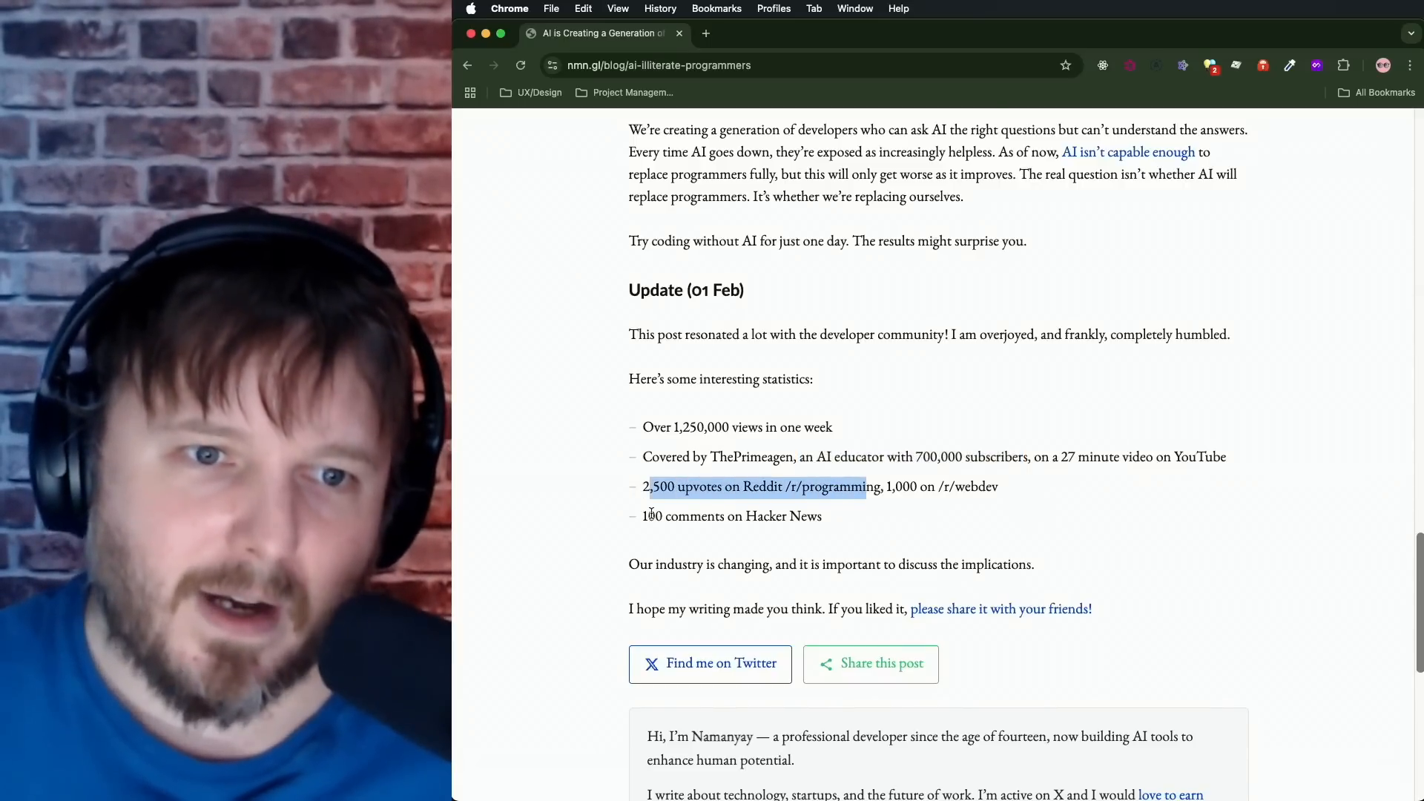
{"action": "left_click", "coordinate": [565, 575]}
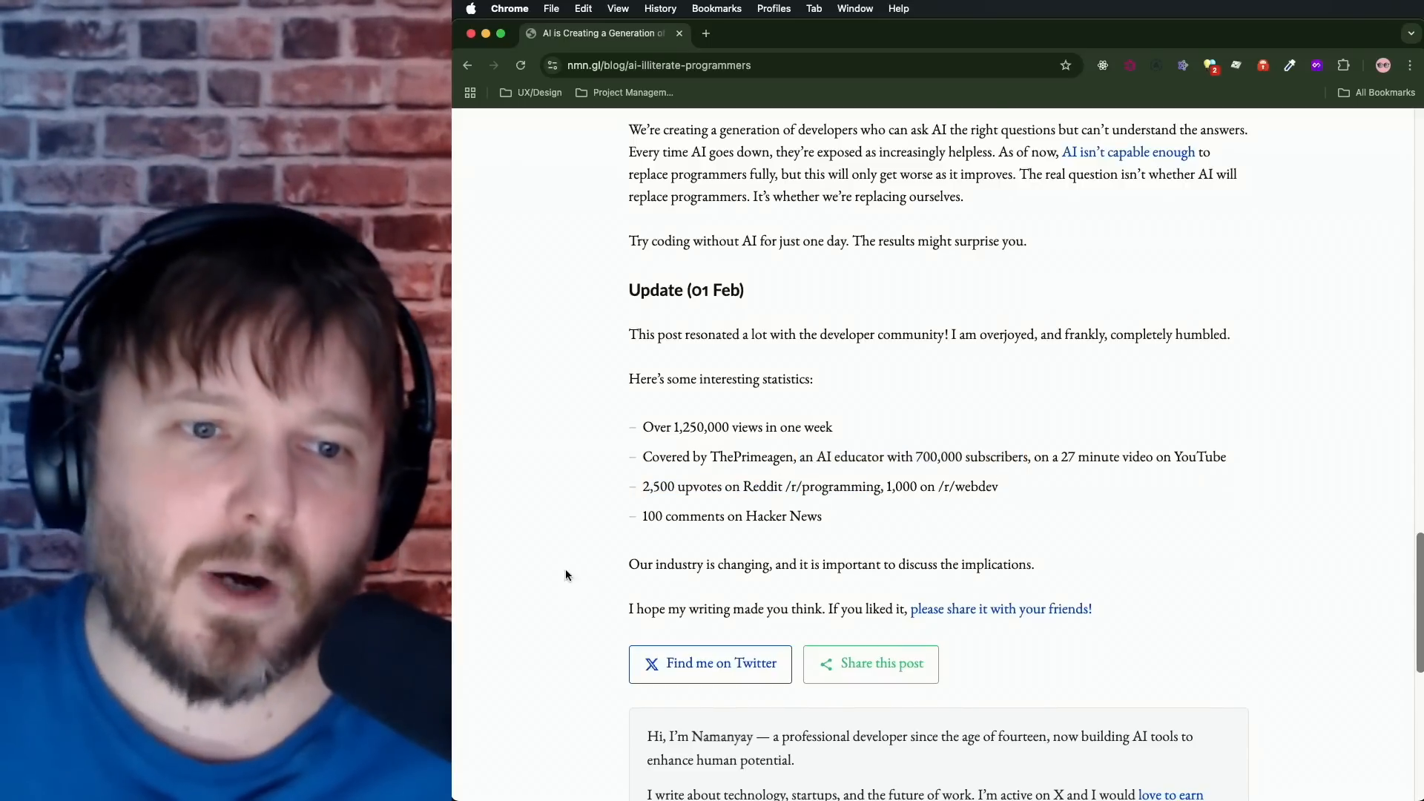
{"action": "mouse_move", "coordinate": [652, 571]}
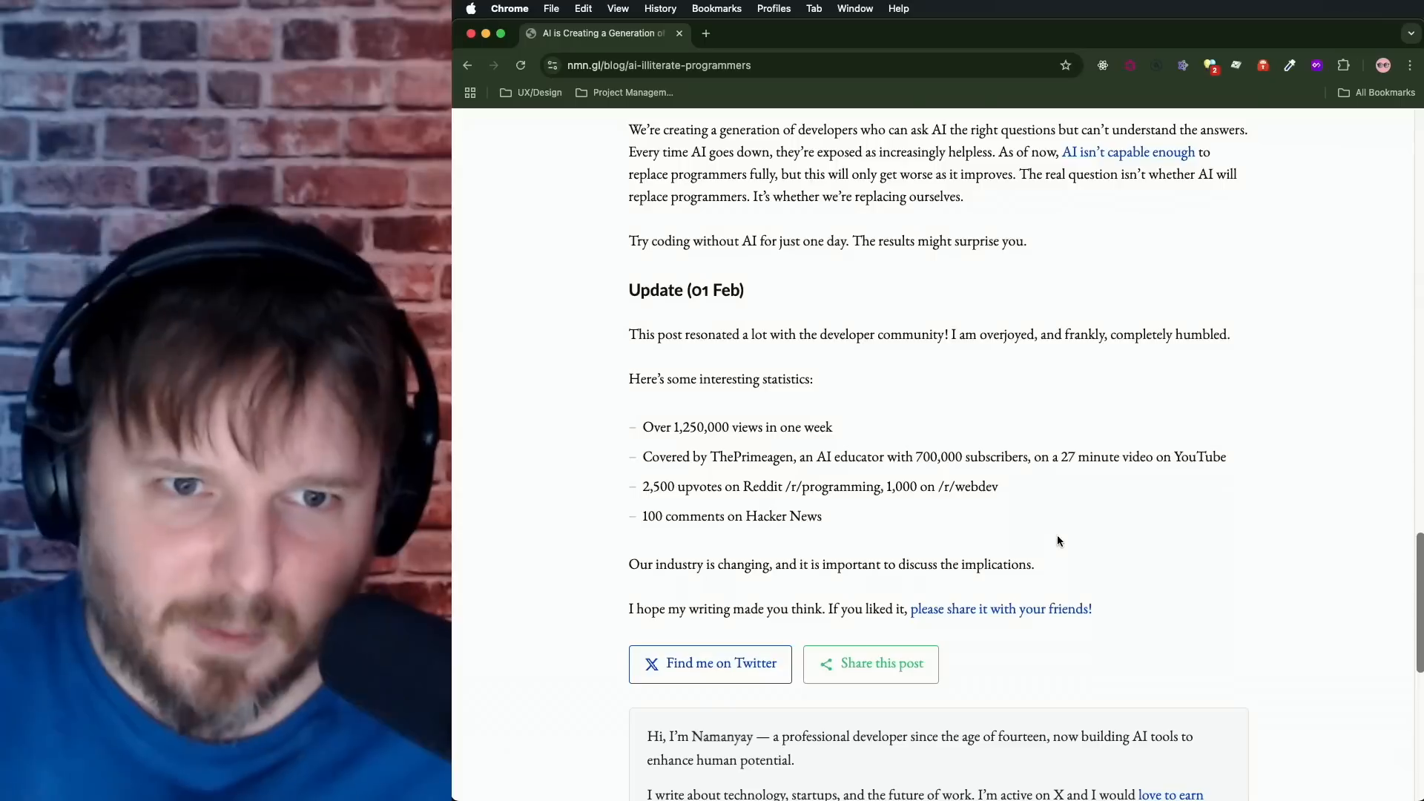
Step: Scroll back up to The Rehab Plan heading and its No-AI Days list
{"action": "scroll", "scroll_direction": "up", "scroll_amount": 3}
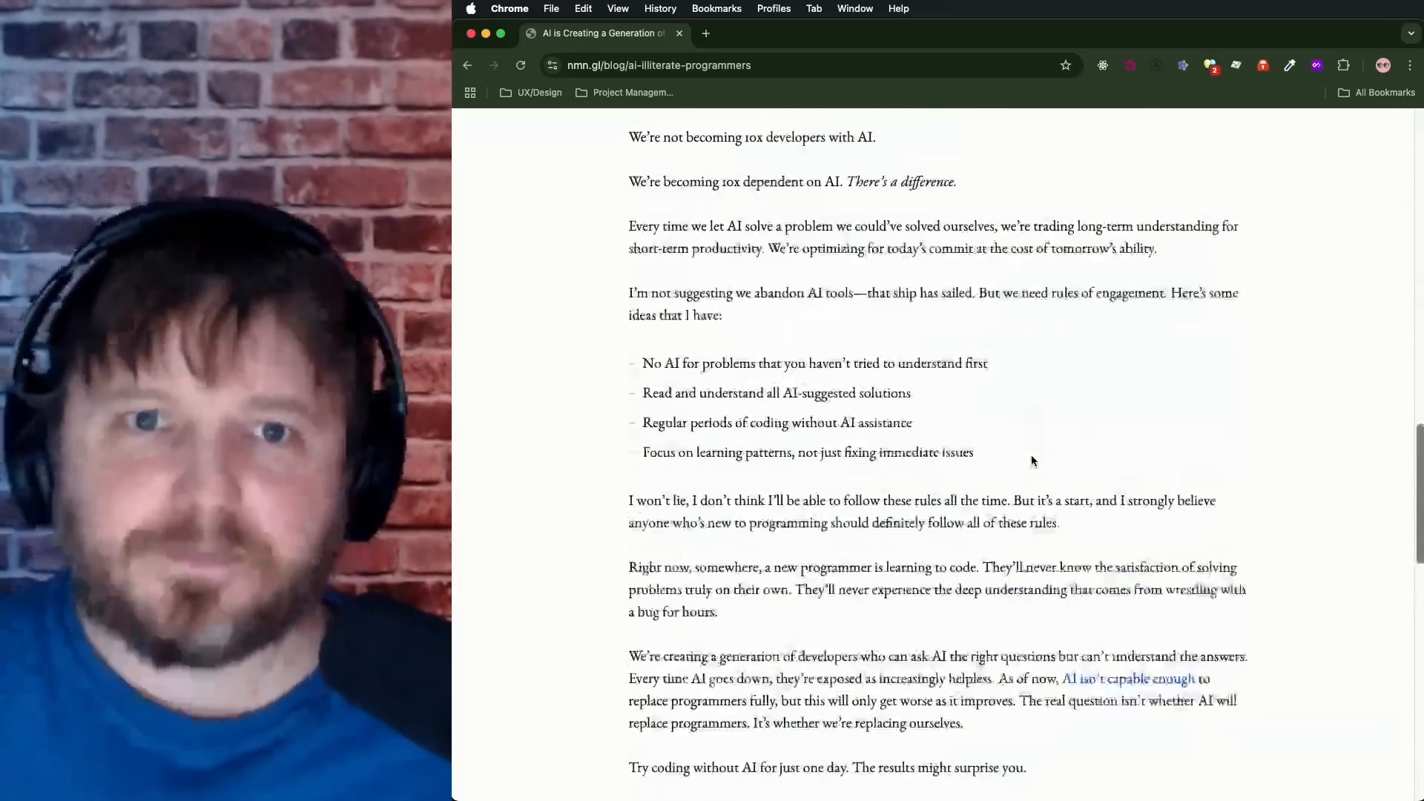
{"action": "scroll", "scroll_direction": "up", "scroll_amount": 3}
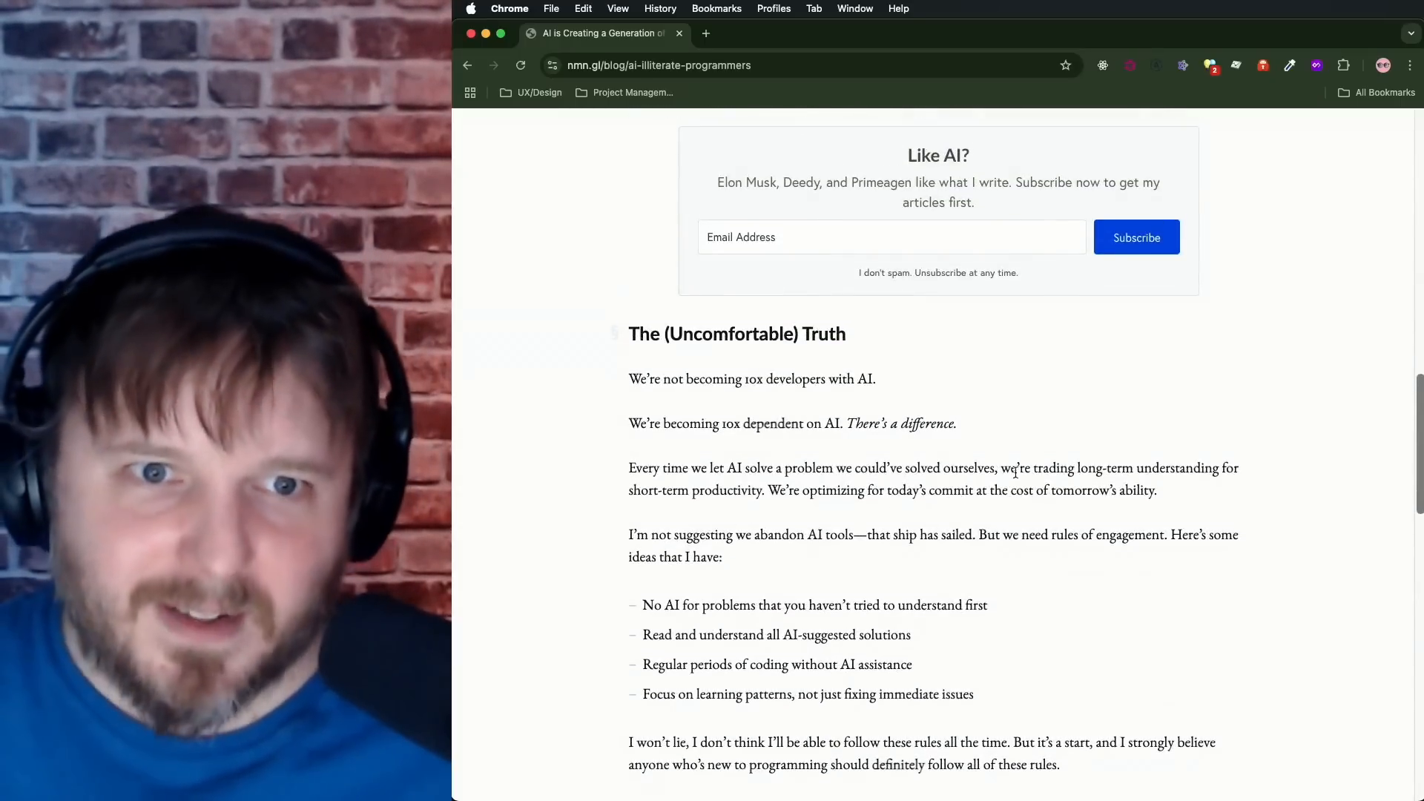
{"action": "scroll", "scroll_direction": "down", "scroll_amount": 3}
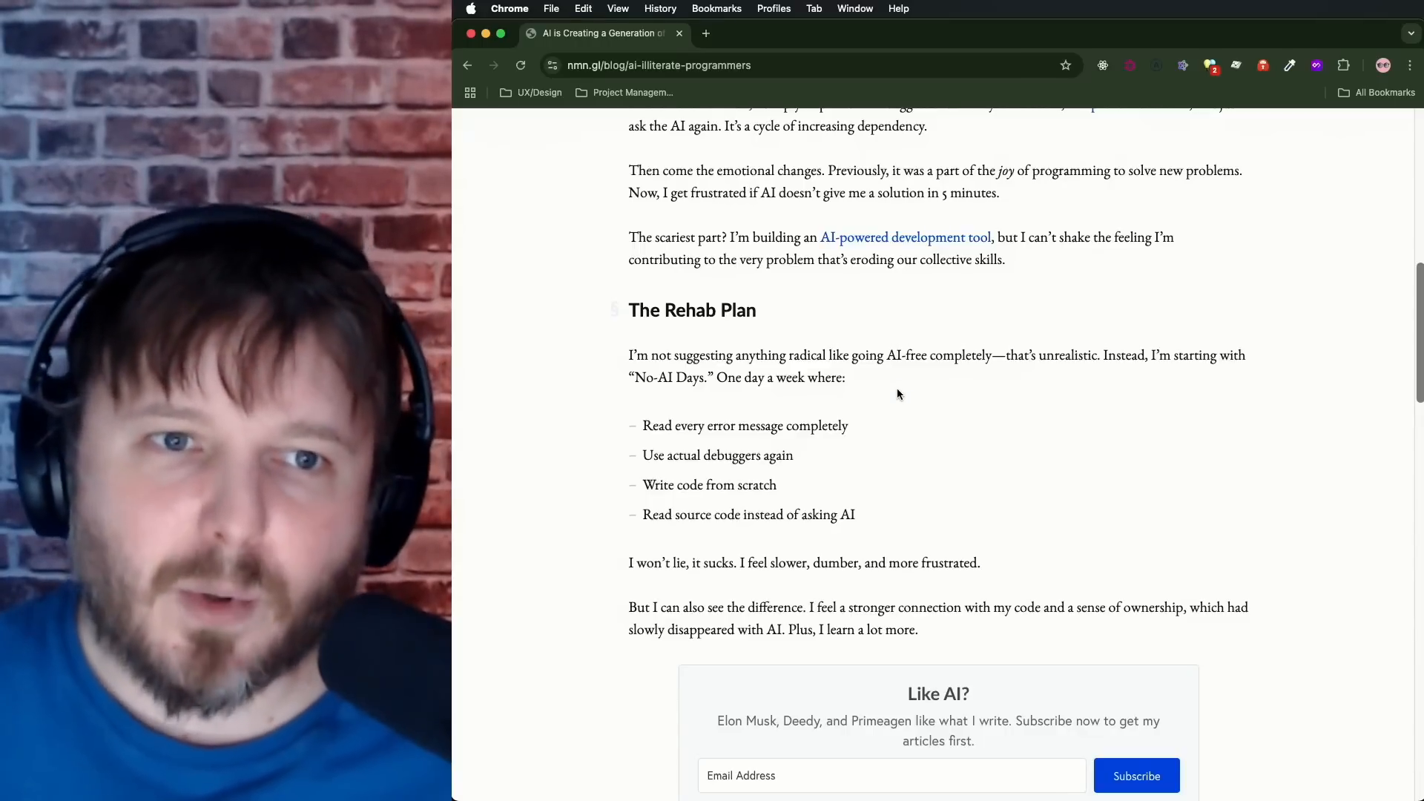
{"action": "scroll", "scroll_direction": "up", "scroll_amount": 3}
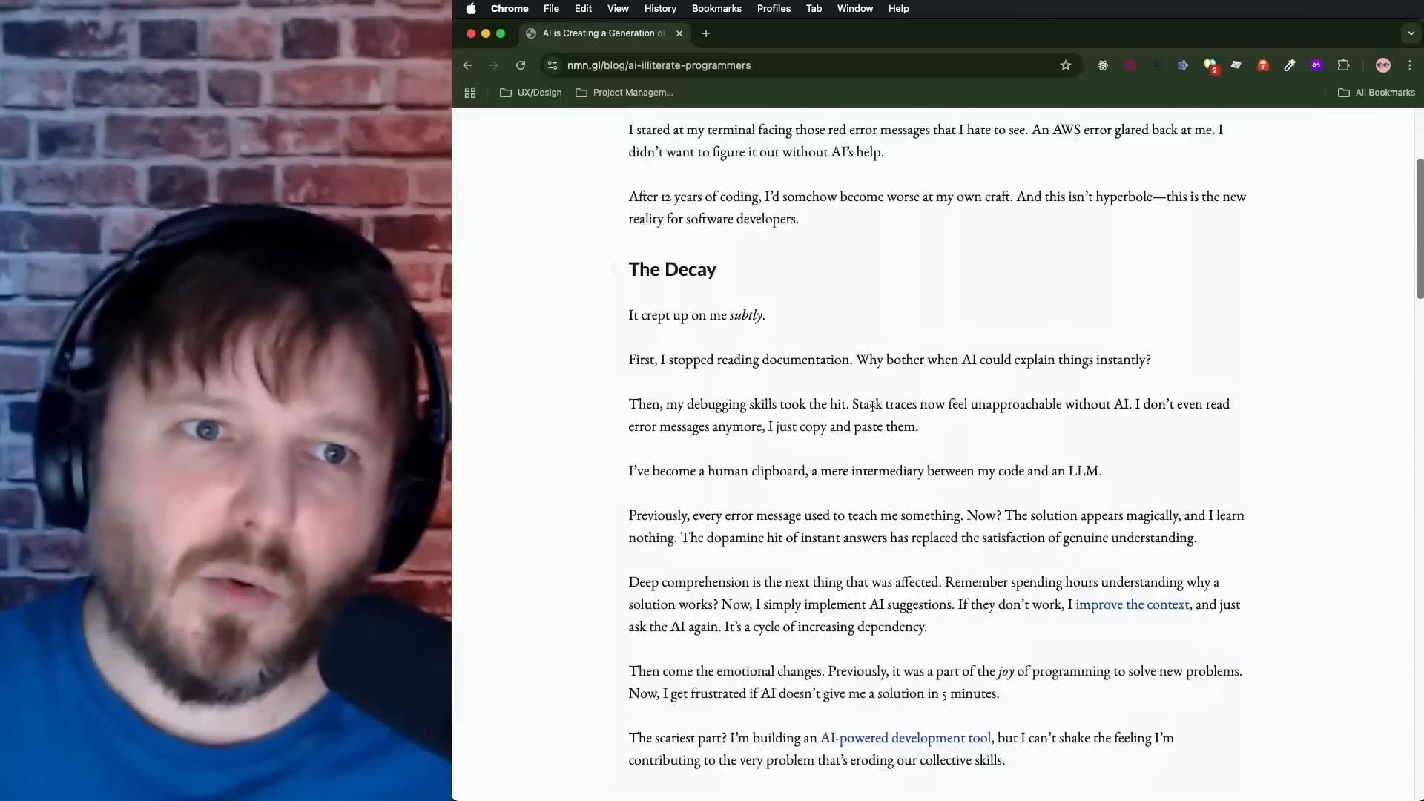
{"action": "scroll", "scroll_direction": "down", "scroll_amount": 3}
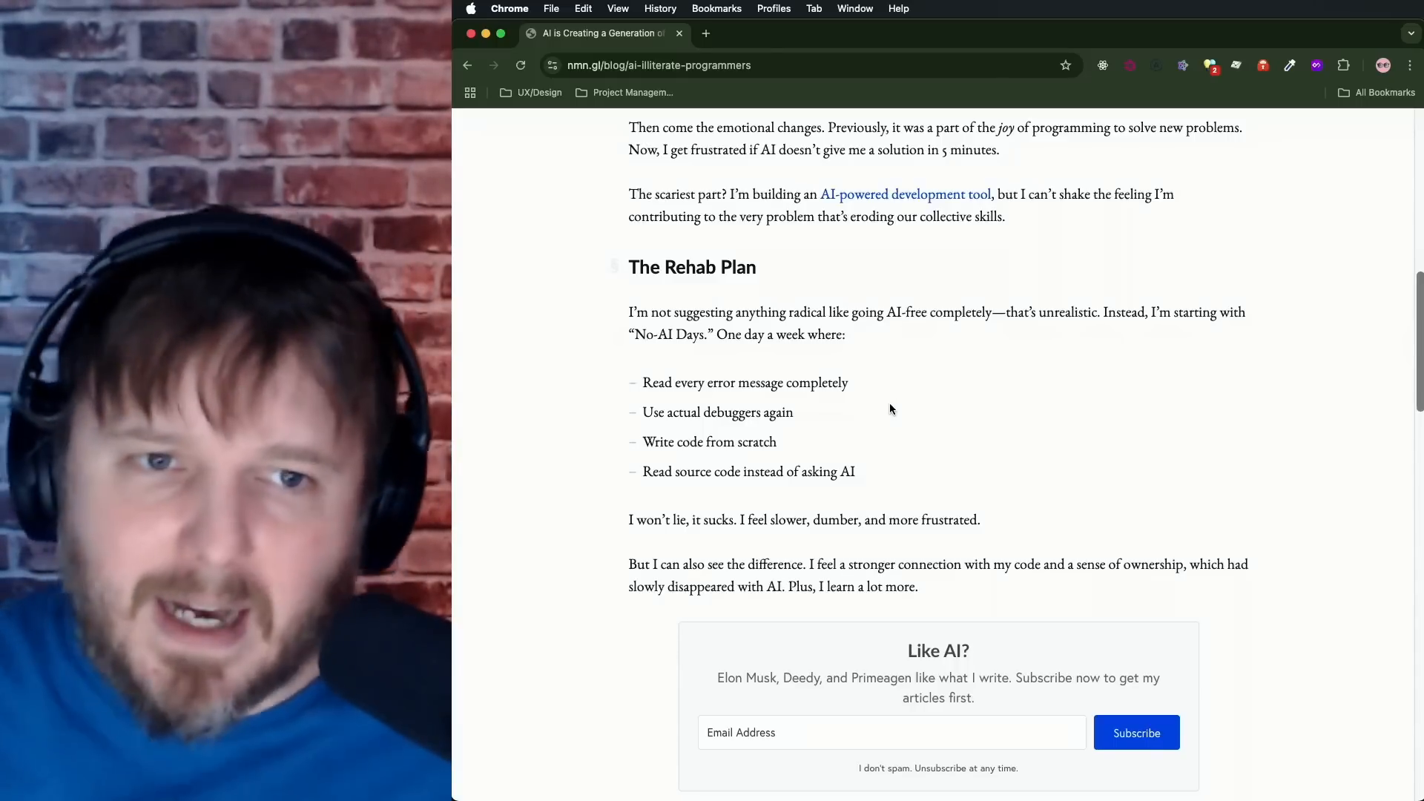
Step: Scroll up to the article's opening, then down slightly to The Decay heading
{"action": "scroll", "scroll_direction": "up", "scroll_amount": 3}
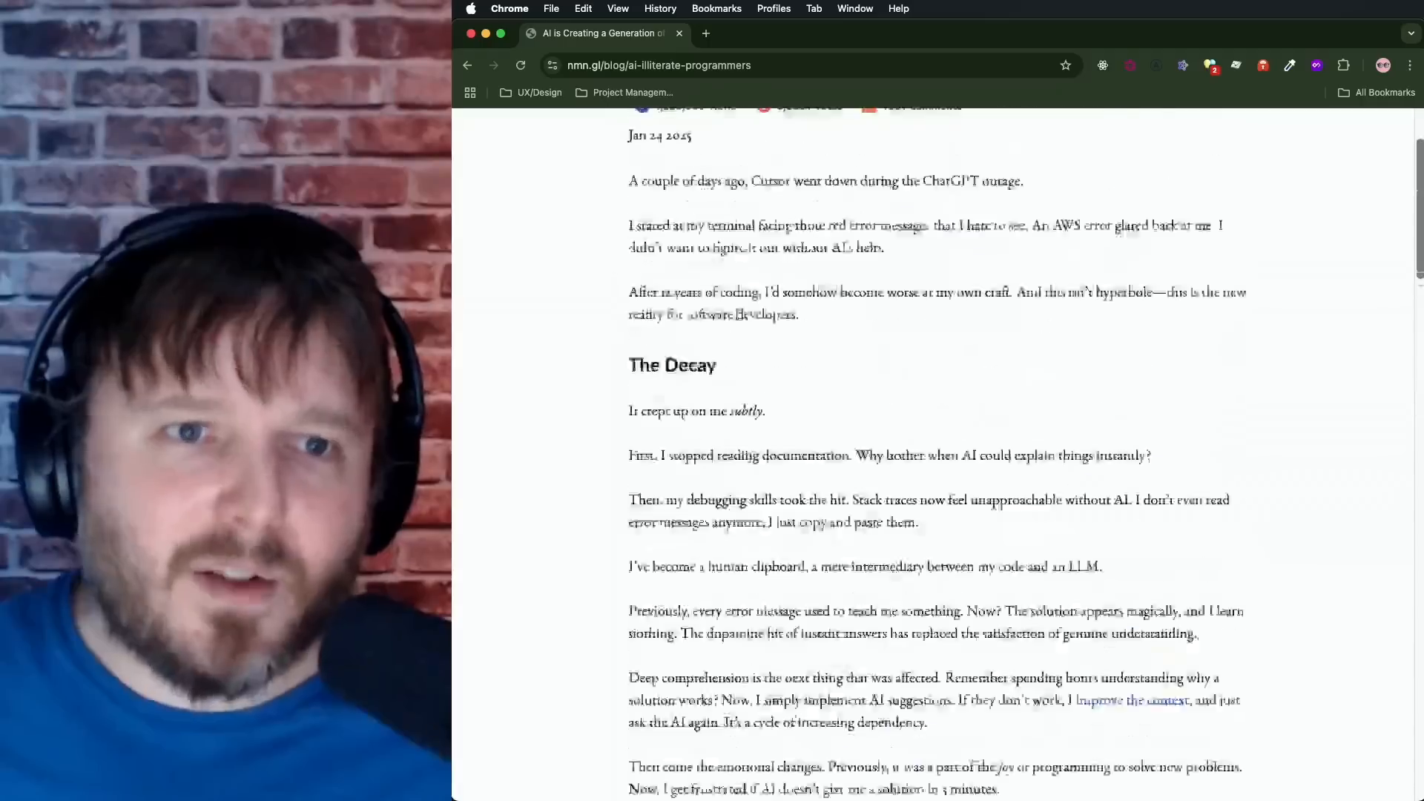
{"action": "scroll", "scroll_direction": "up", "scroll_amount": 3}
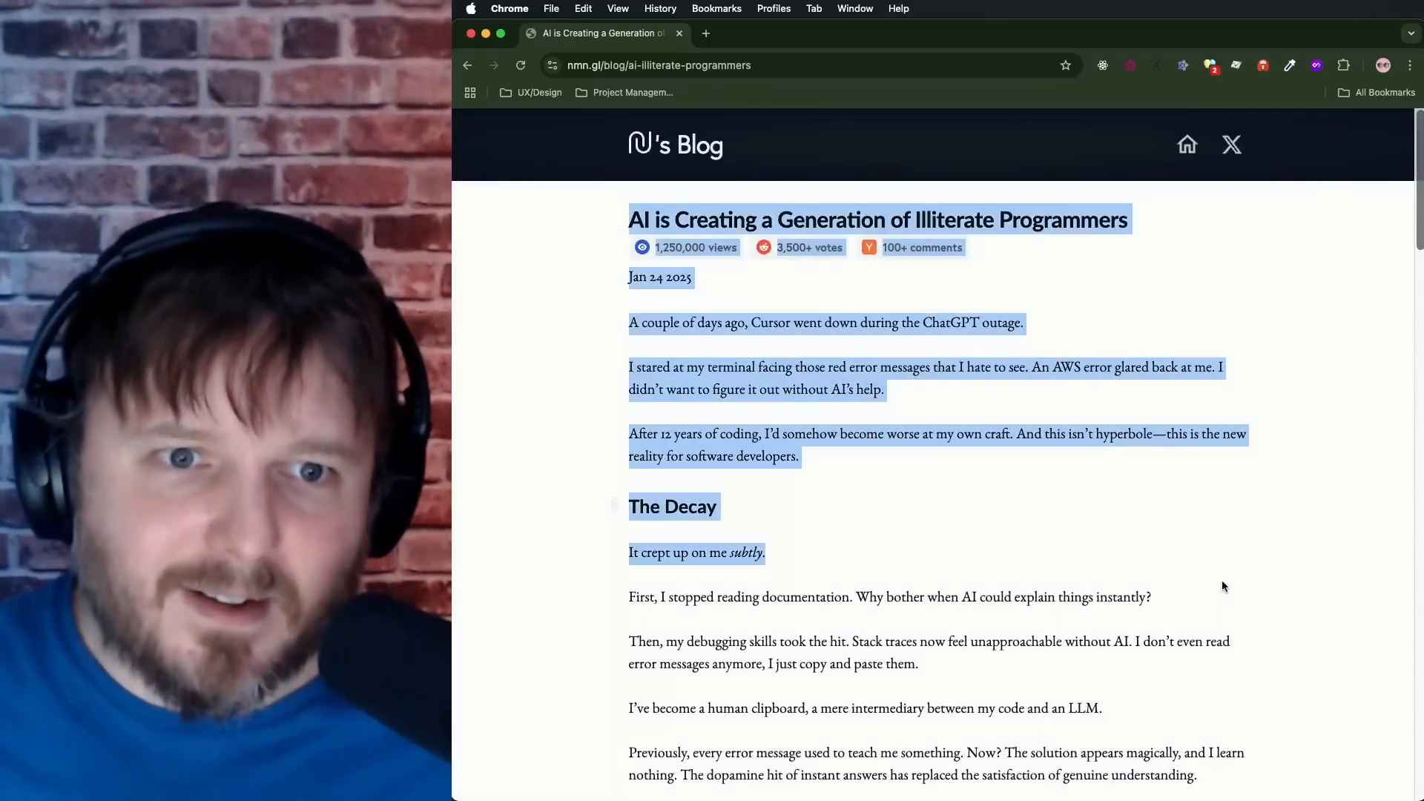
{"action": "scroll", "scroll_direction": "down", "scroll_amount": 3}
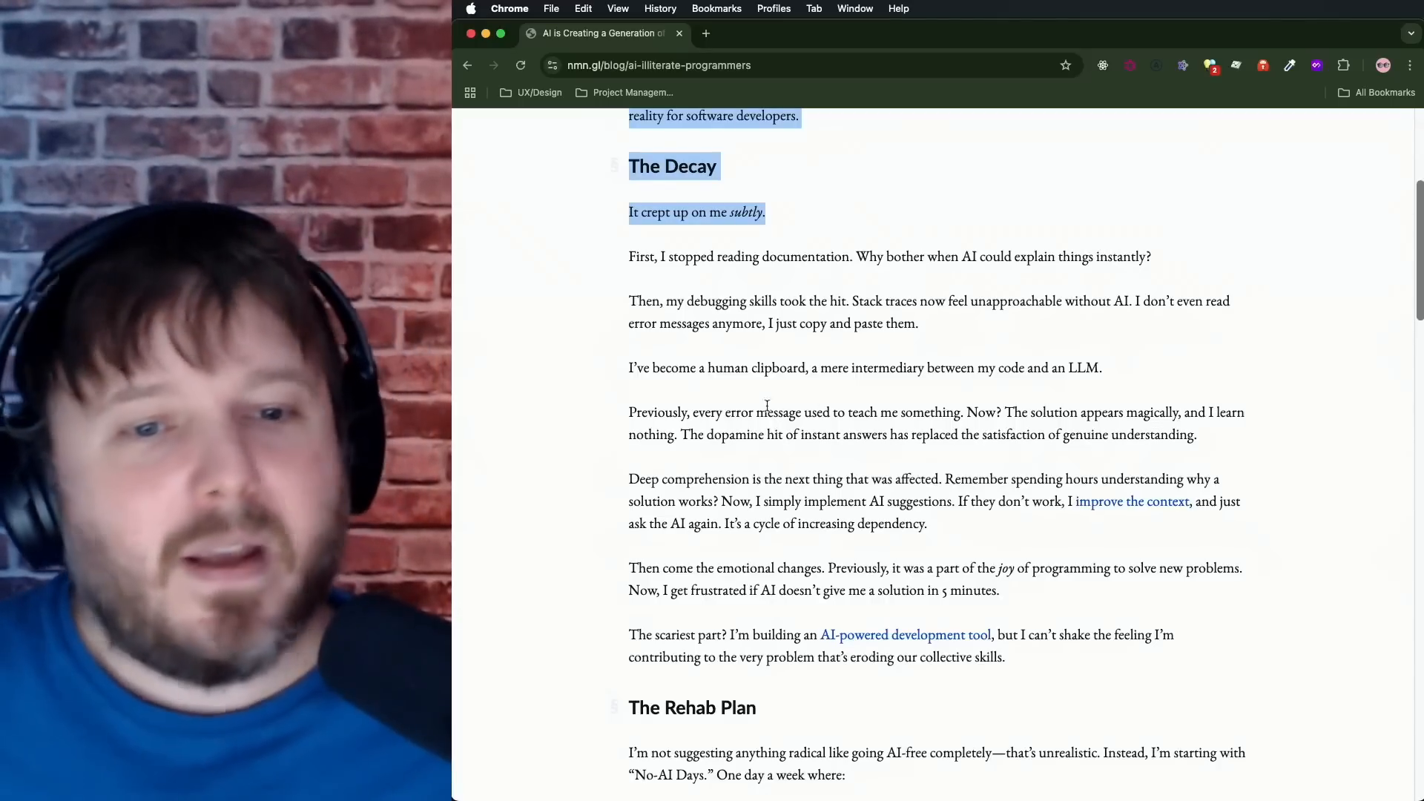
Step: Scroll down past The Decay to The Rehab Plan and its No-AI Days list
{"action": "scroll", "scroll_direction": "down", "scroll_amount": 3}
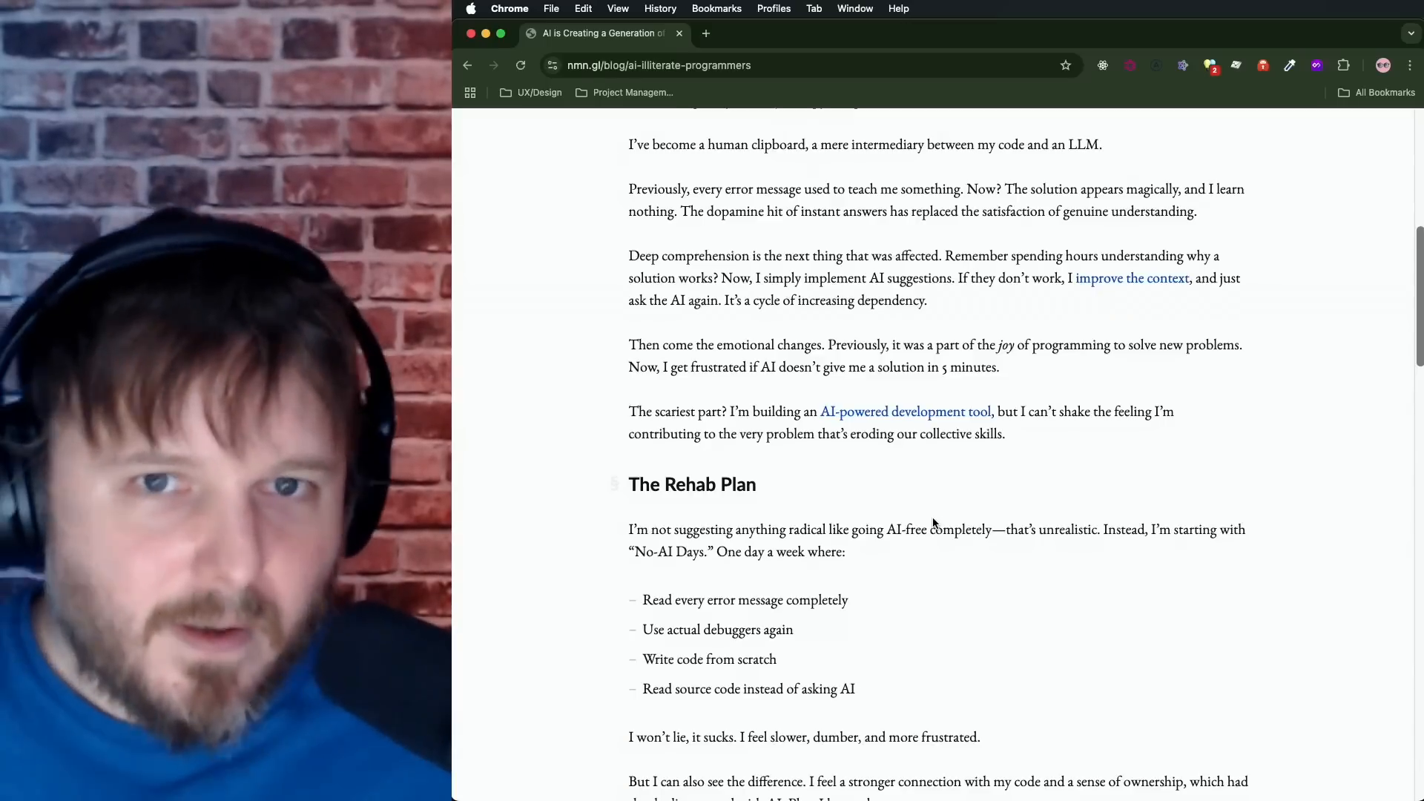
{"action": "mouse_move", "coordinate": [1097, 430]}
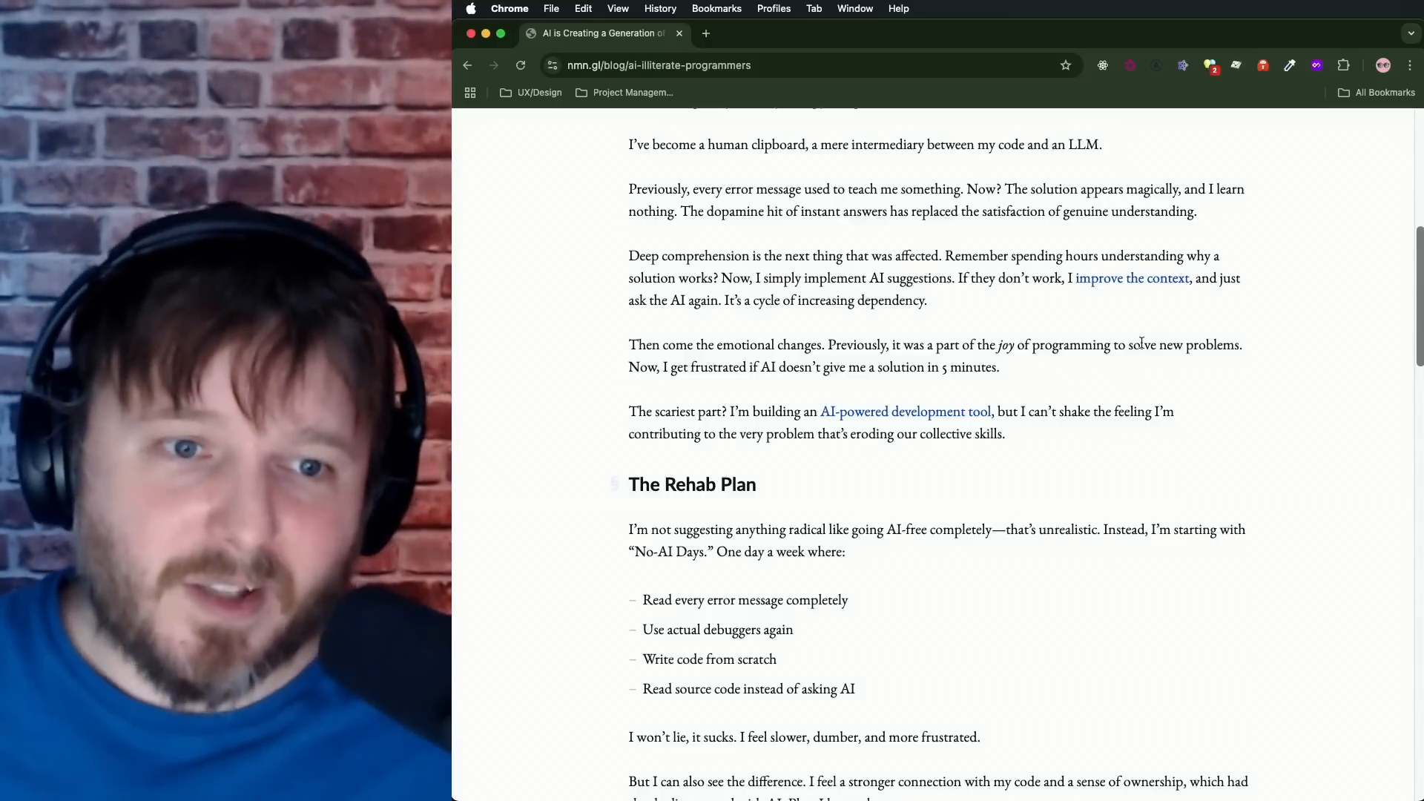
Step: Scroll back up to the blog header and article title at the very top
{"action": "scroll", "scroll_direction": "down", "scroll_amount": 3}
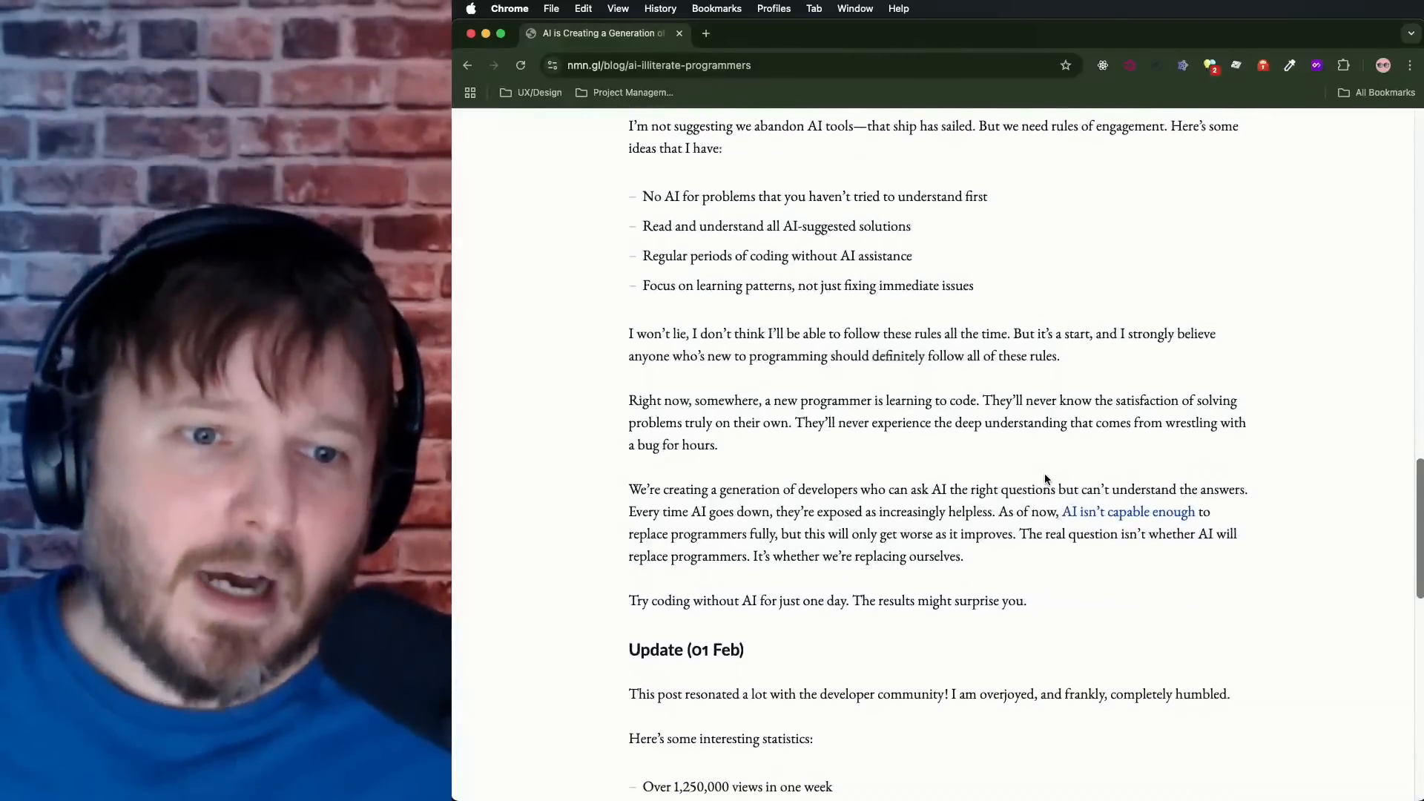
{"action": "scroll", "scroll_direction": "up", "scroll_amount": 3}
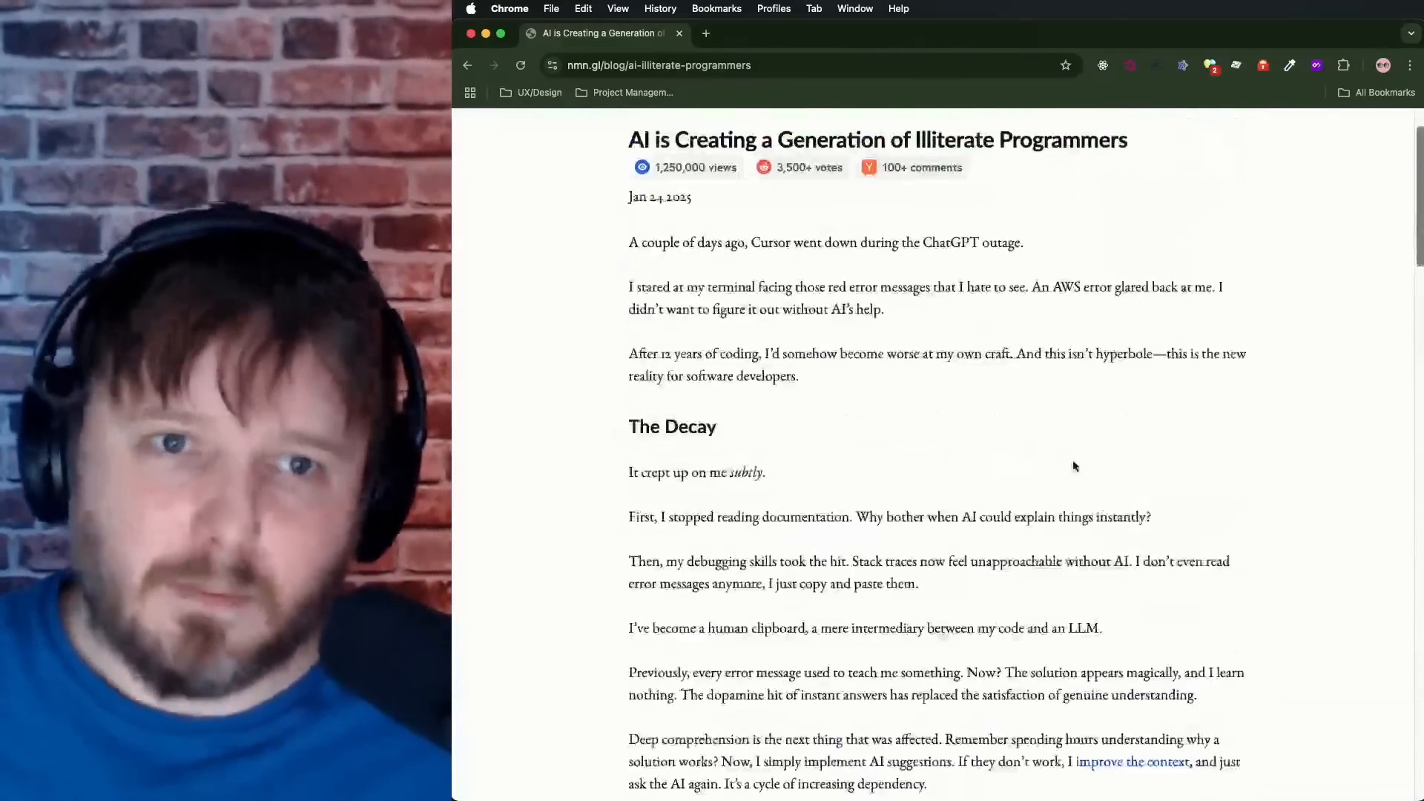
{"action": "scroll", "scroll_direction": "up", "scroll_amount": 3}
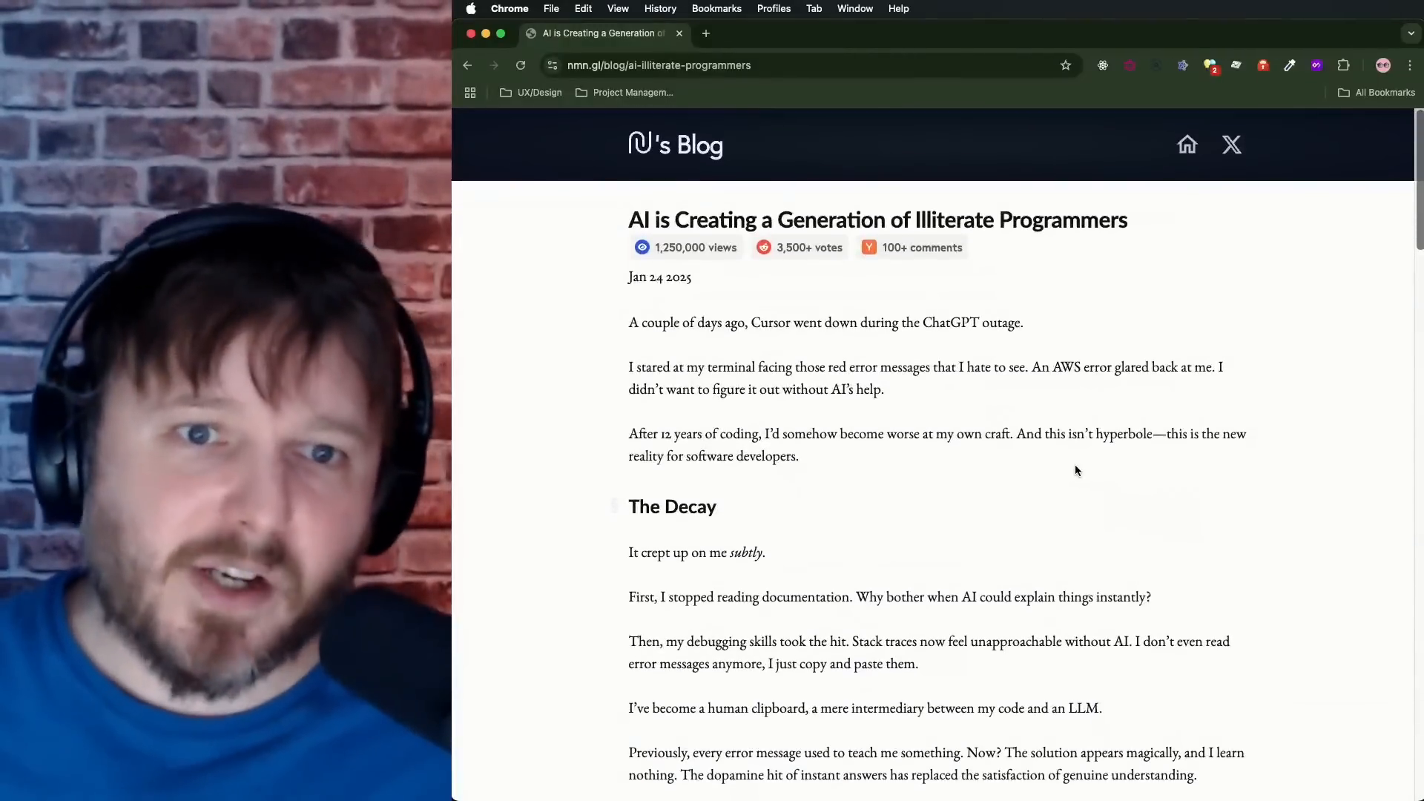